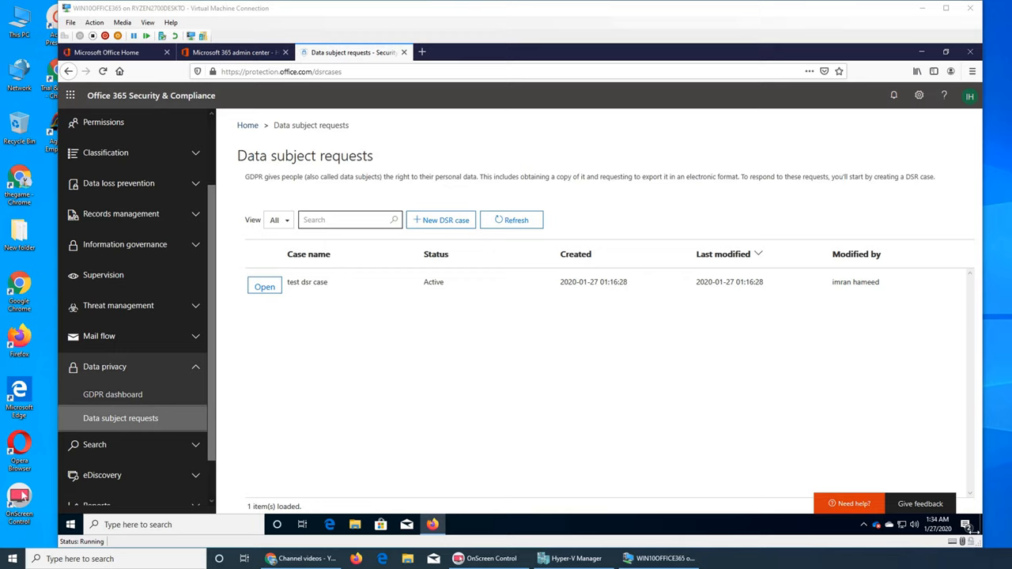
mouse_move(146, 361)
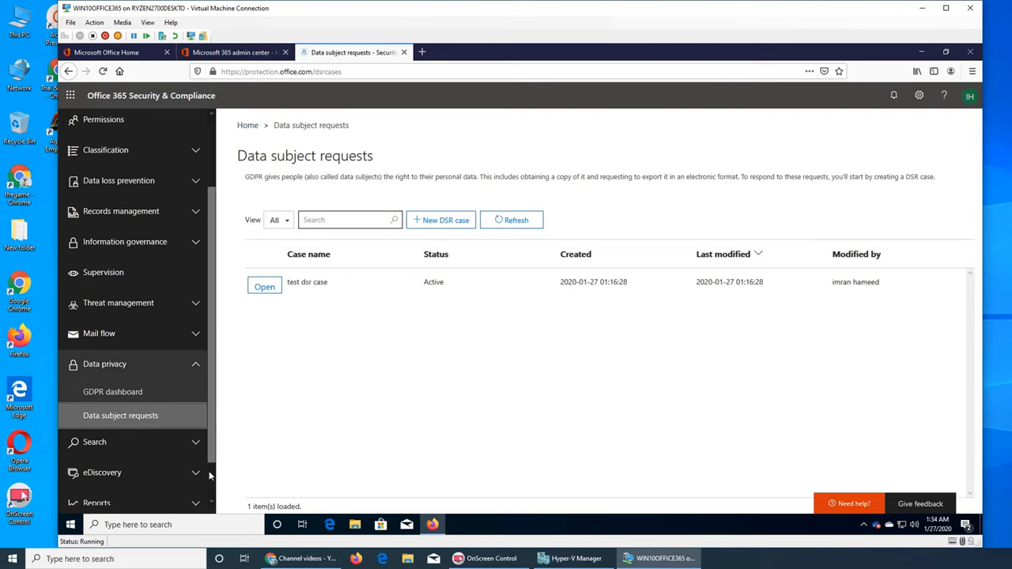
Step: Expand the Search section of the left navigation to reveal its sub-items
scroll(down, 3)
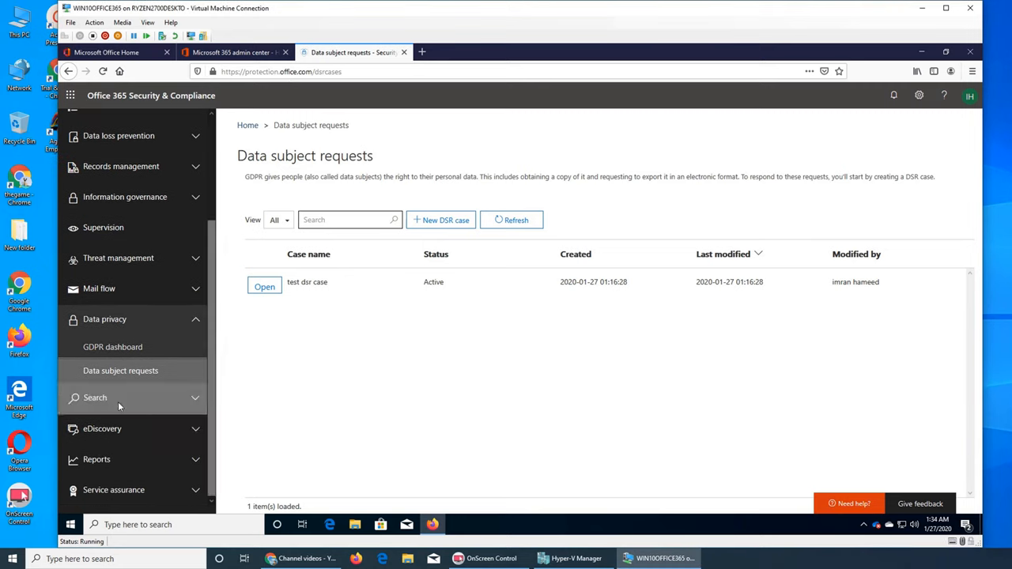
click(95, 397)
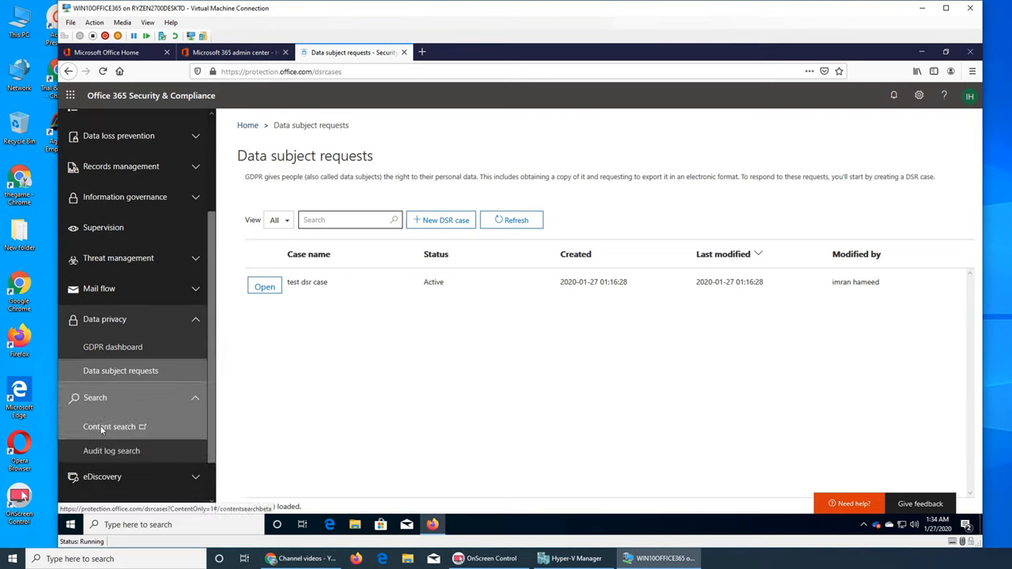
Step: Go to Content search and select the saved 'support' search from the list
click(109, 427)
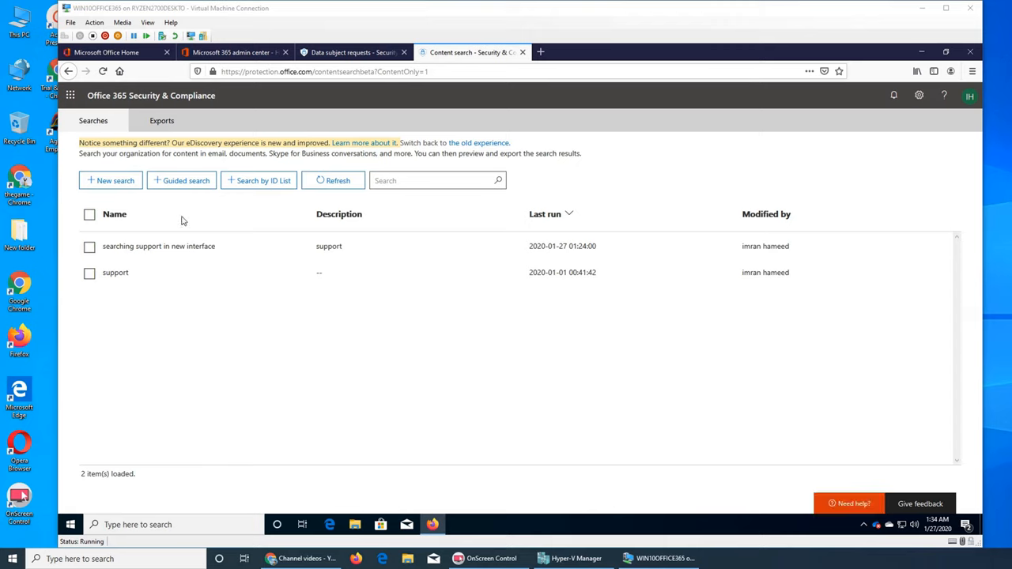
mouse_move(542, 269)
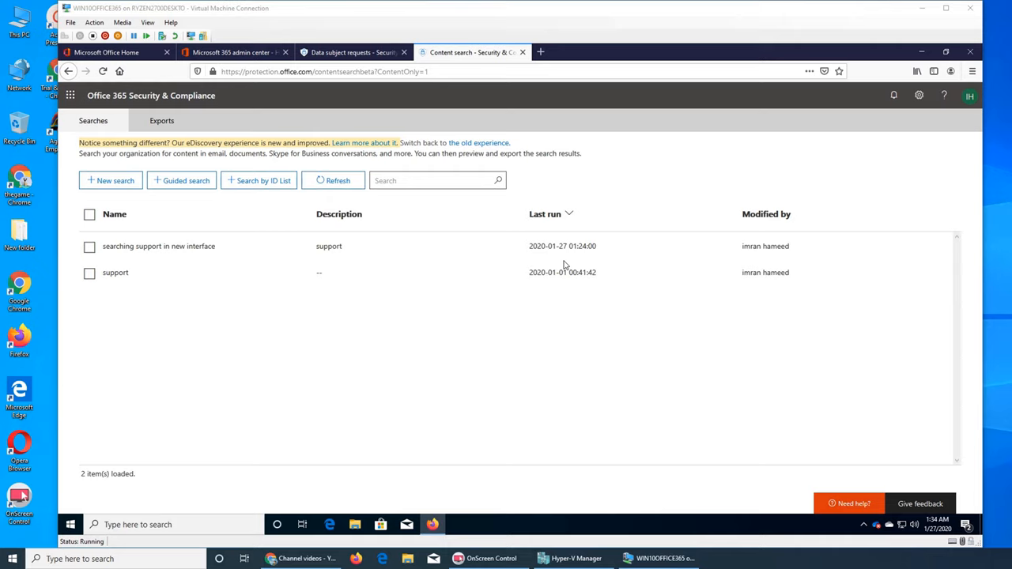
mouse_move(561, 260)
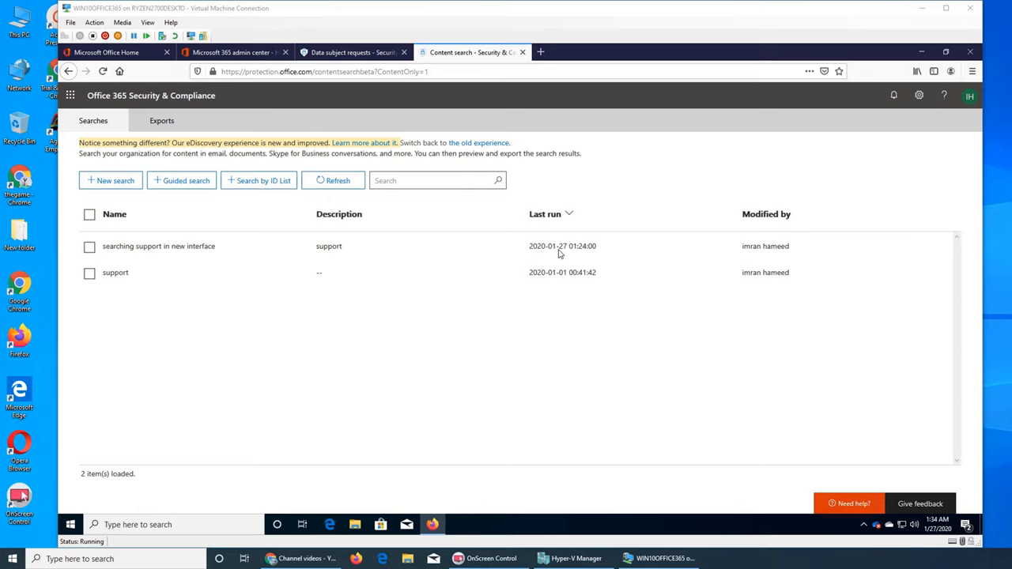
mouse_move(209, 255)
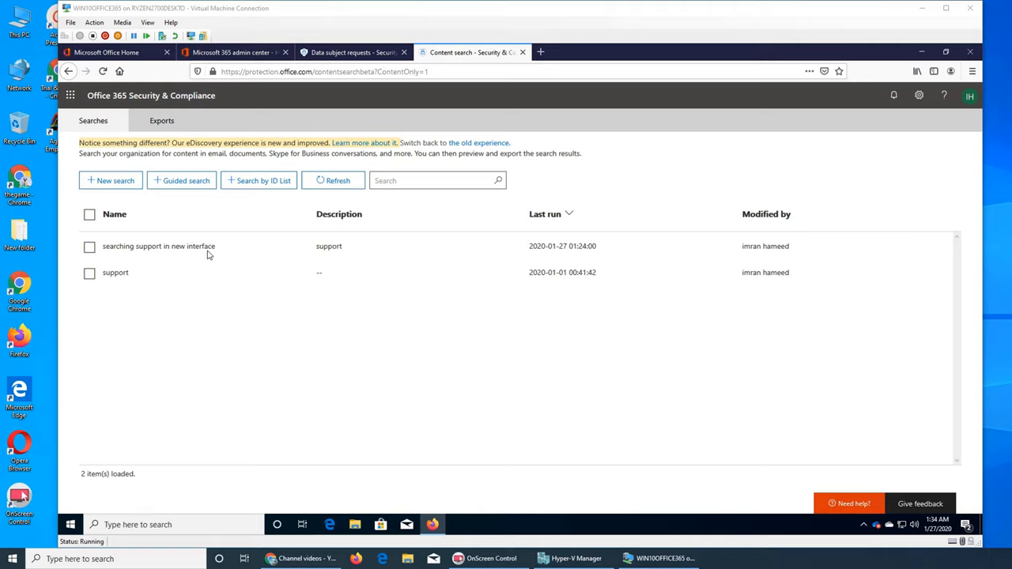
mouse_move(566, 259)
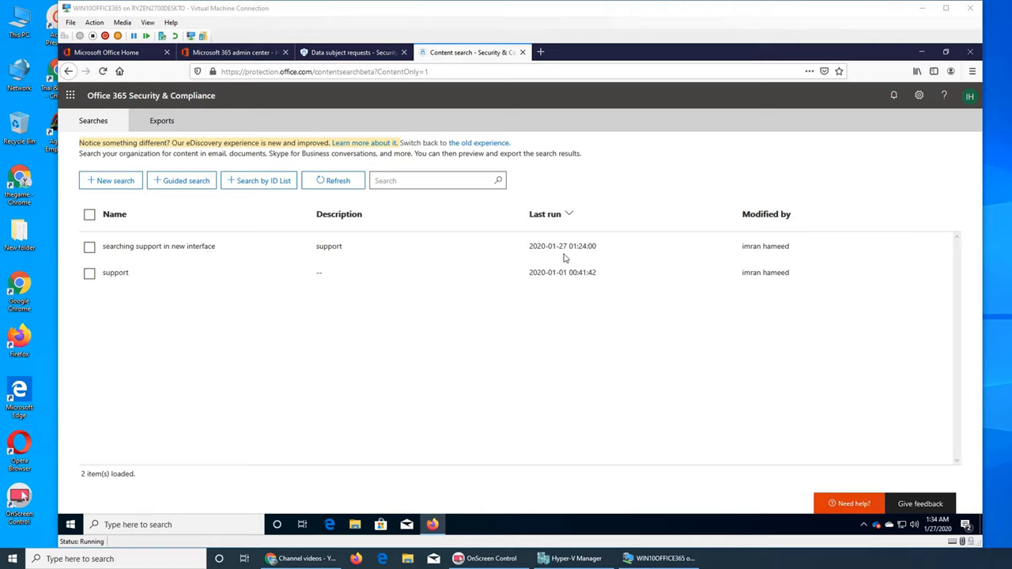
mouse_move(570, 256)
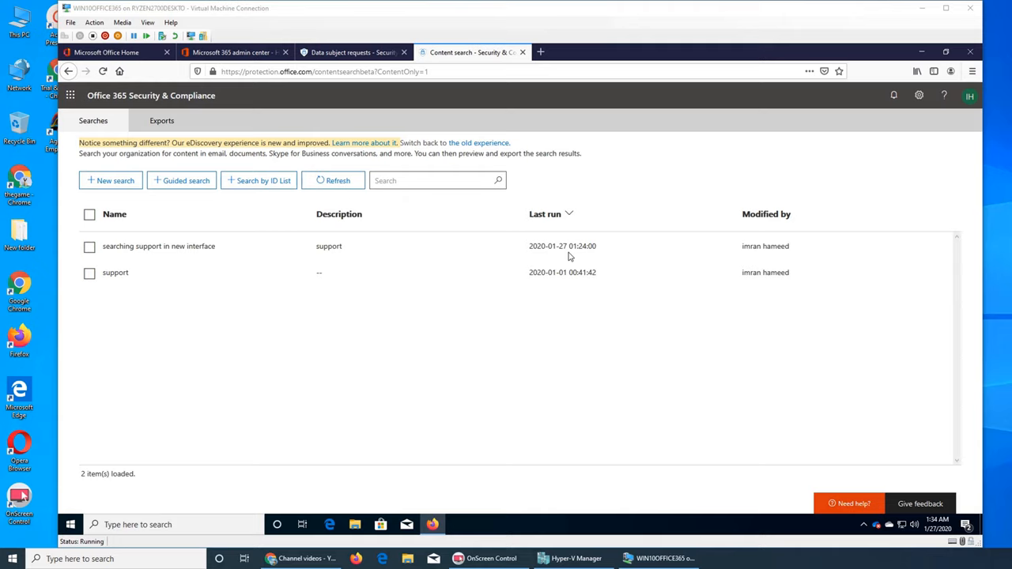
mouse_move(512, 261)
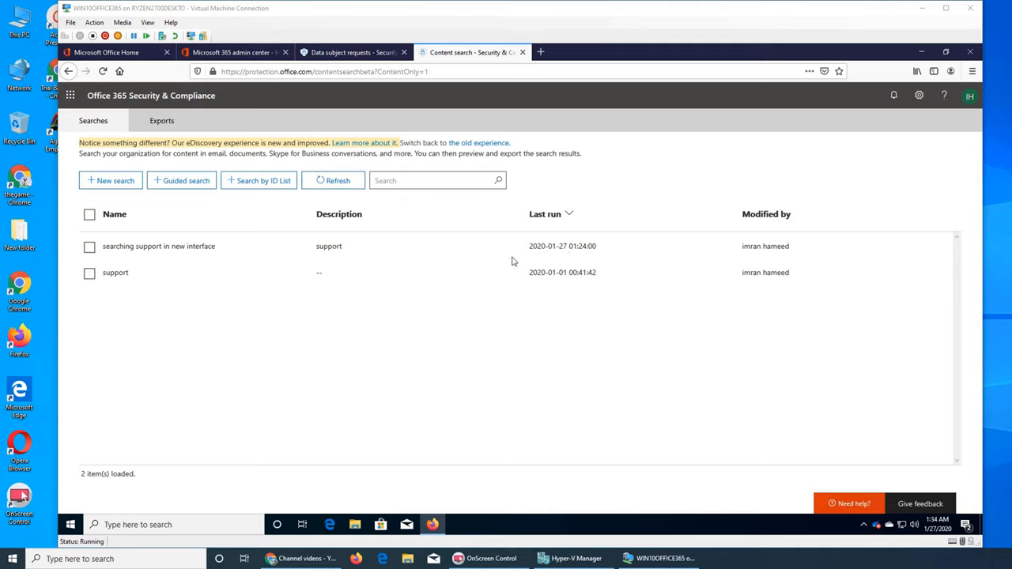
mouse_move(541, 266)
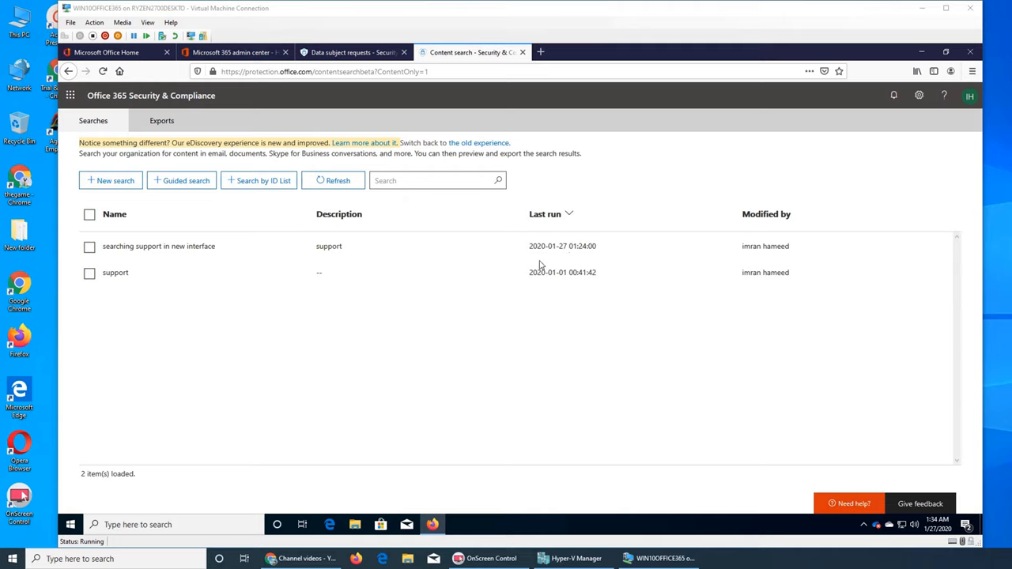
click(88, 272)
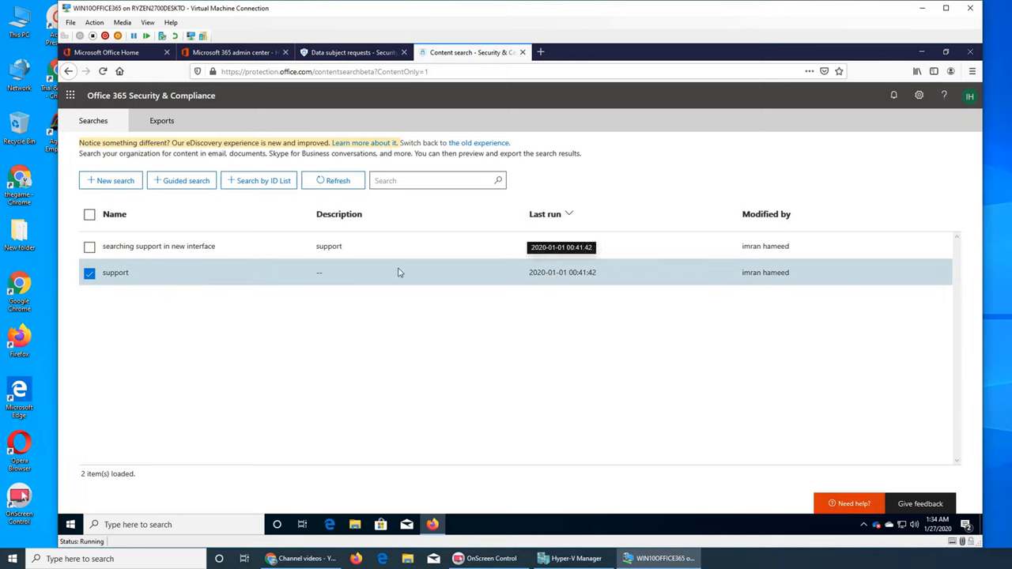
Step: Show the 'support' search details: completed, 30 items across 8 mailboxes
click(114, 272)
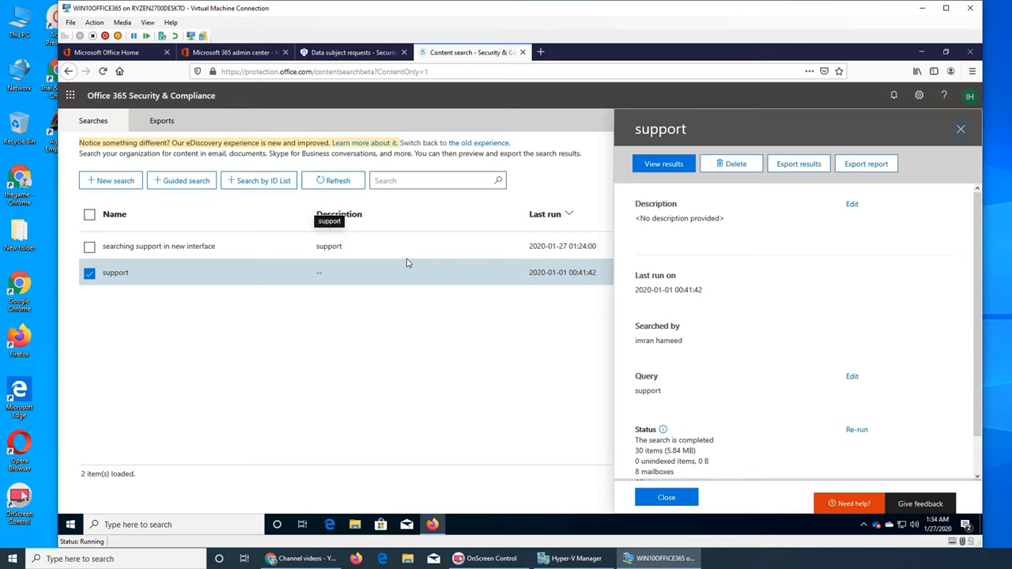
mouse_move(344, 366)
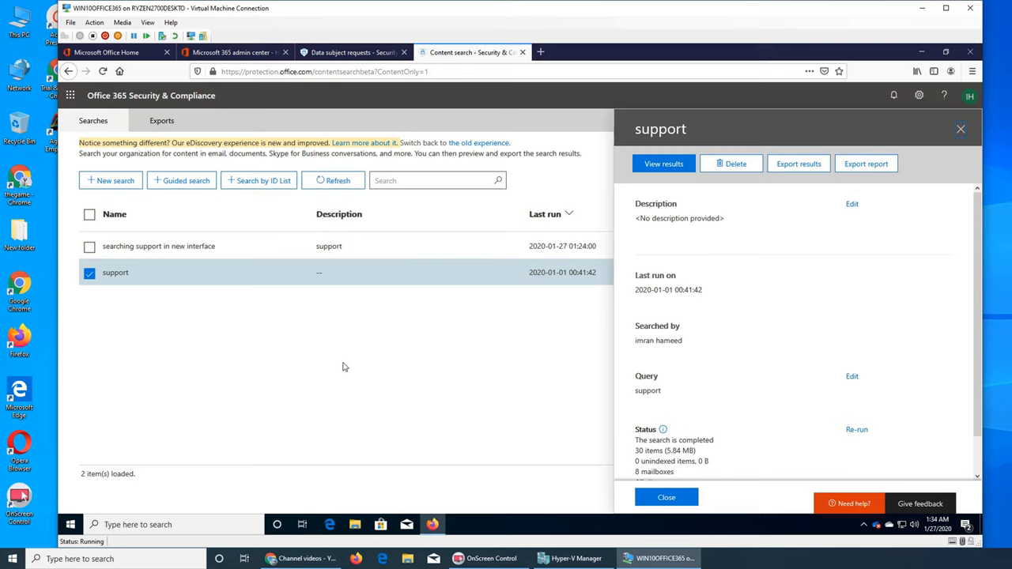
mouse_move(348, 361)
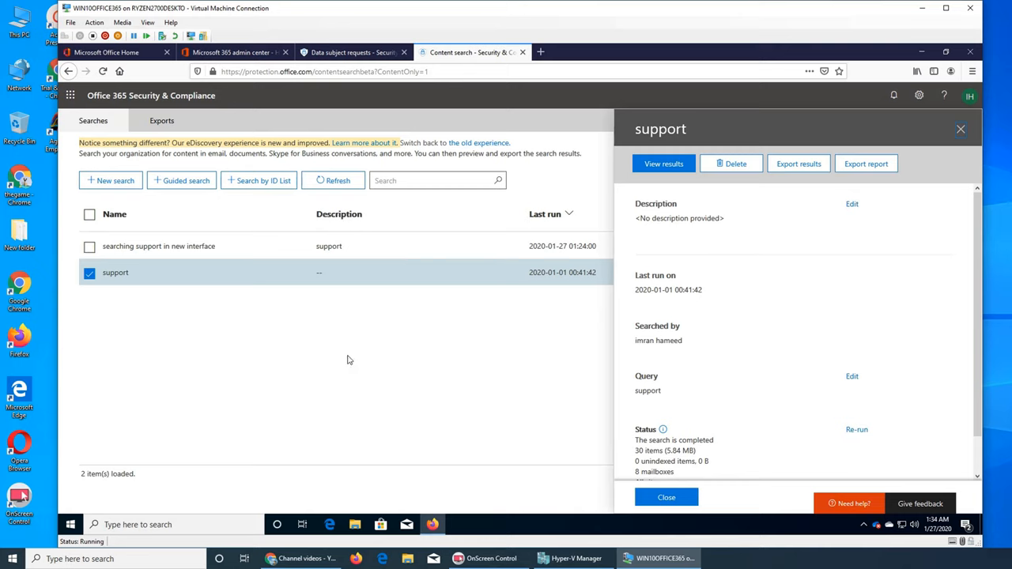
mouse_move(671, 354)
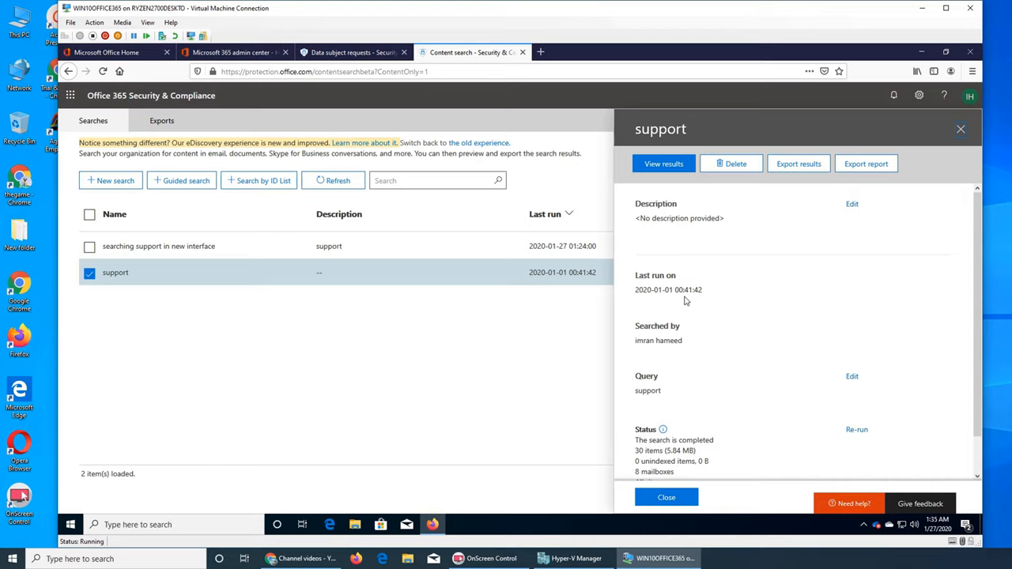
mouse_move(689, 298)
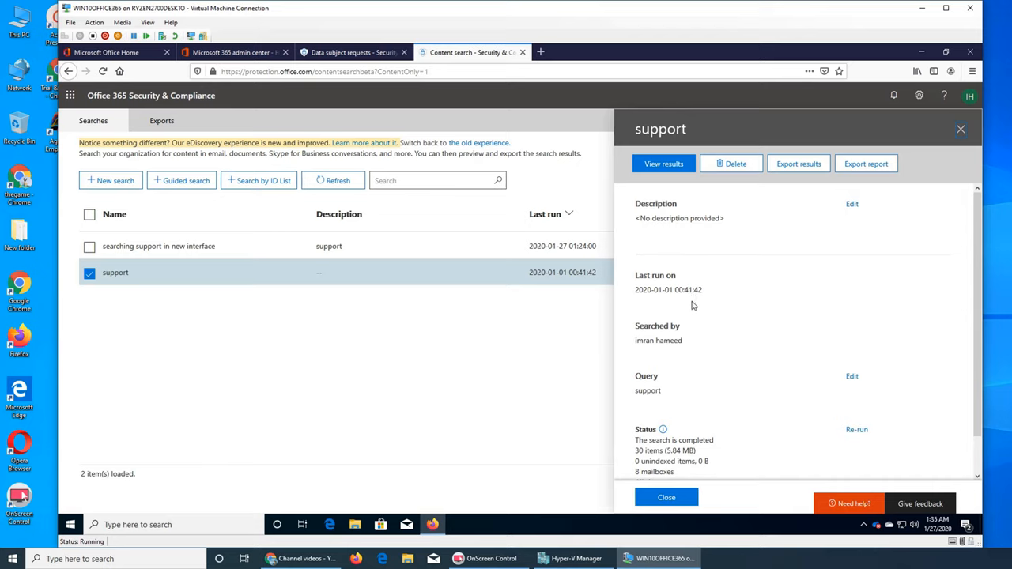
mouse_move(682, 314)
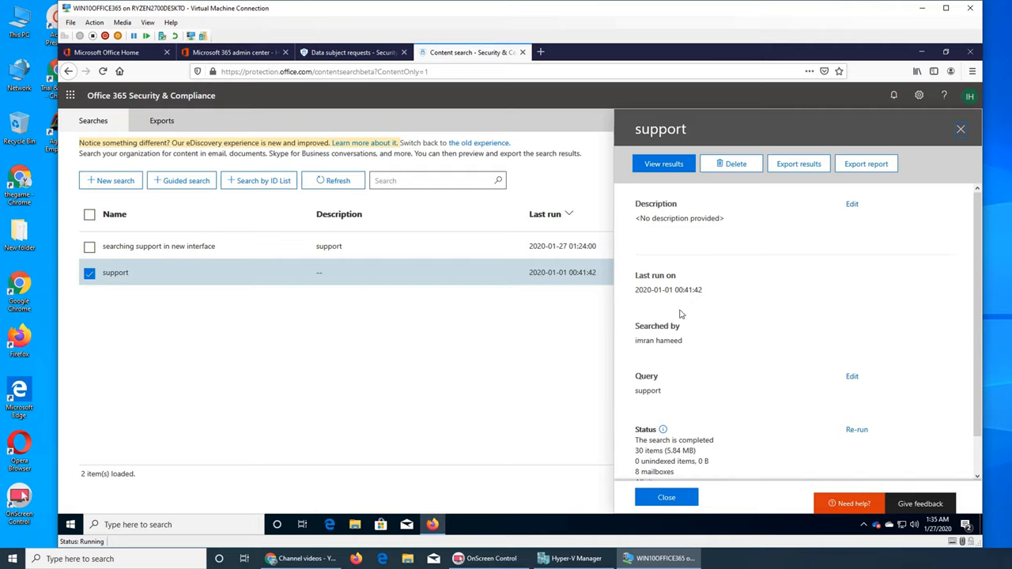
Step: View results of the 'support' search, running its keyword query
click(664, 163)
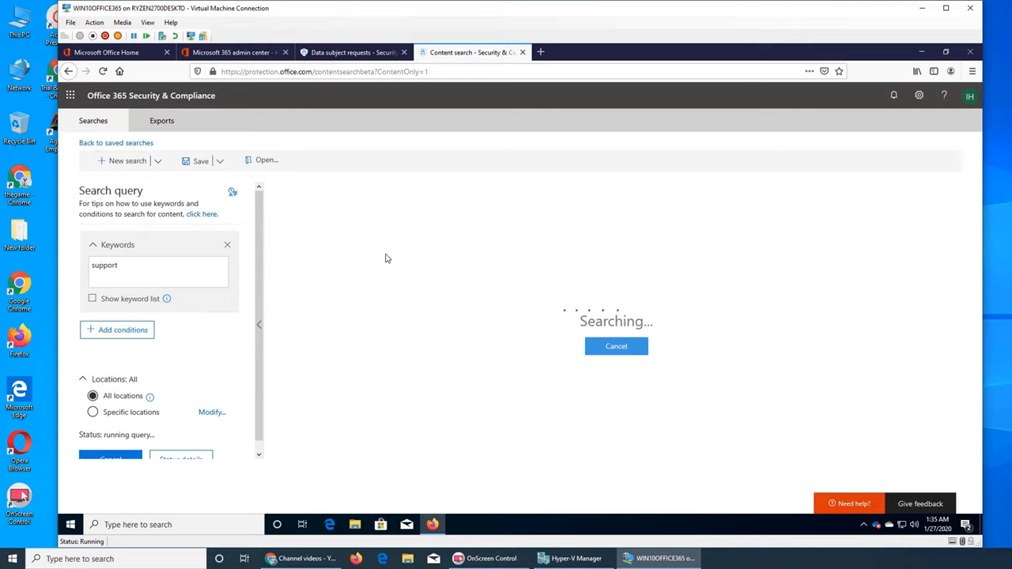
mouse_move(489, 251)
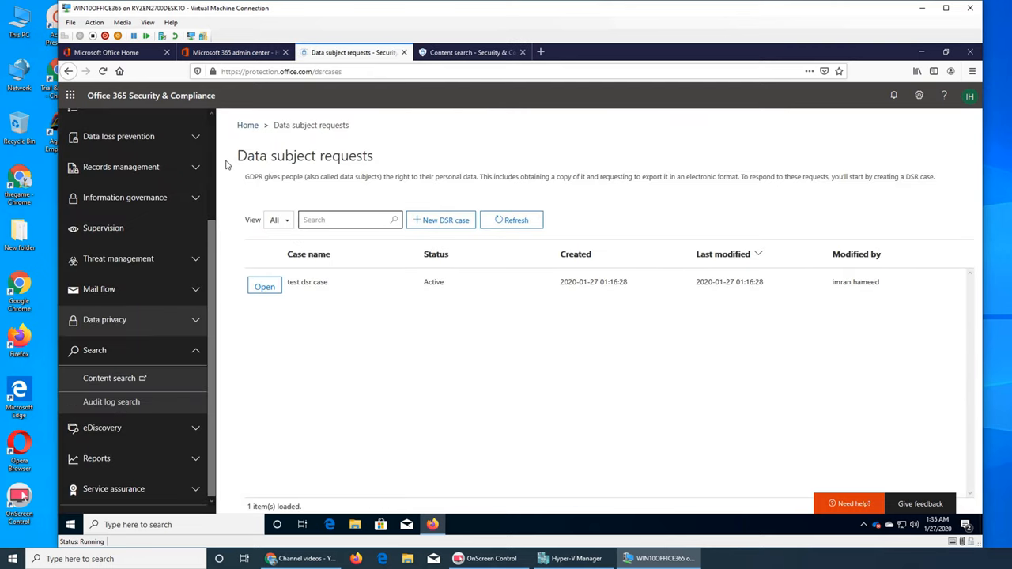
mouse_move(110, 404)
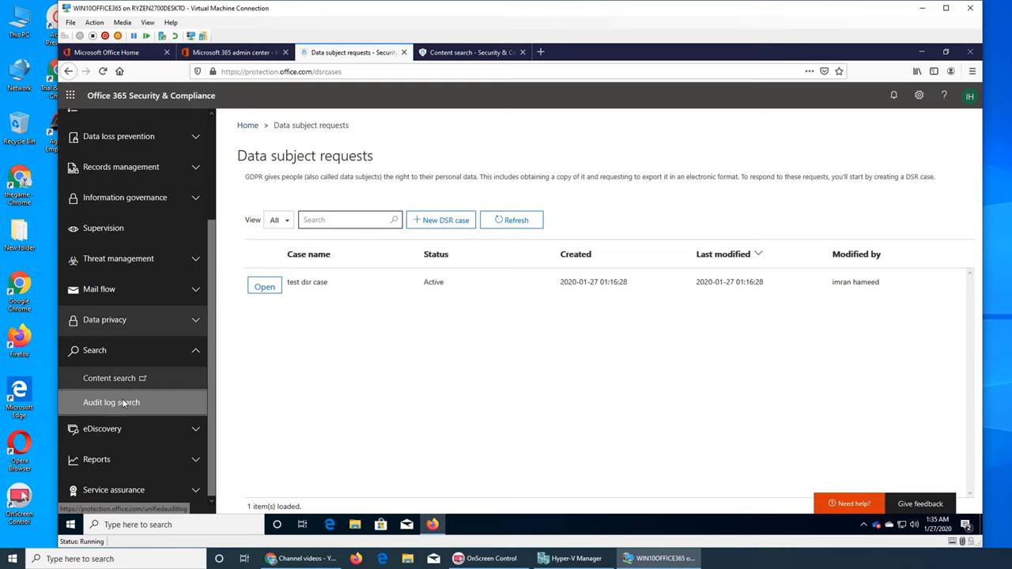
Step: Go to the Audit log search page with its default activity and date filters
click(111, 403)
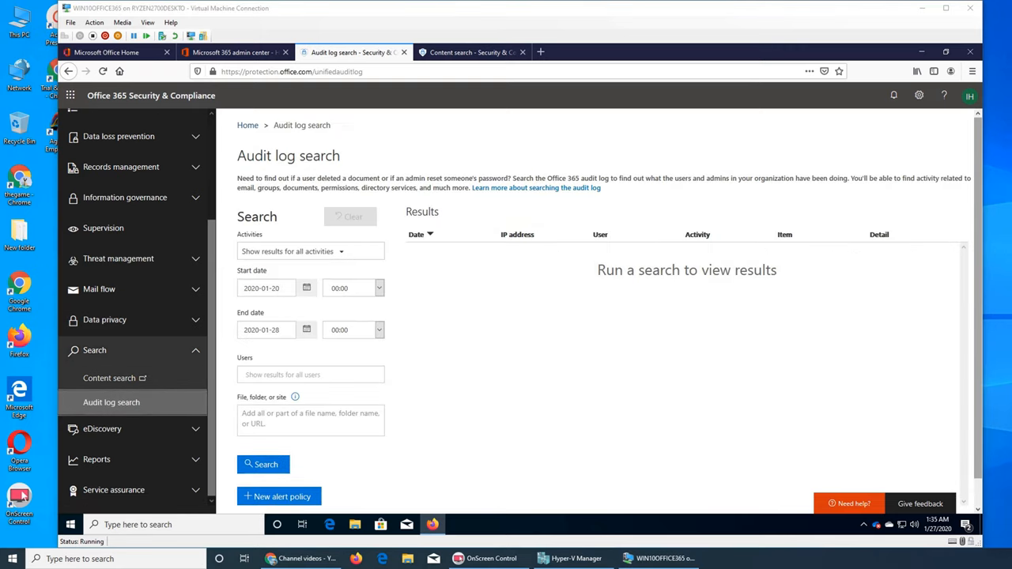
mouse_move(551, 329)
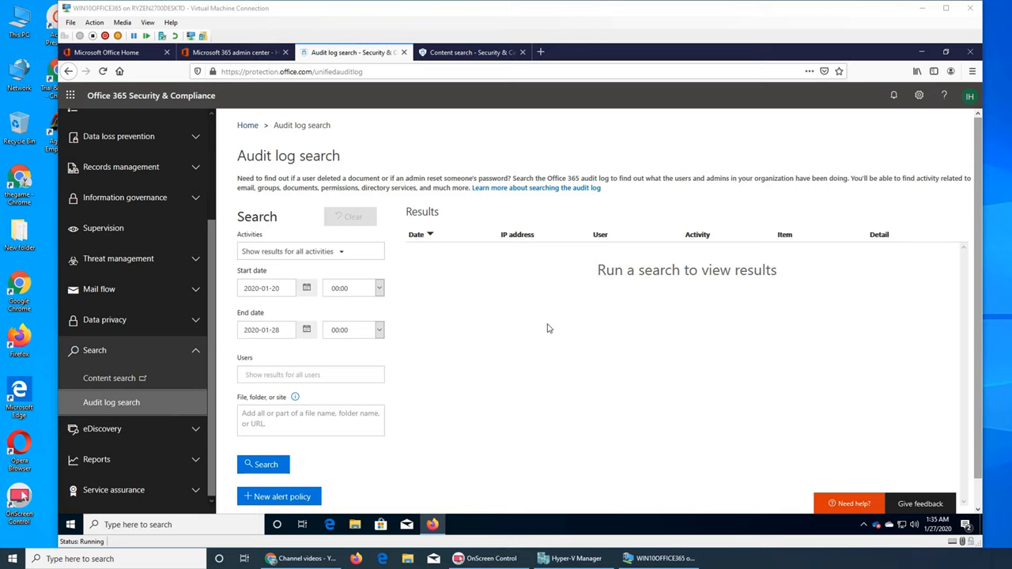
mouse_move(493, 310)
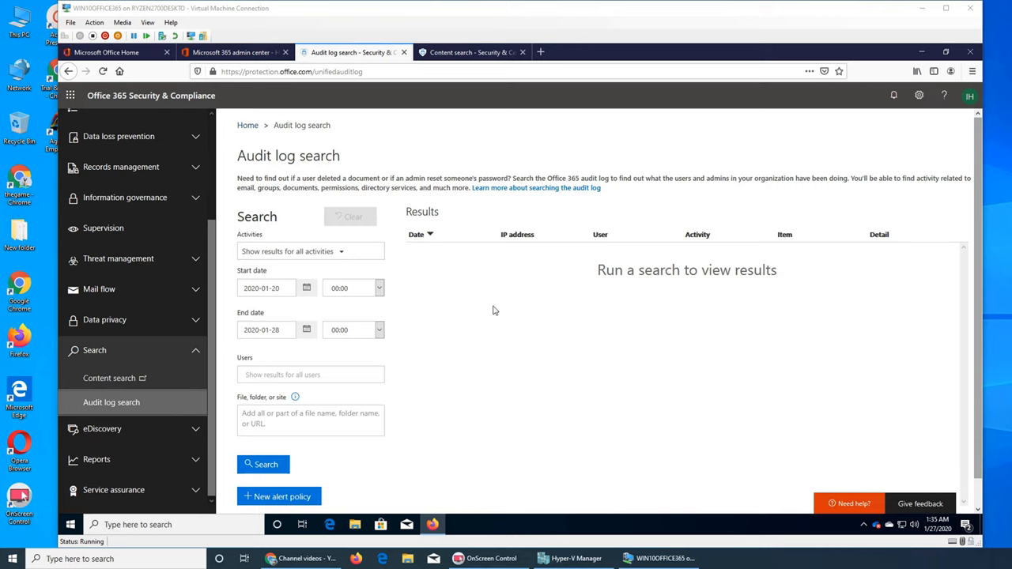
mouse_move(209, 252)
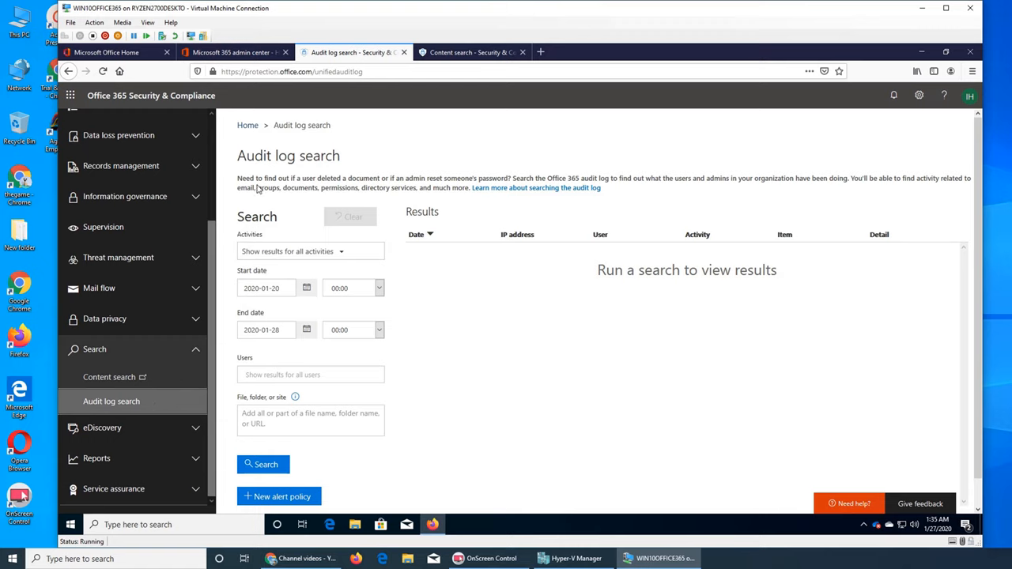
mouse_move(276, 525)
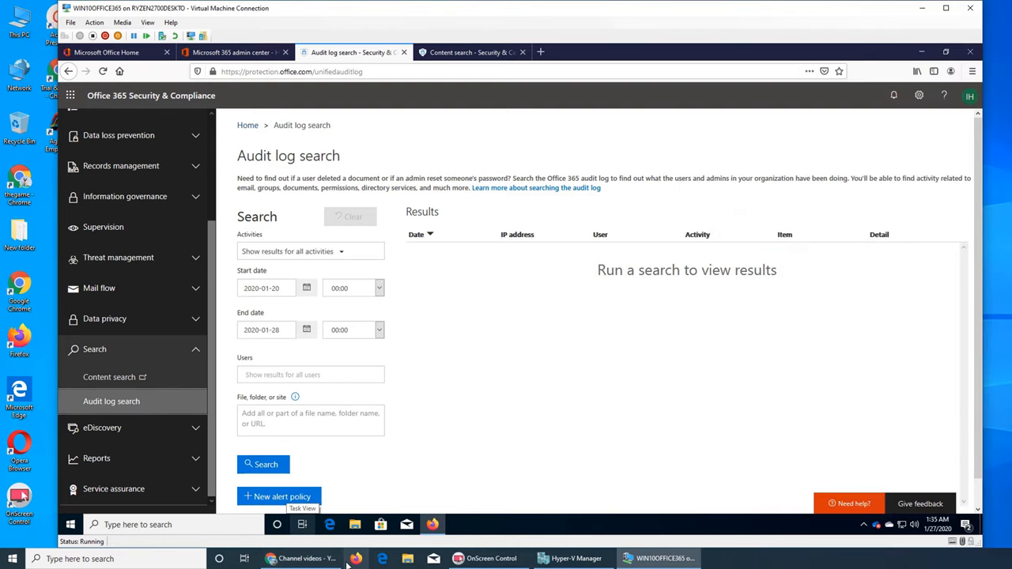
mouse_move(307, 558)
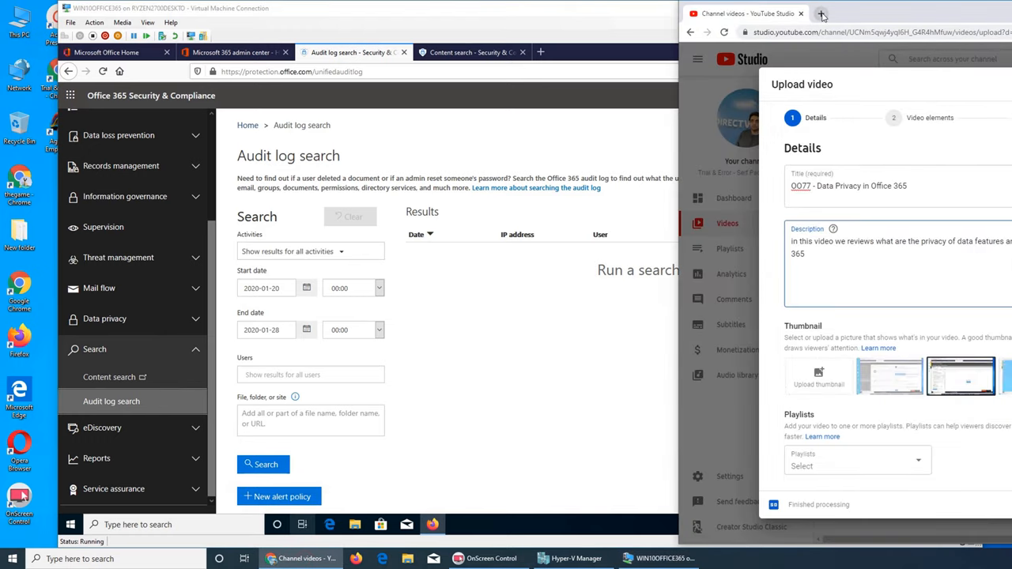
Step: In a new tab, browse the own YouTube channel's Videos list of Office 365 uploads
click(821, 13)
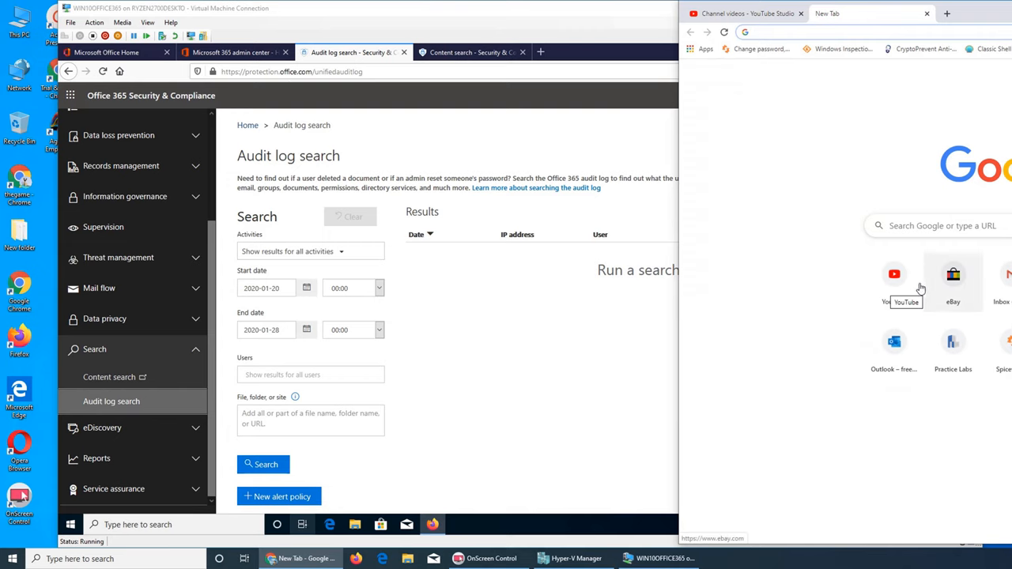
click(893, 276)
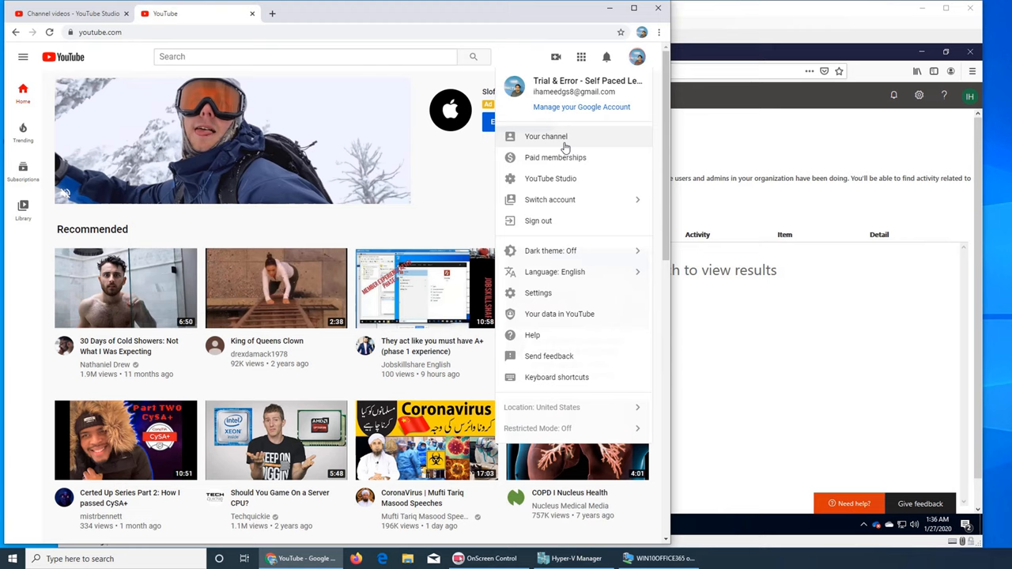
click(546, 136)
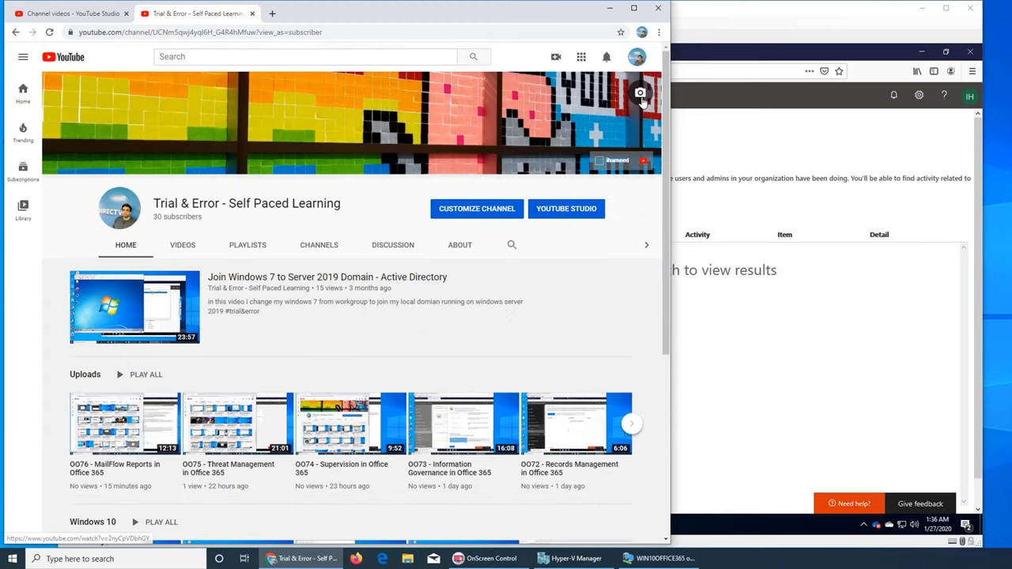
click(183, 243)
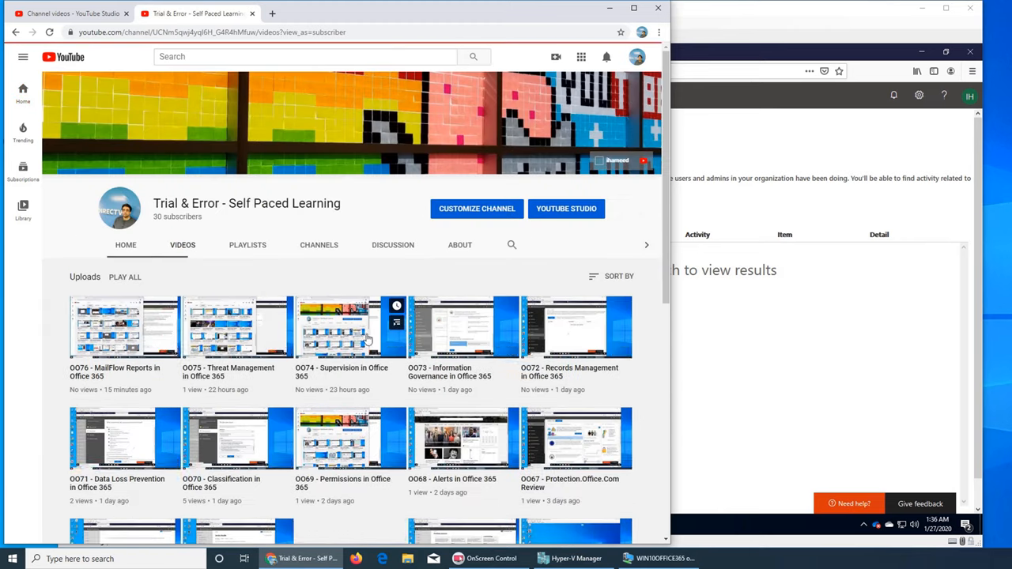
scroll(down, 3)
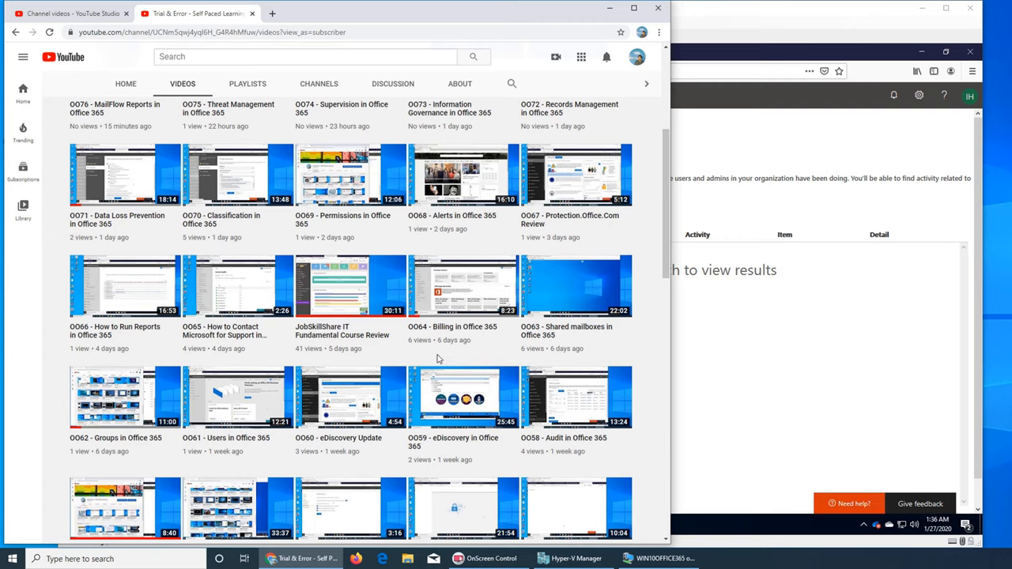
mouse_move(455, 356)
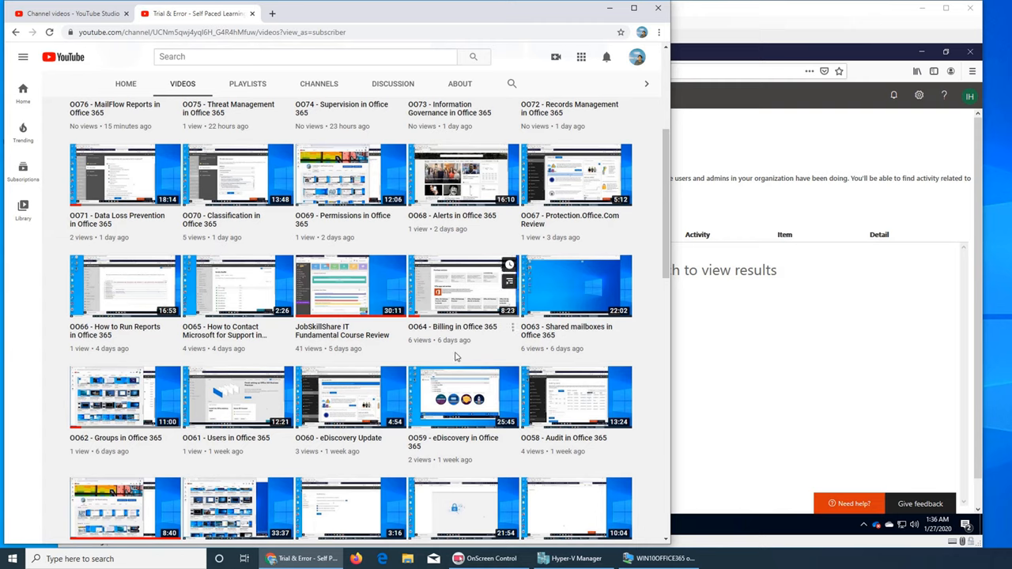
mouse_move(440, 308)
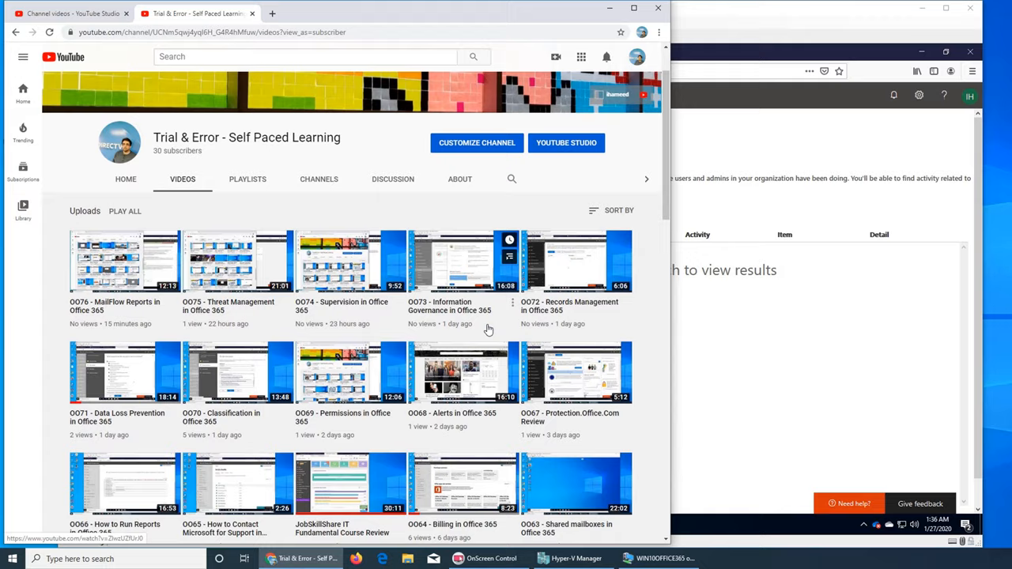
scroll(down, 3)
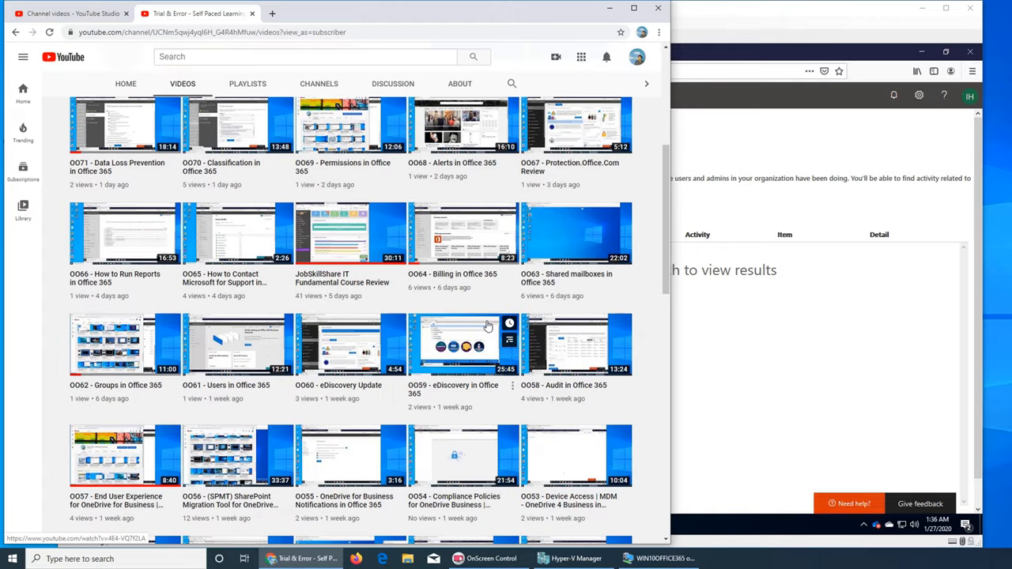
mouse_move(427, 399)
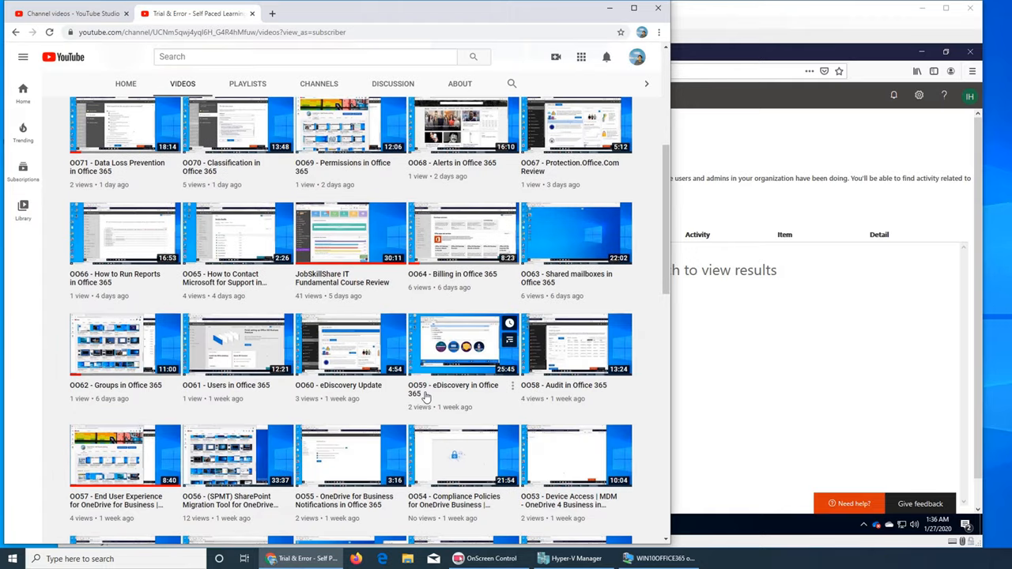
mouse_move(569, 397)
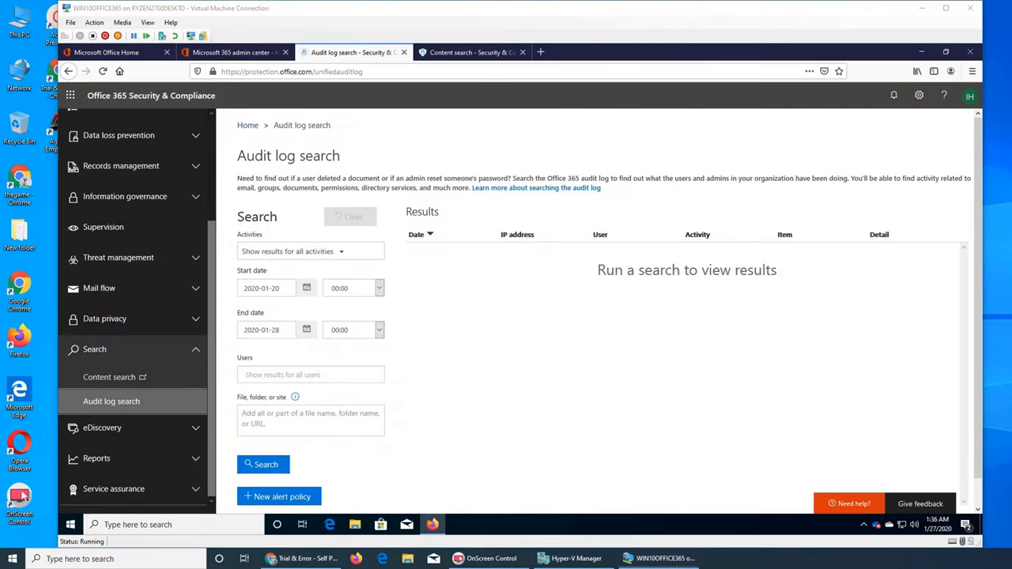
mouse_move(470, 335)
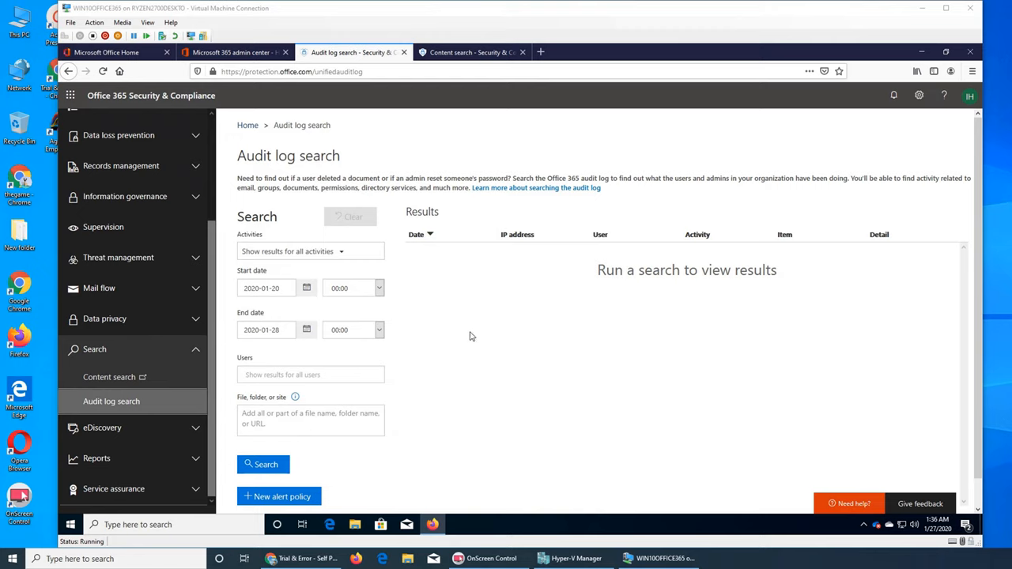
mouse_move(468, 332)
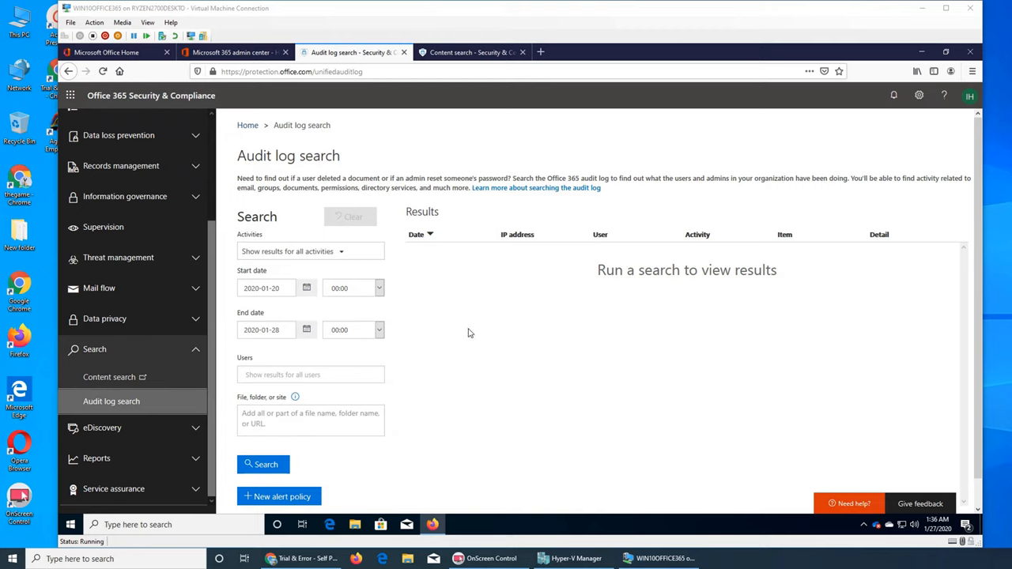
mouse_move(473, 331)
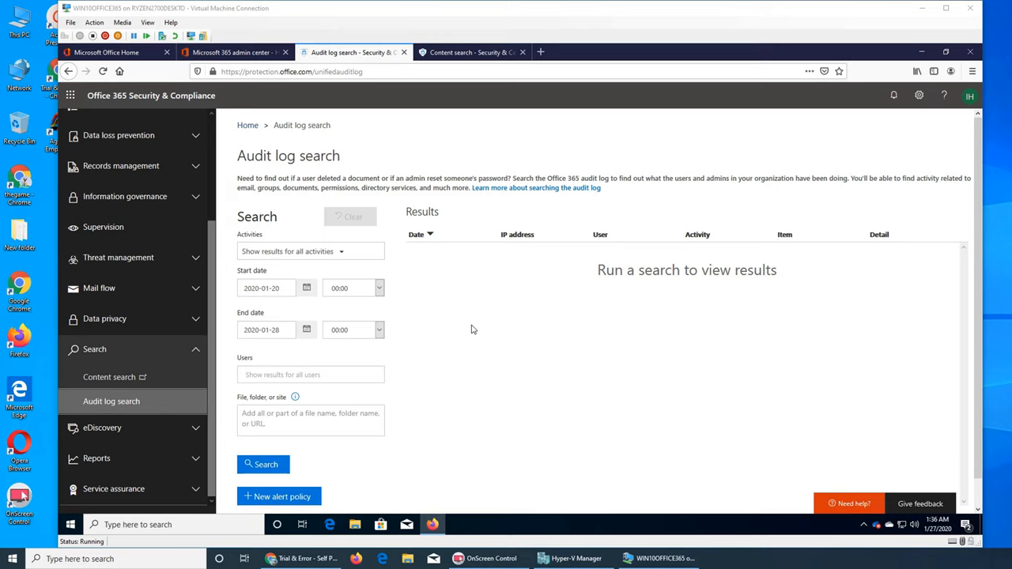
mouse_move(509, 75)
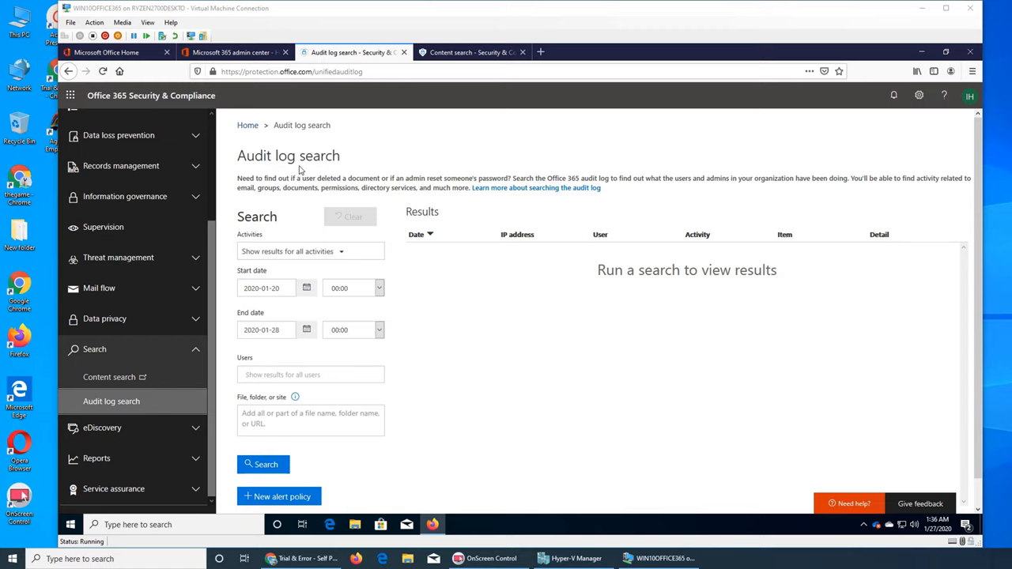
mouse_move(625, 427)
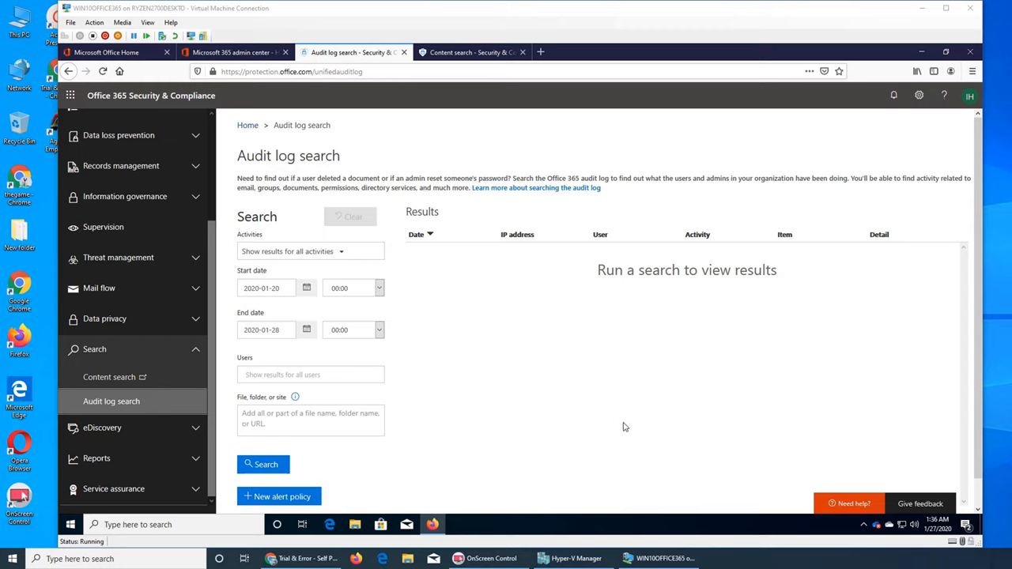
mouse_move(117, 372)
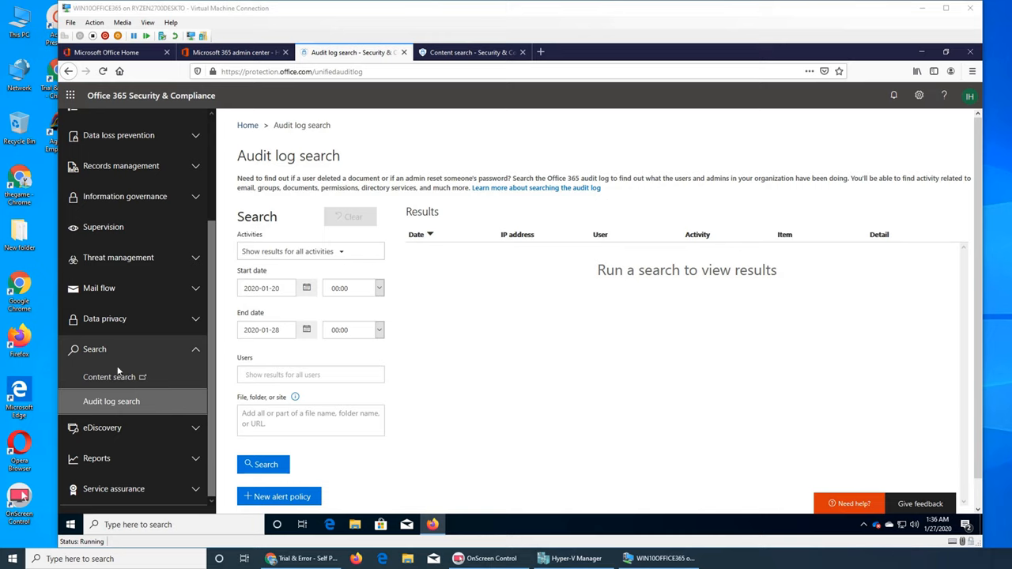
mouse_move(480, 376)
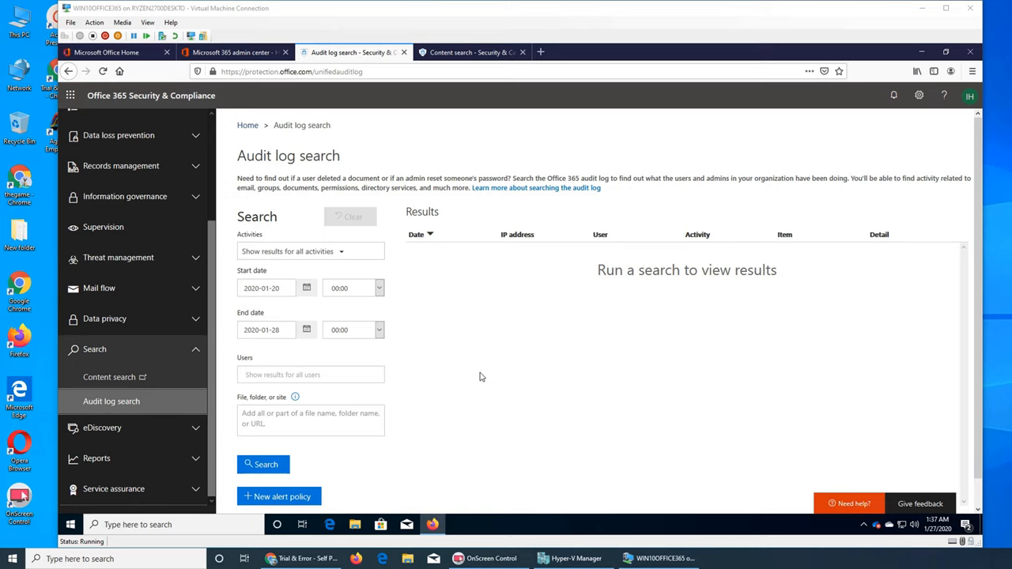
mouse_move(330, 171)
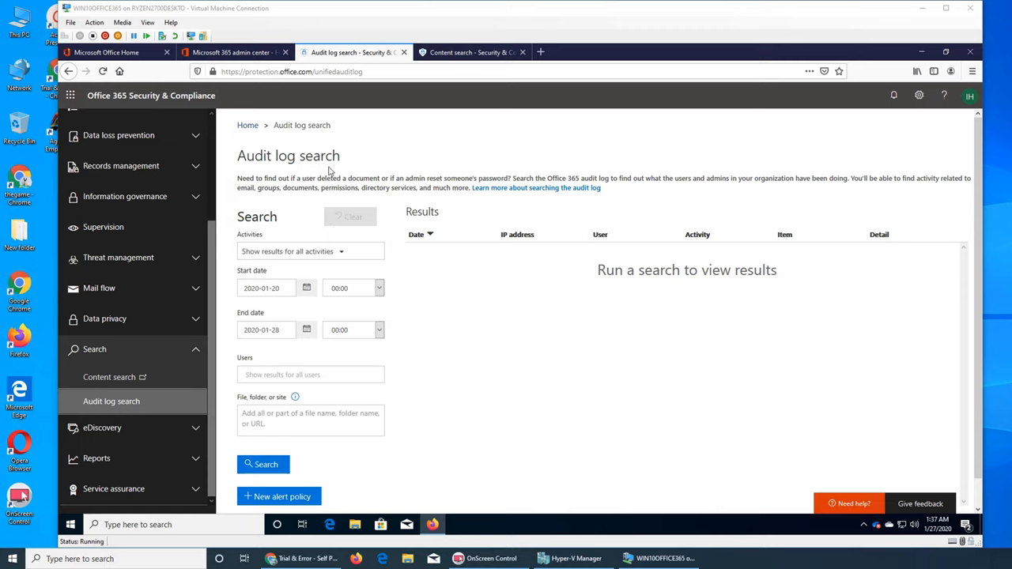
mouse_move(508, 309)
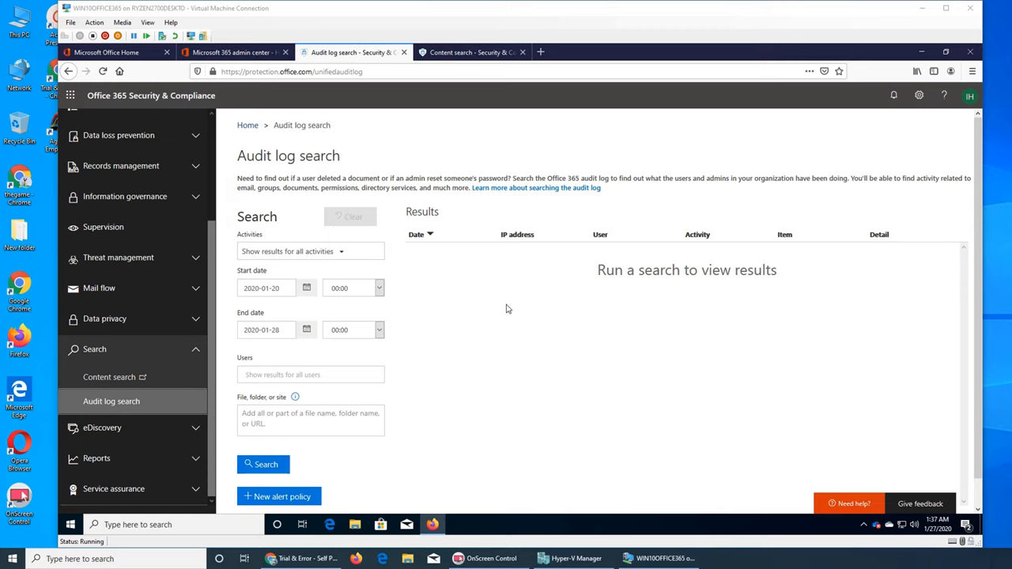
mouse_move(647, 310)
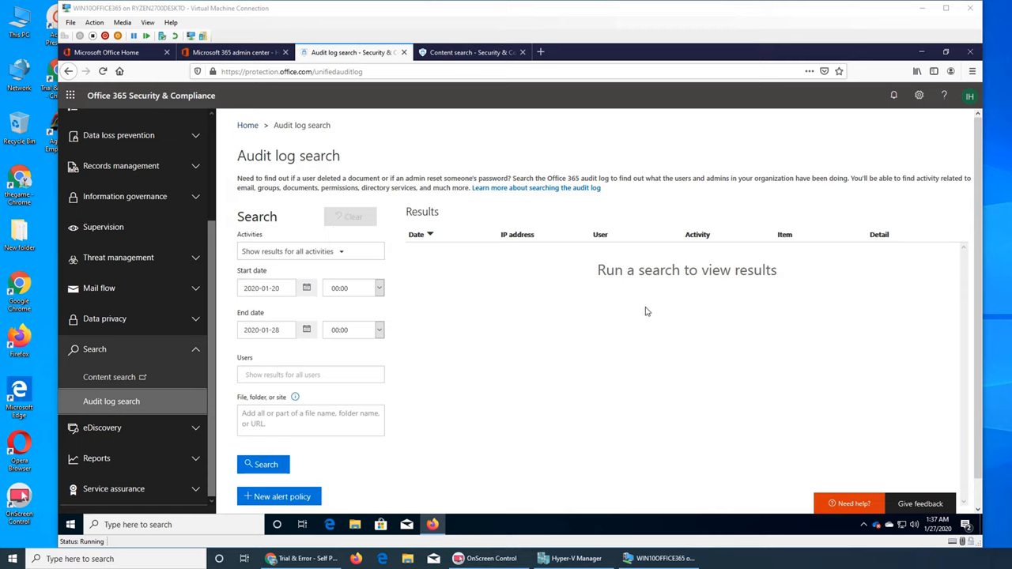
mouse_move(644, 310)
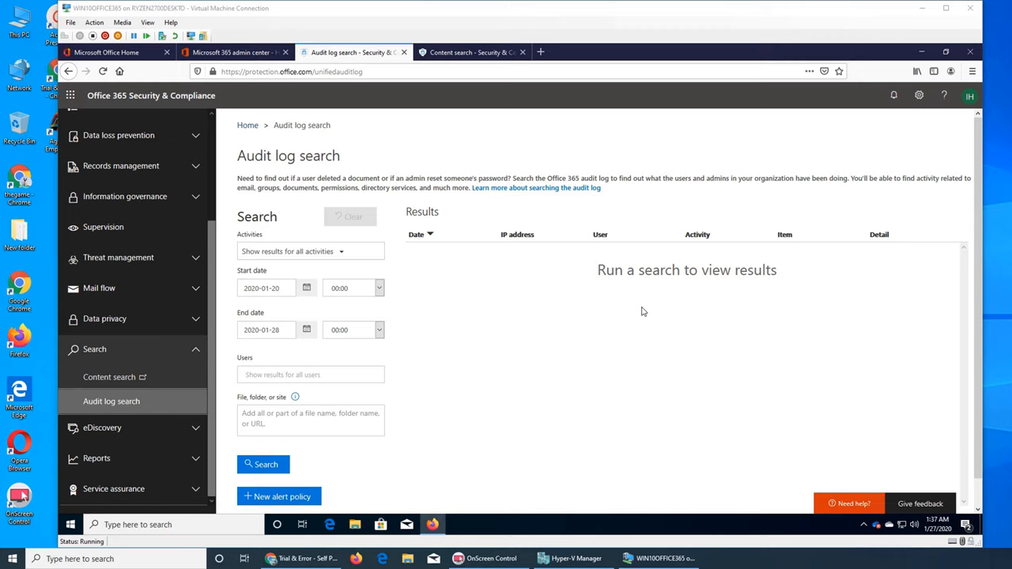
mouse_move(421, 373)
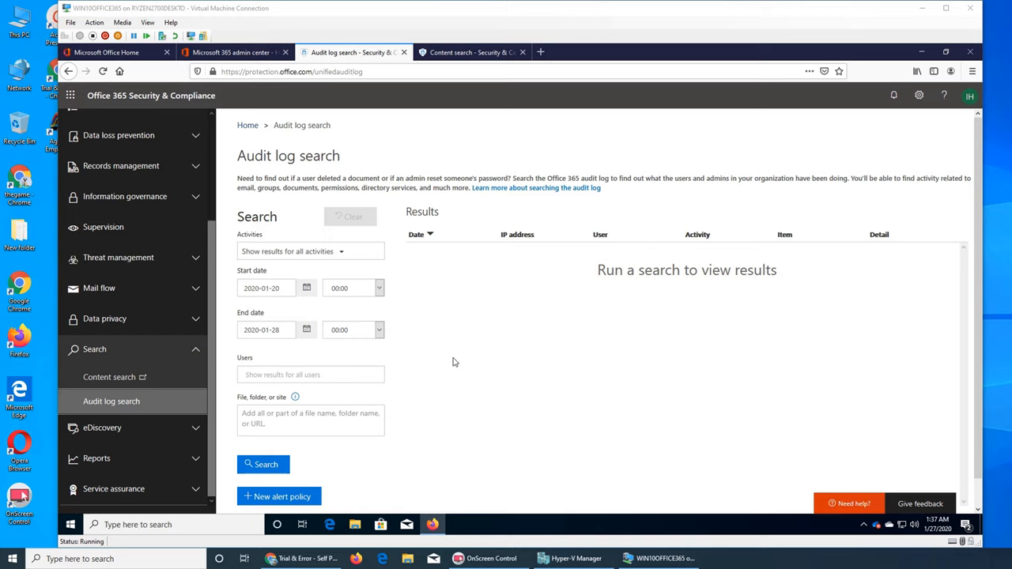
mouse_move(468, 367)
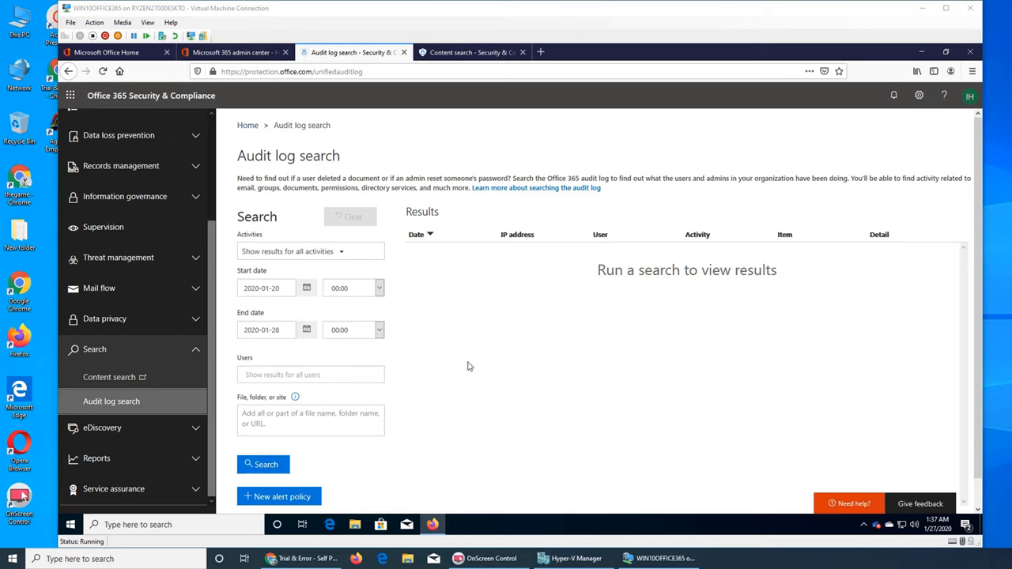
mouse_move(467, 364)
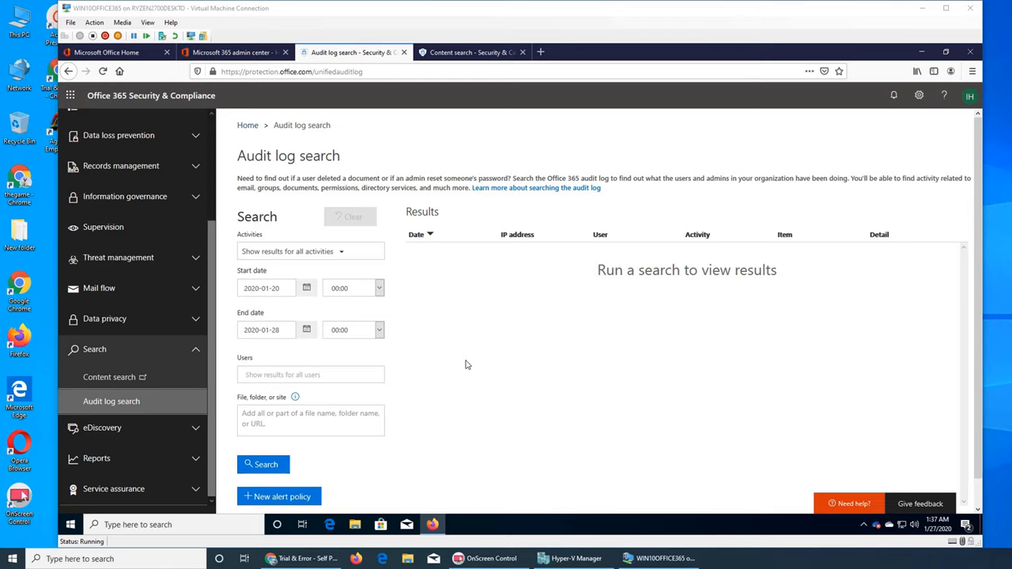
mouse_move(300, 248)
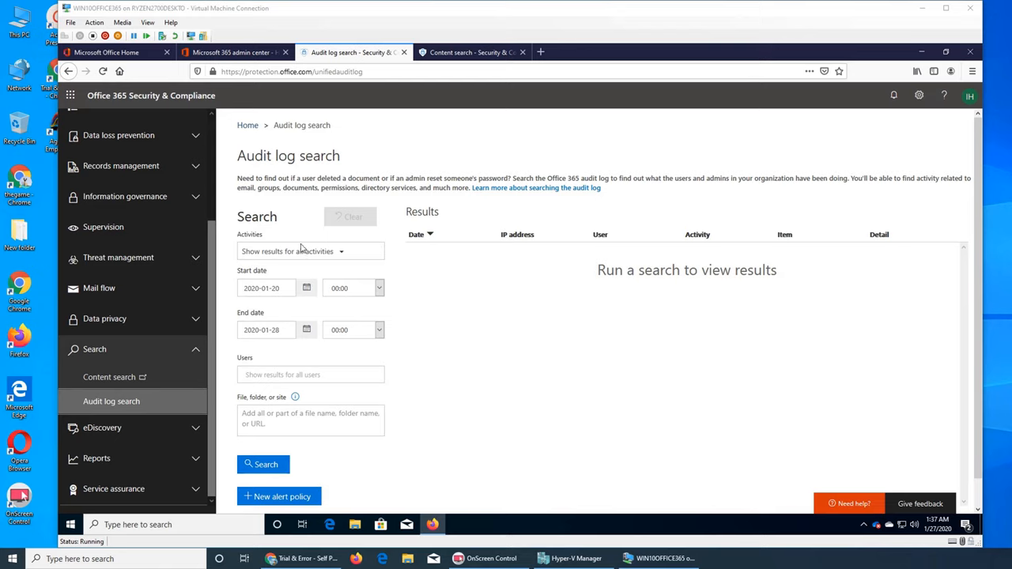
click(310, 250)
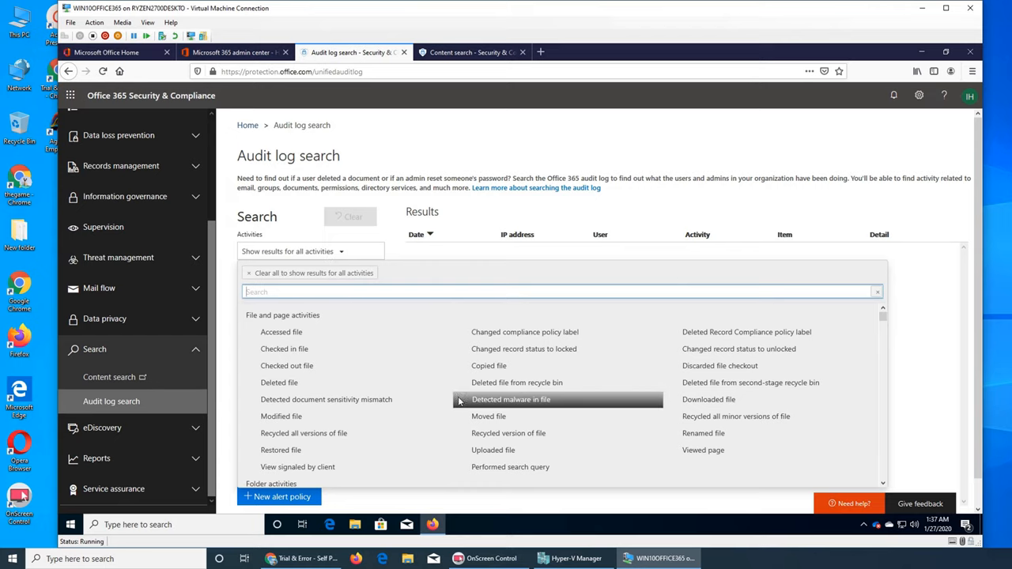
mouse_move(457, 396)
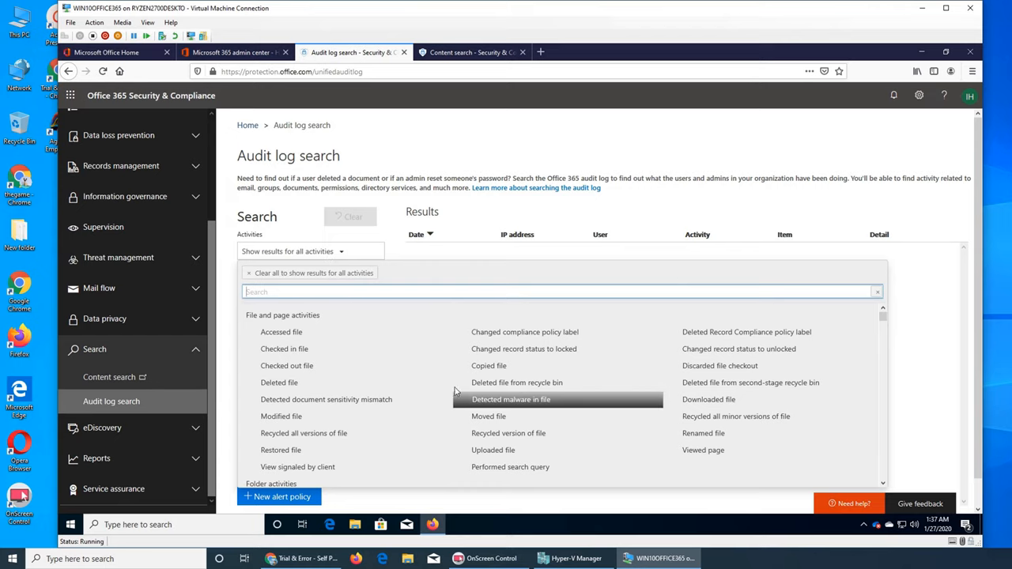
mouse_move(409, 263)
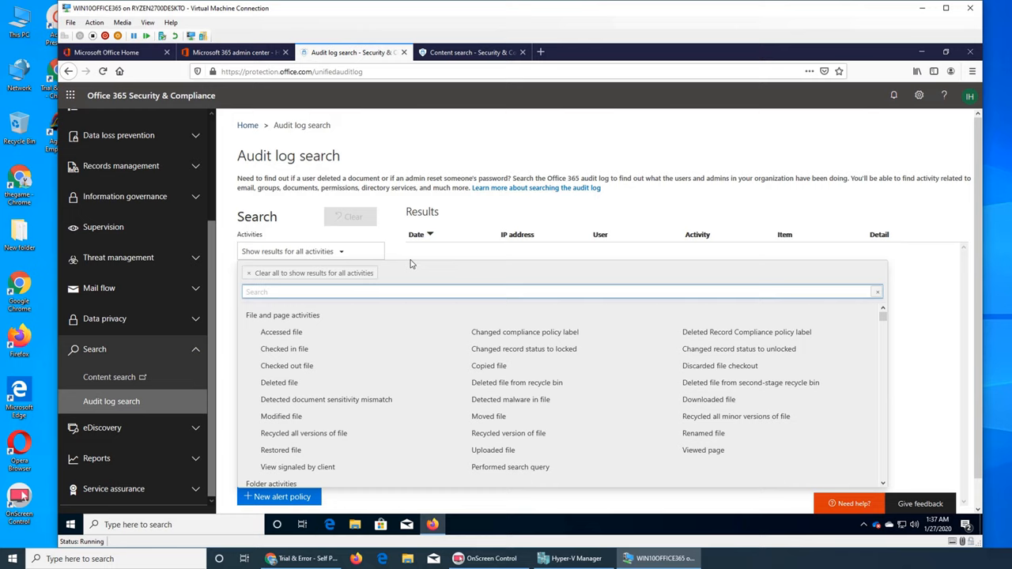
mouse_move(411, 264)
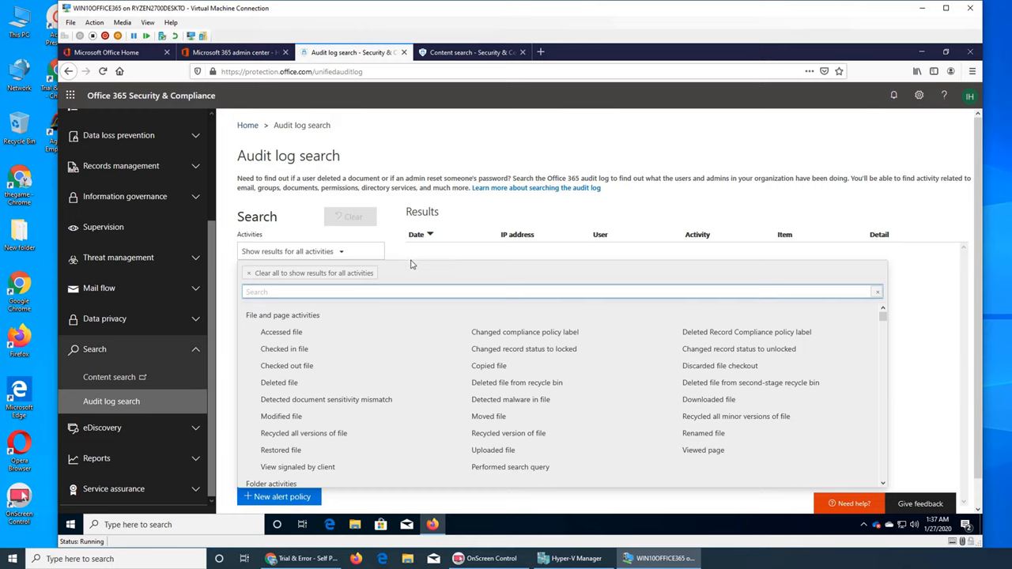
mouse_move(563, 405)
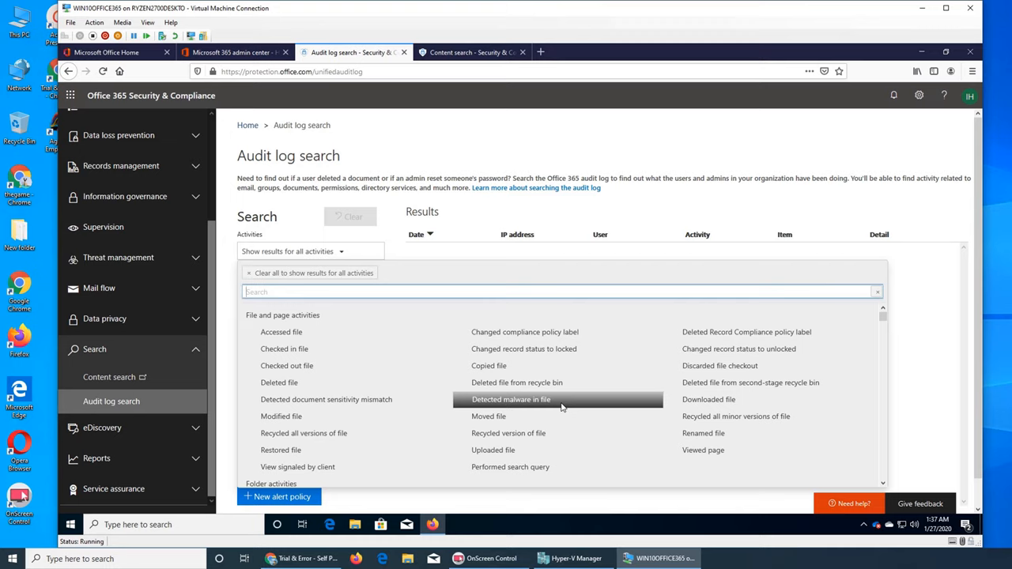
mouse_move(488, 416)
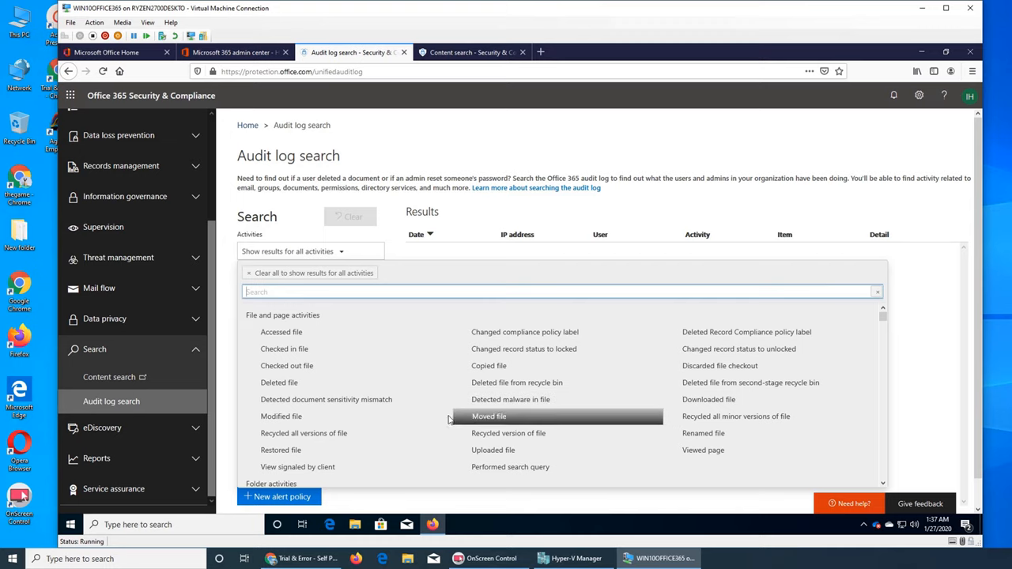
scroll(down, 3)
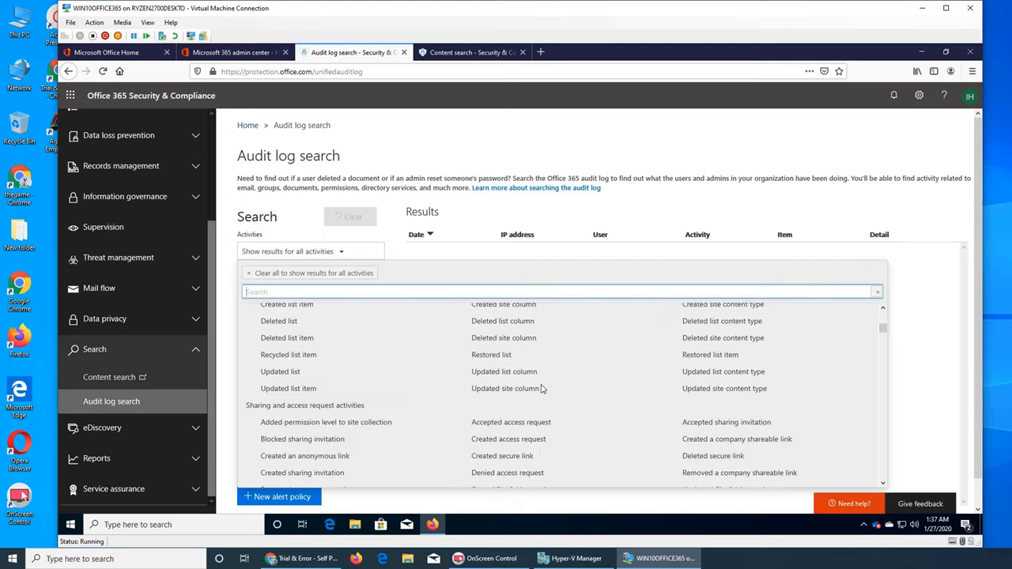
scroll(down, 3)
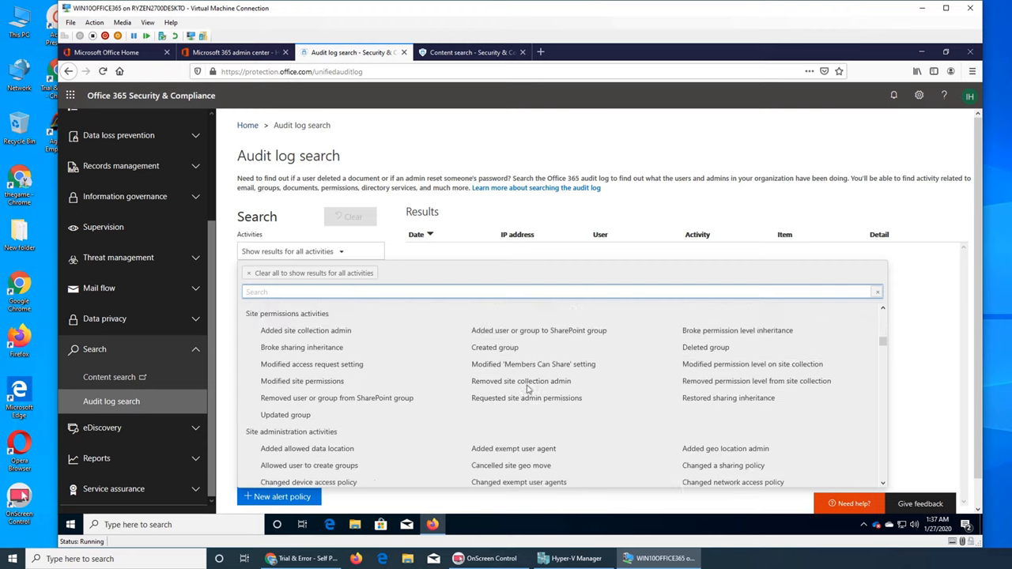
scroll(down, 3)
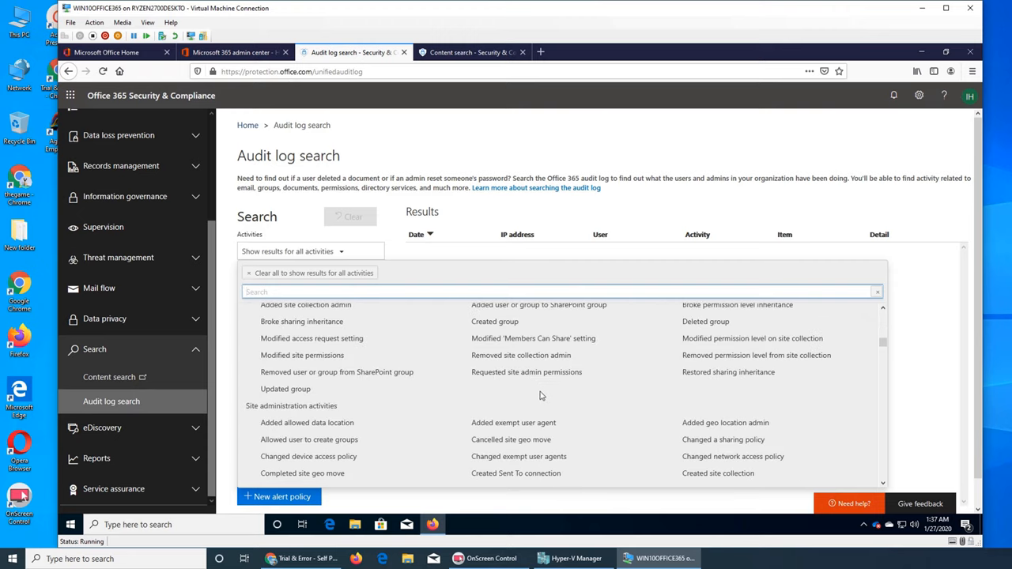
scroll(down, 3)
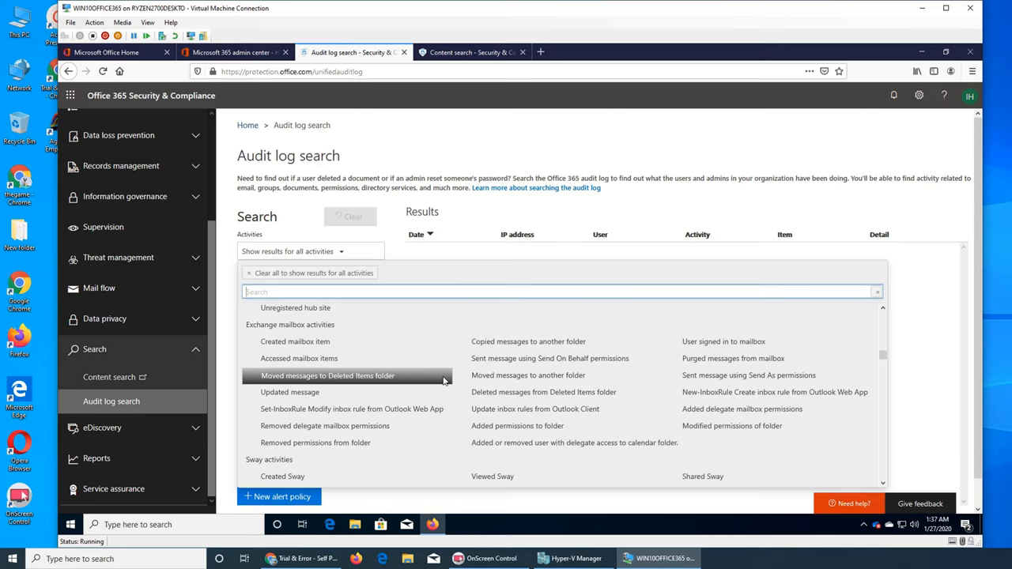
scroll(down, 3)
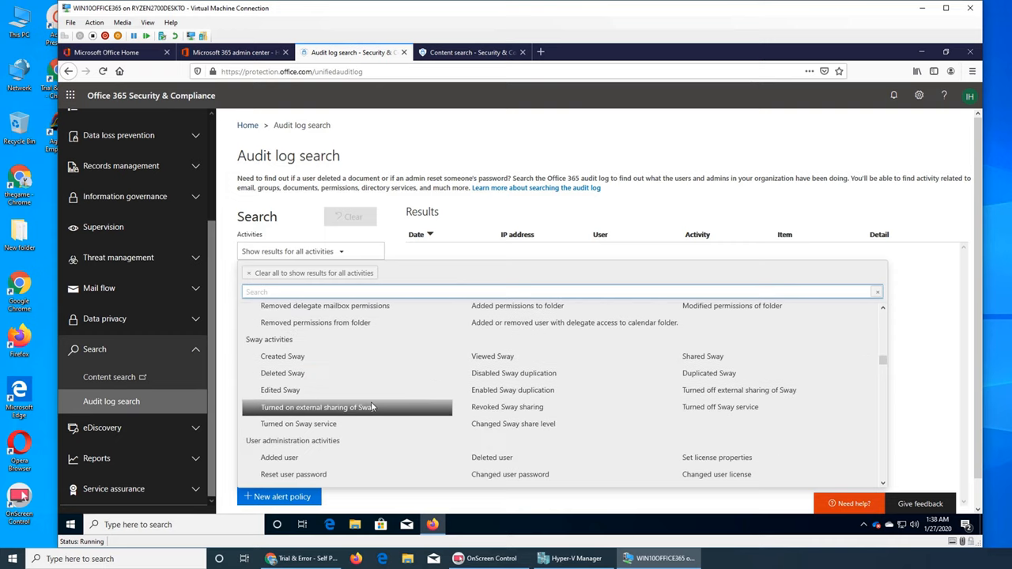
scroll(down, 3)
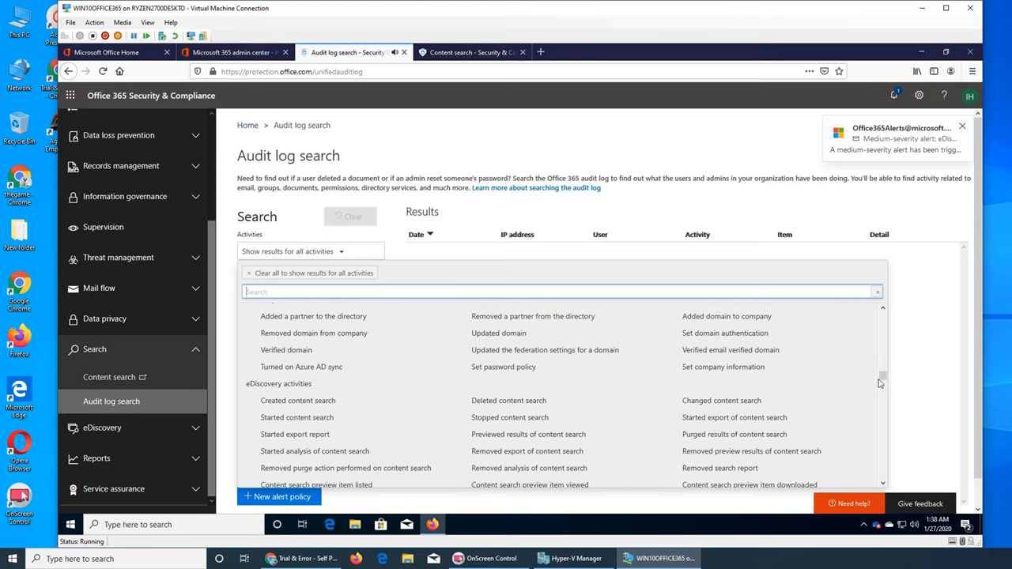
scroll(down, 3)
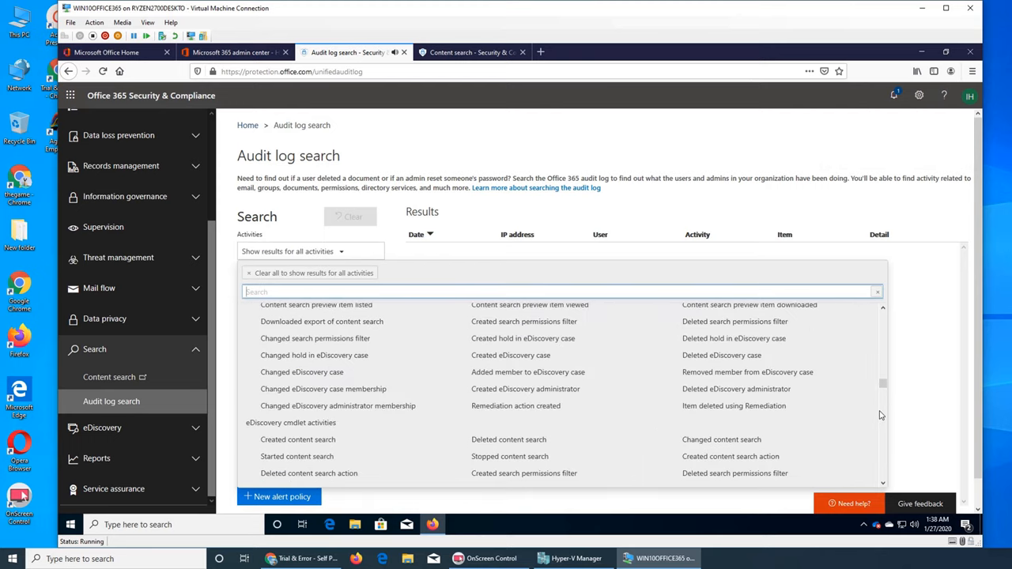
scroll(down, 3)
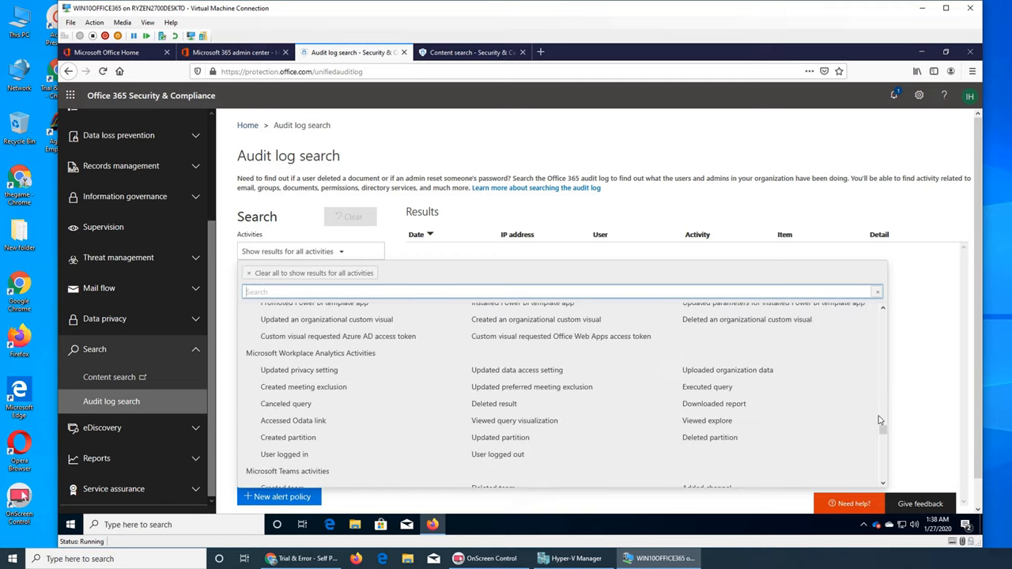
scroll(down, 3)
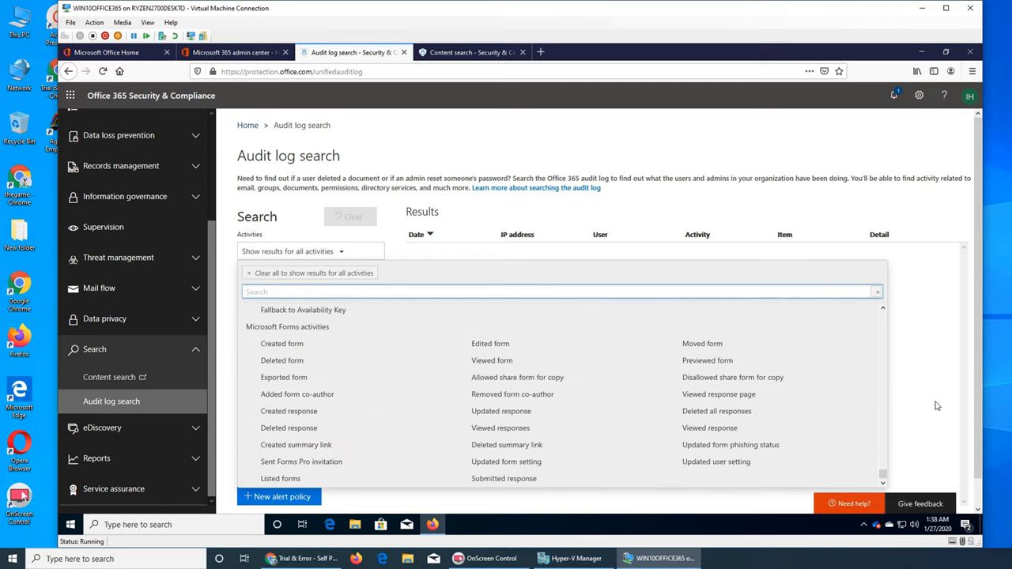
click(310, 252)
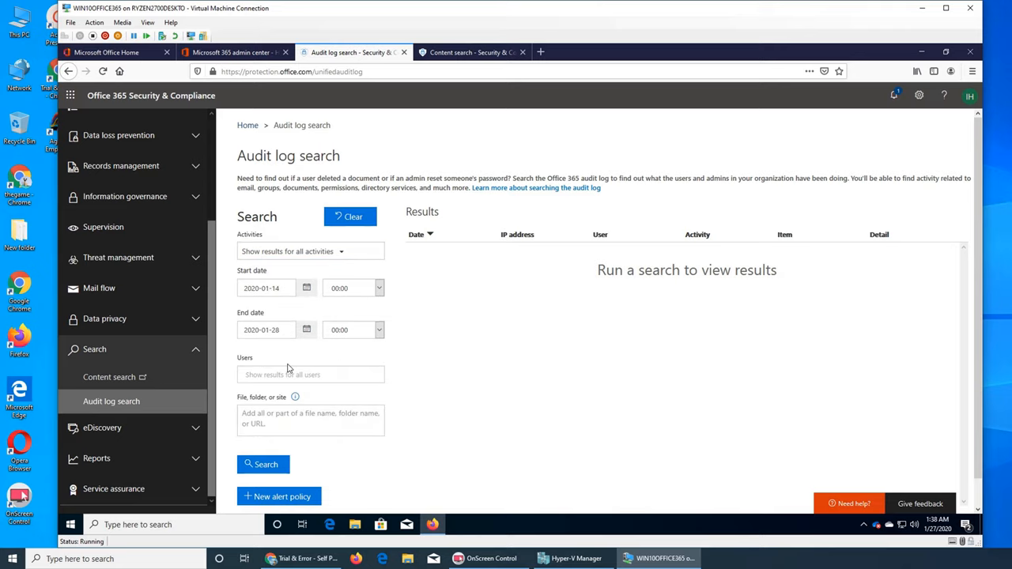
Step: Run the audit log search returning 150 results, checking and dismissing notifications
click(262, 465)
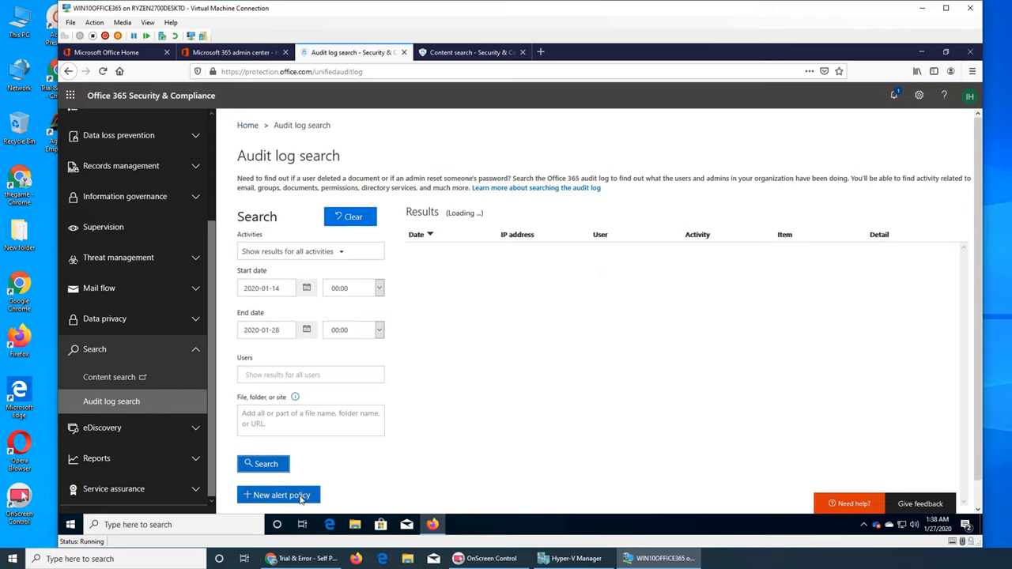
mouse_move(519, 446)
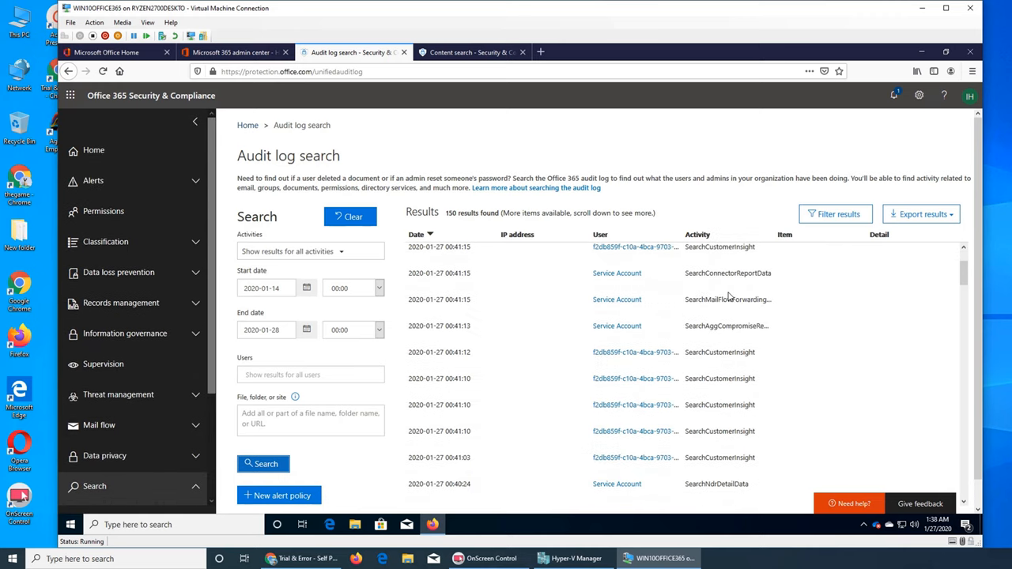
click(893, 95)
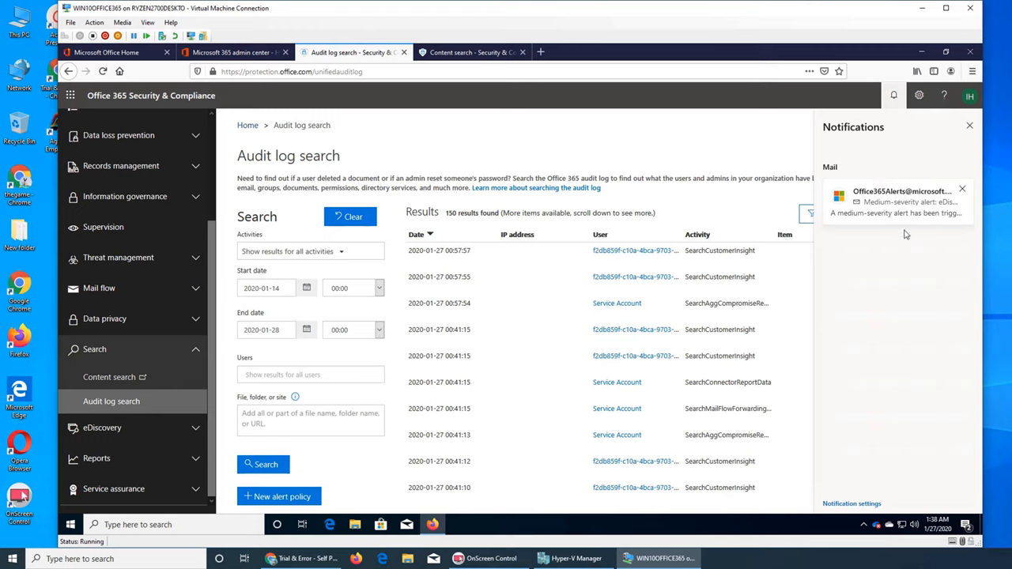
mouse_move(909, 231)
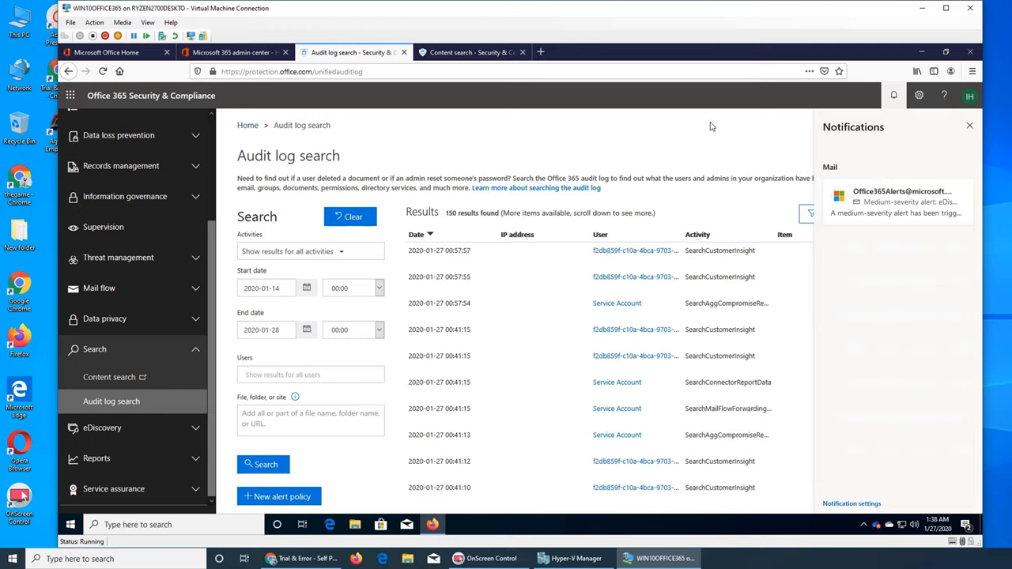
click(969, 126)
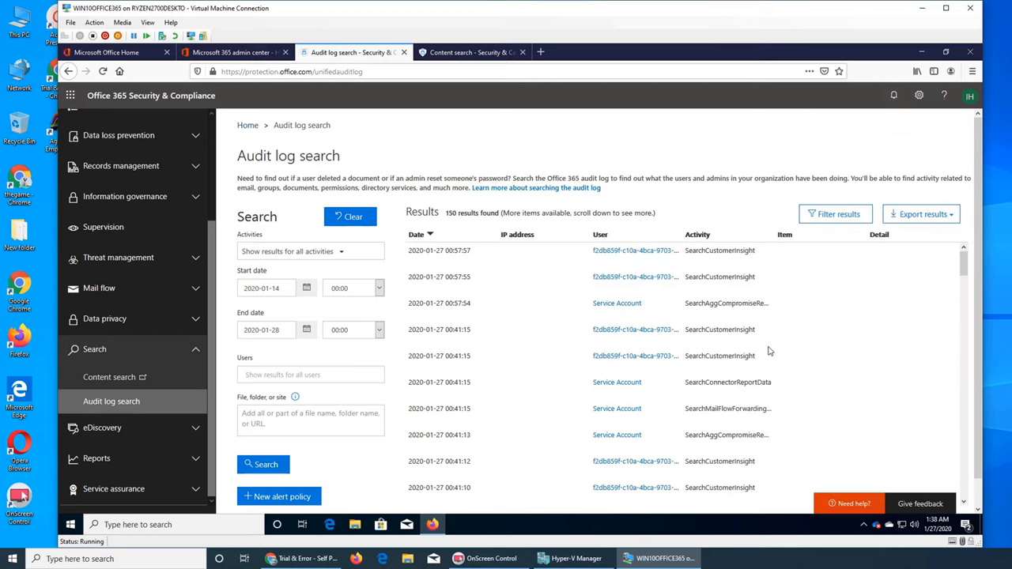
mouse_move(636, 250)
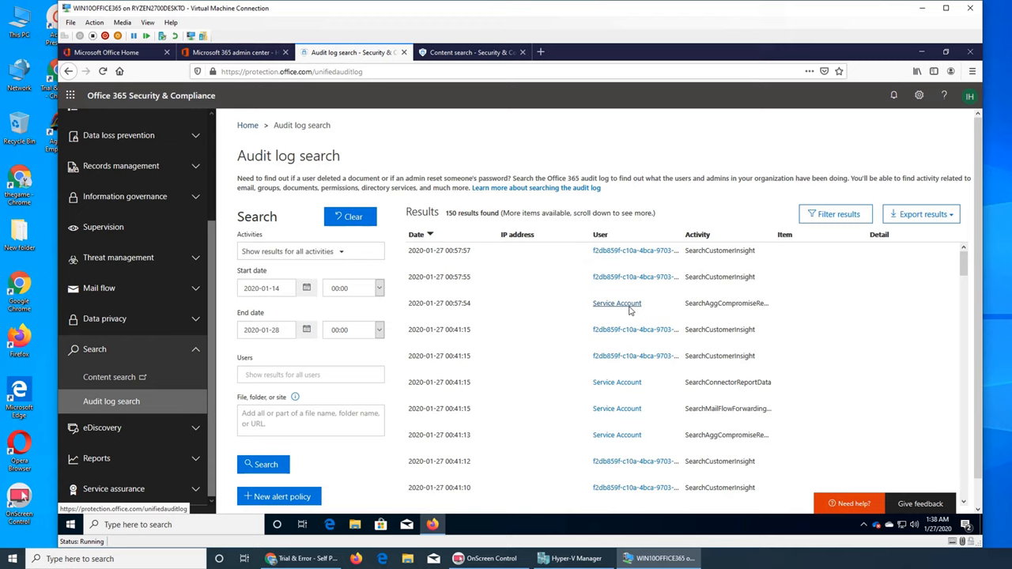
mouse_move(662, 384)
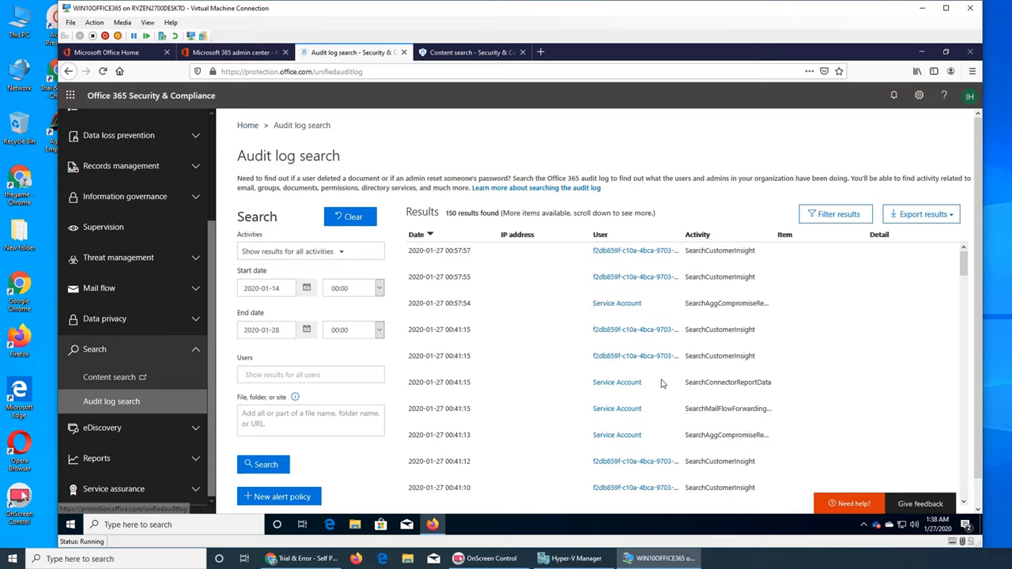
scroll(down, 3)
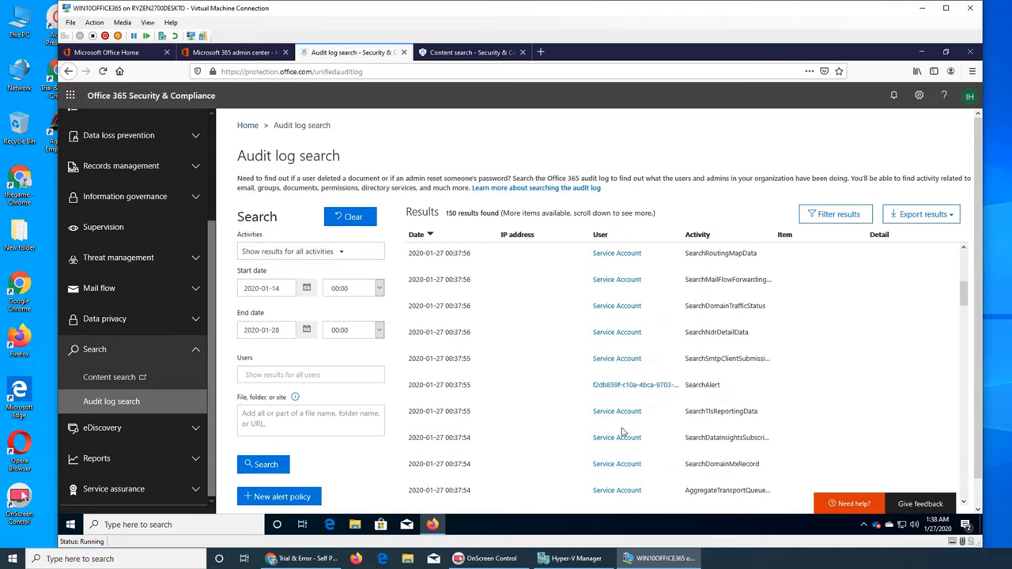
scroll(down, 3)
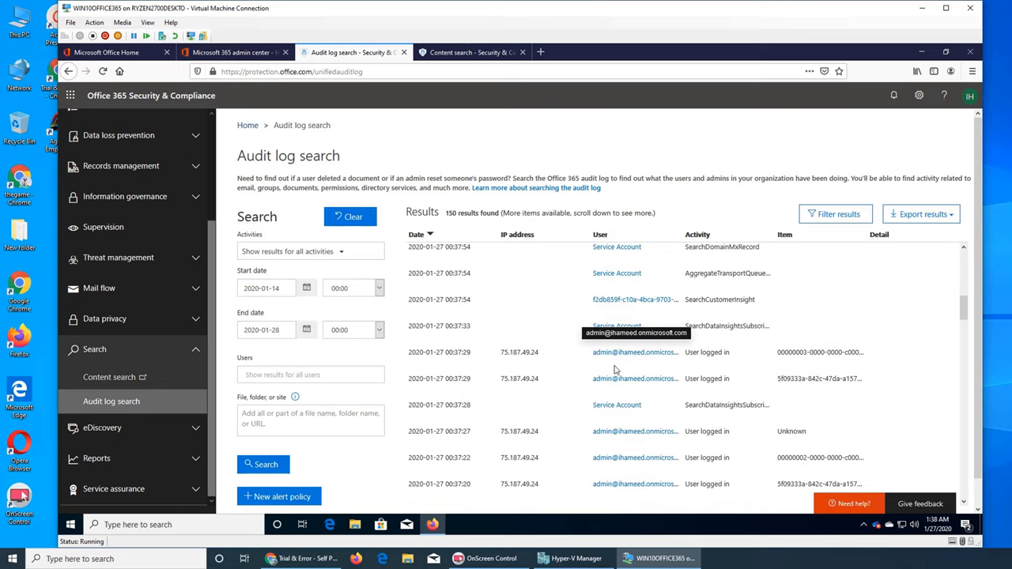
mouse_move(617, 378)
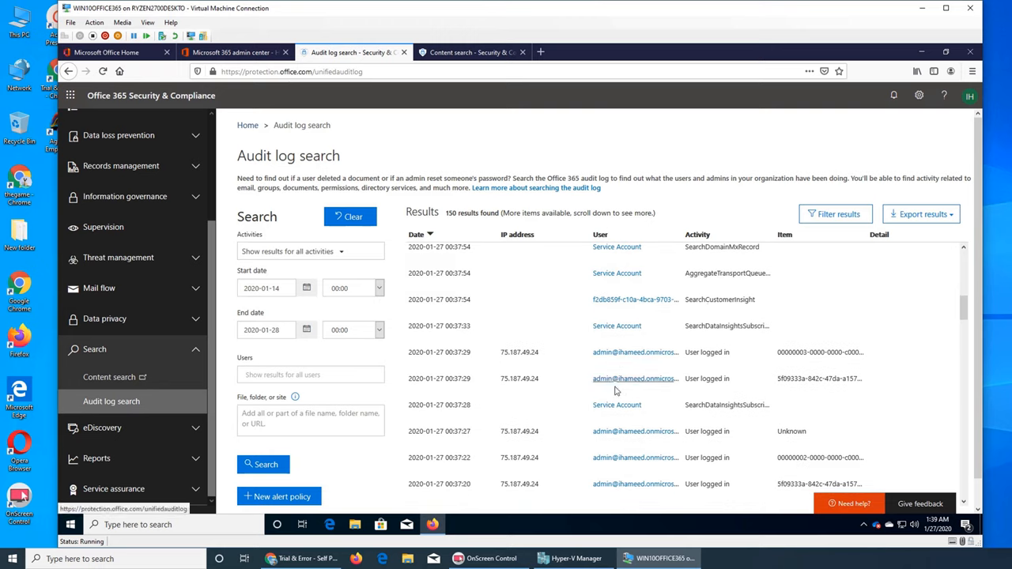
scroll(down, 3)
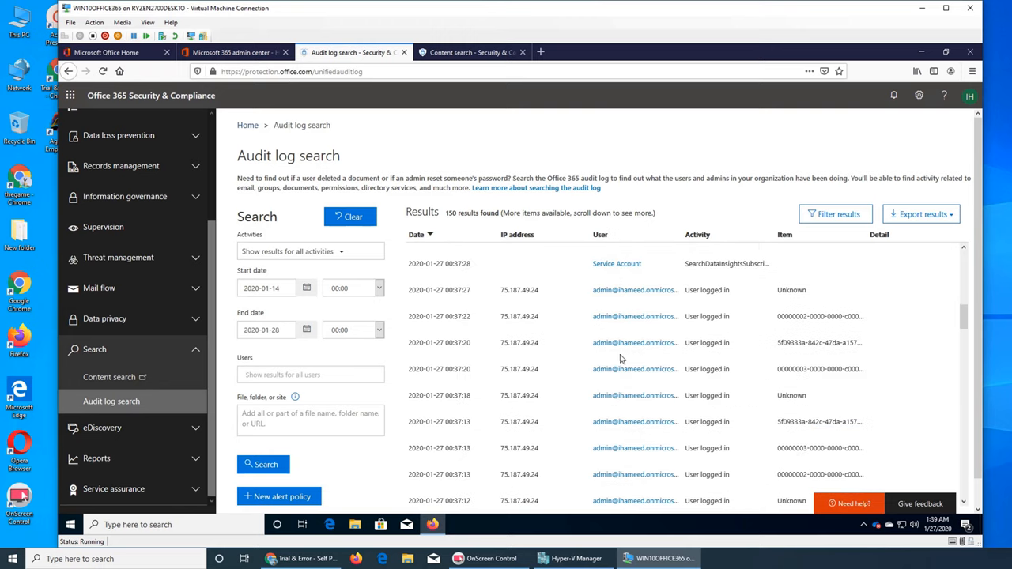
scroll(down, 3)
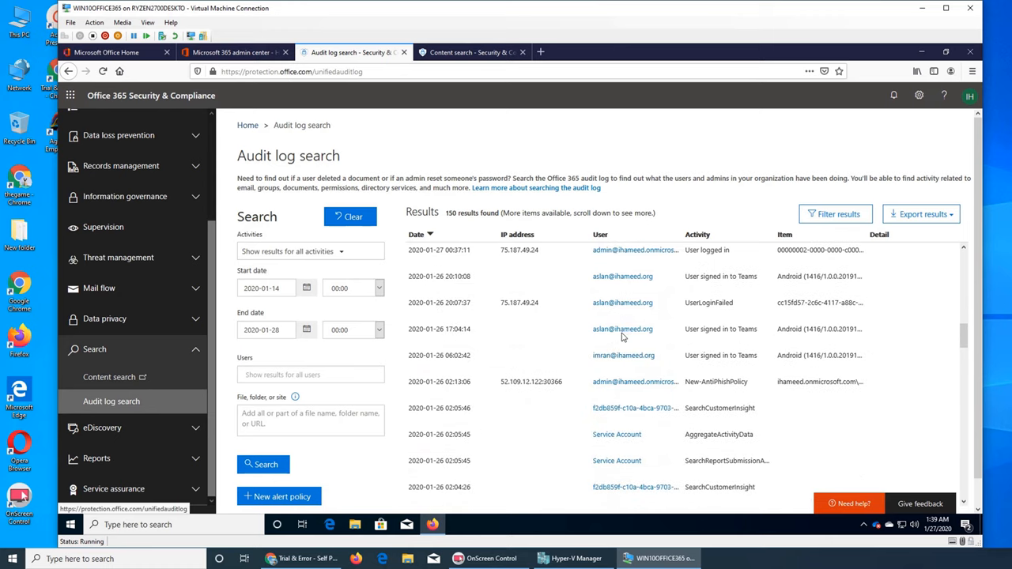
mouse_move(639, 324)
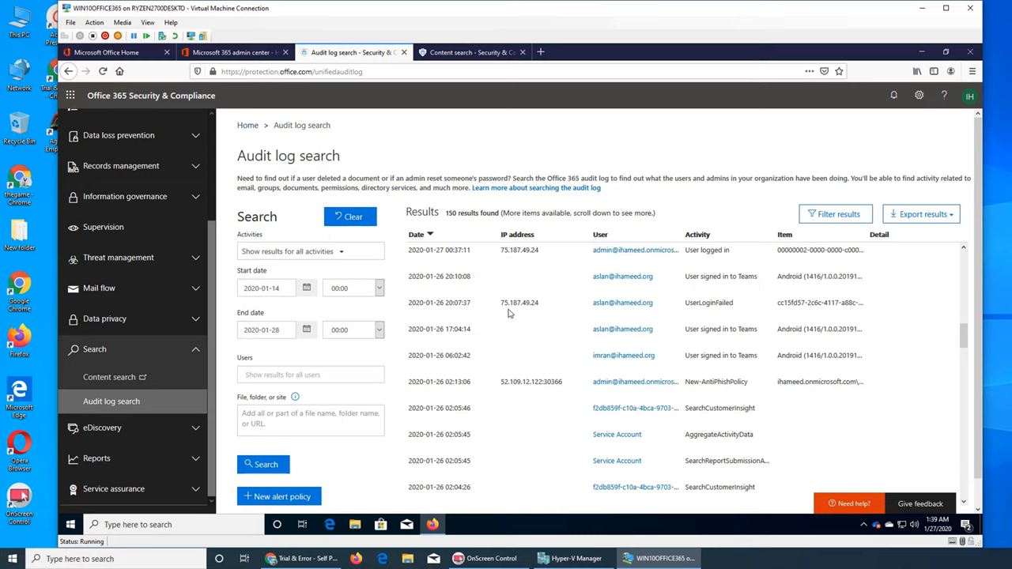
mouse_move(609, 395)
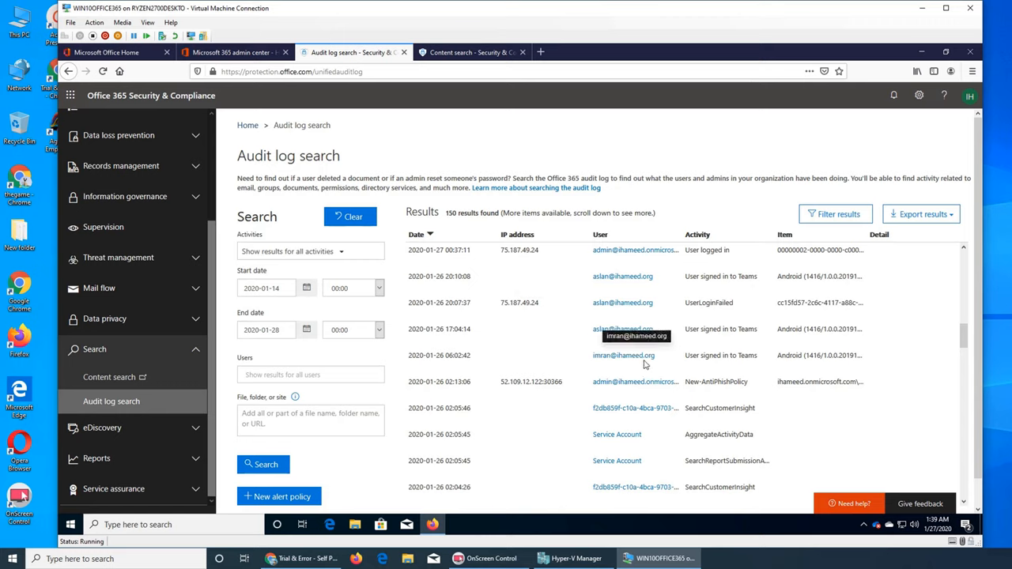
mouse_move(693, 307)
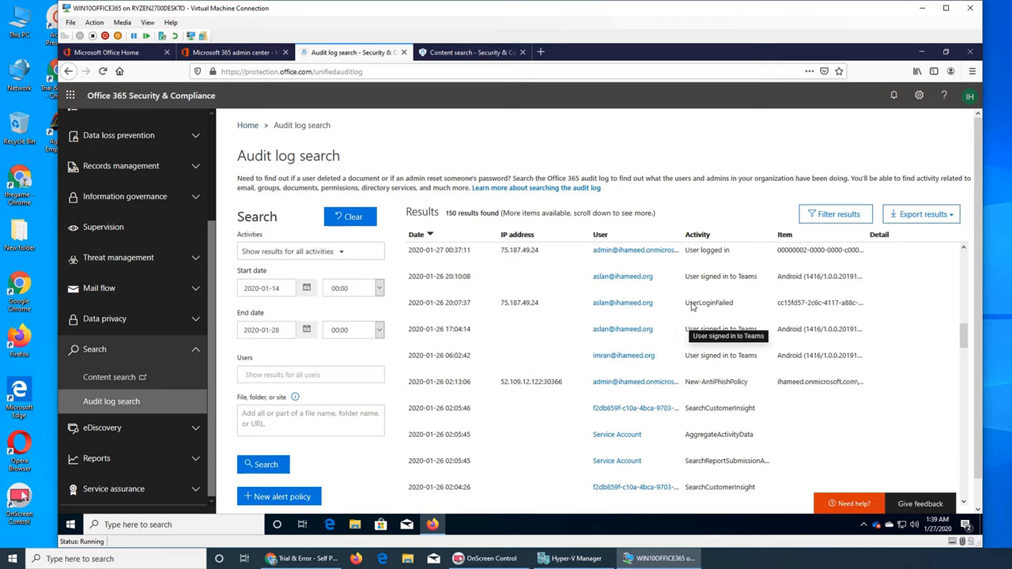
mouse_move(747, 263)
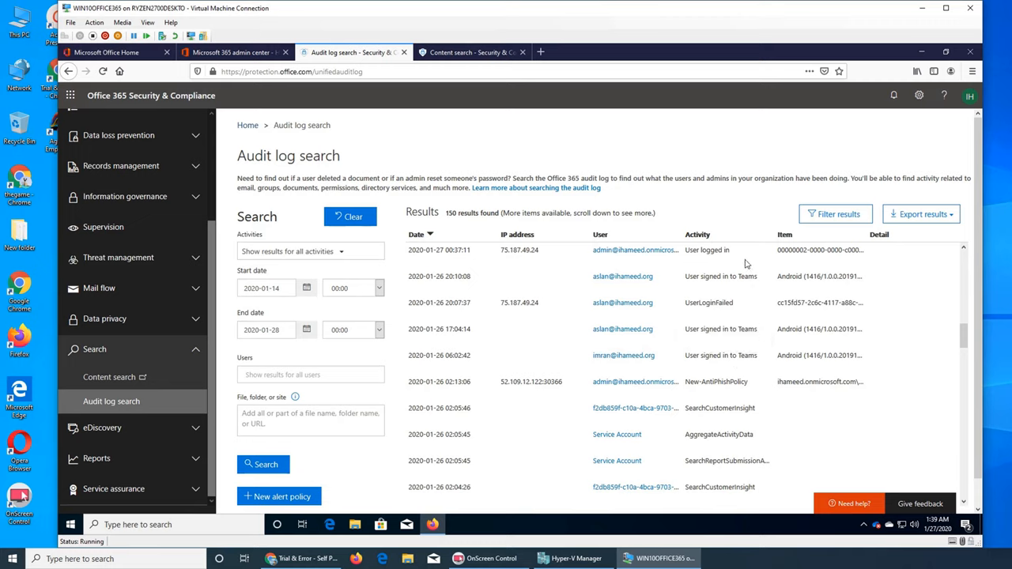
mouse_move(740, 332)
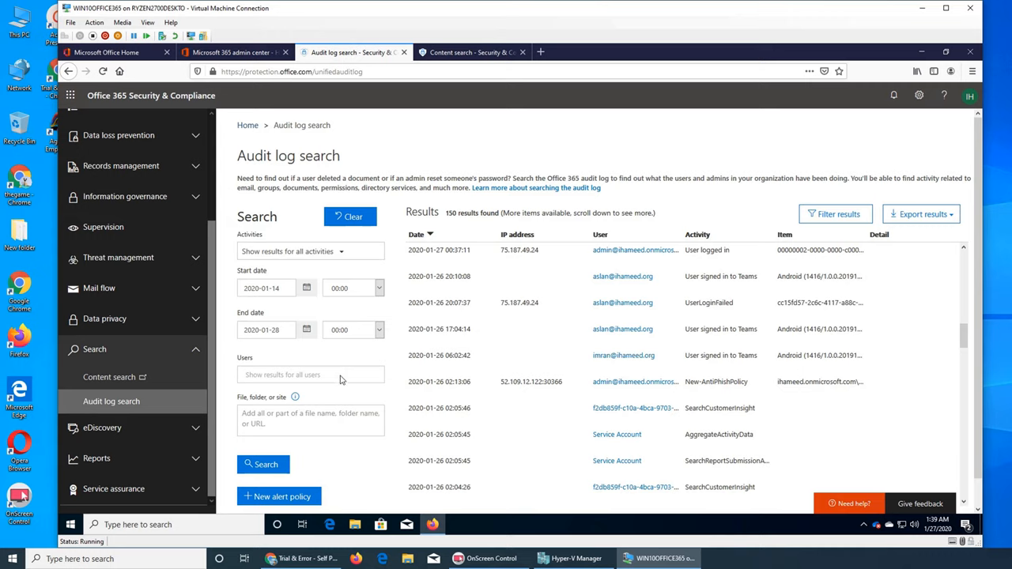
click(310, 373)
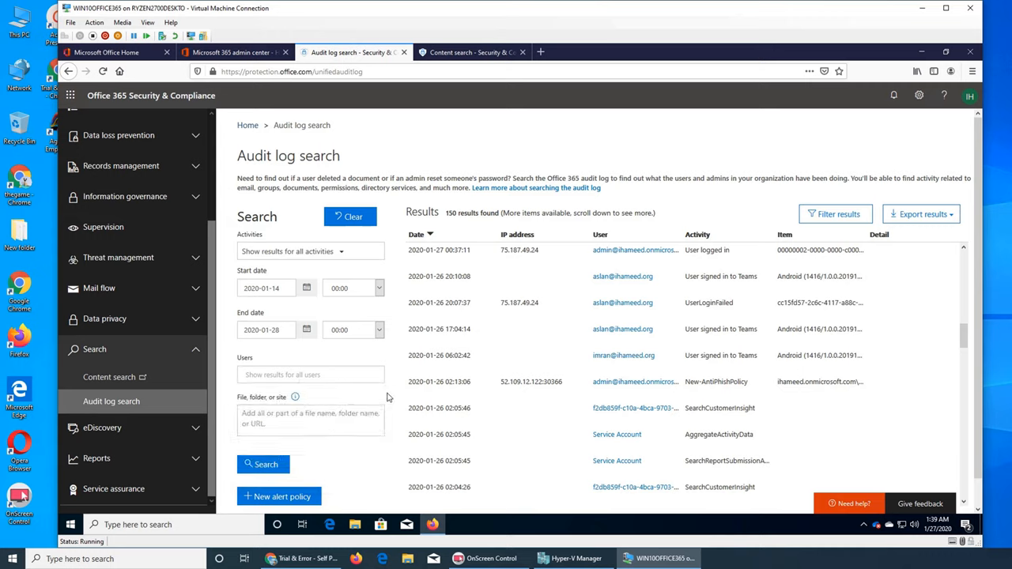
mouse_move(354, 377)
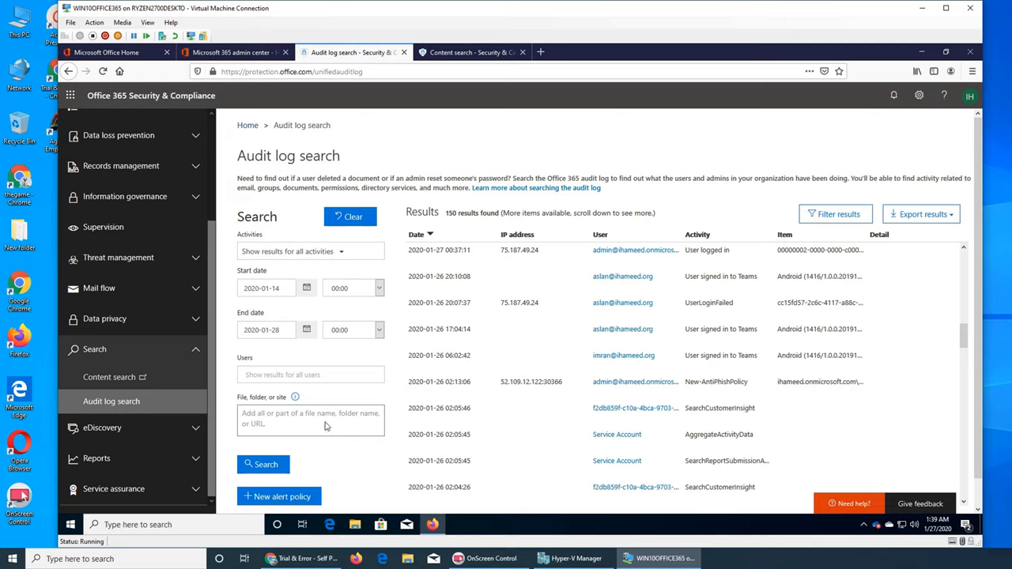
mouse_move(688, 373)
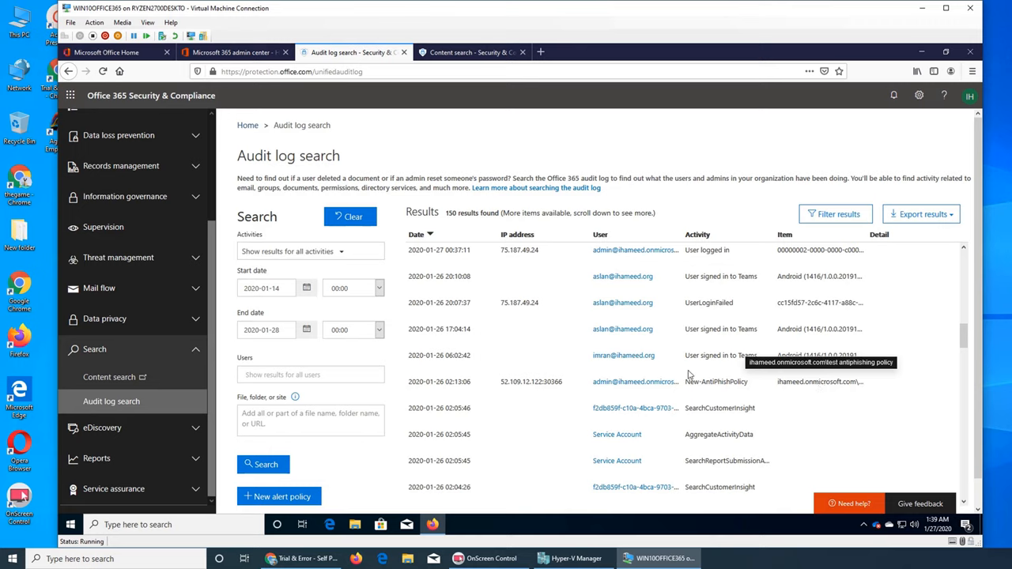
Step: Filter the audit log by site 'ihameed.sharepoint.com' and rerun, returning no results
click(310, 419)
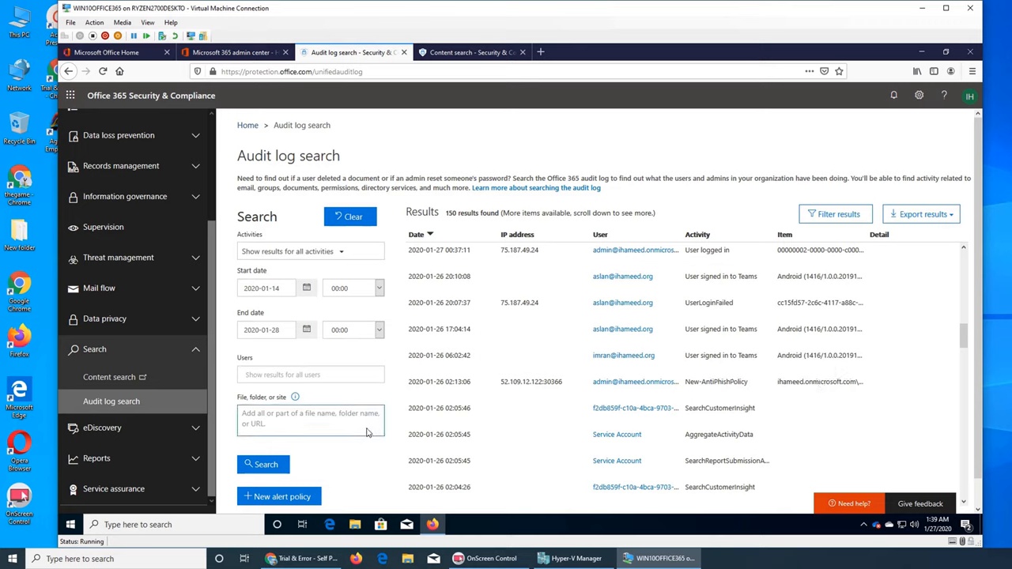
text(ihameed)
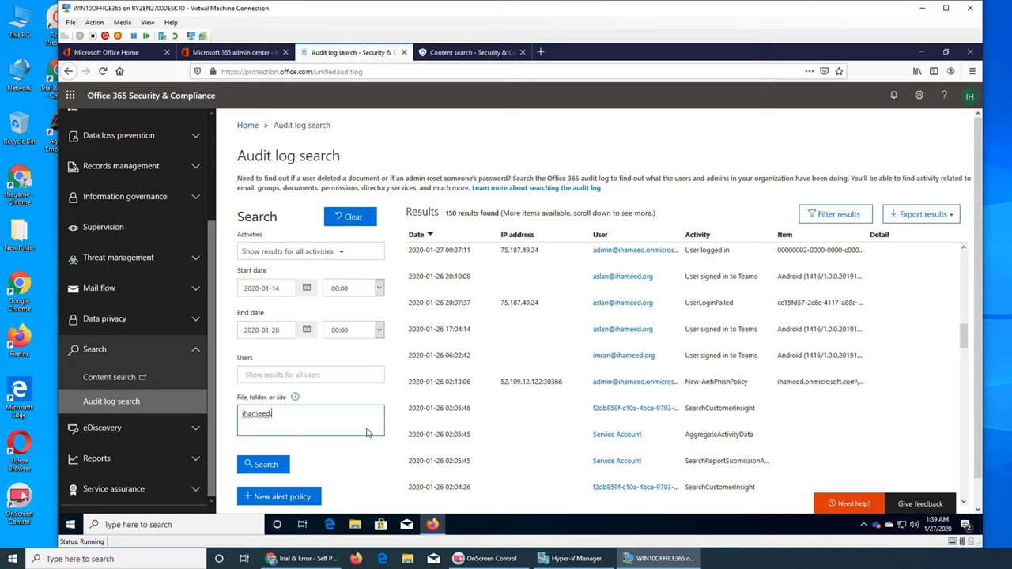
text(.sharepoint)
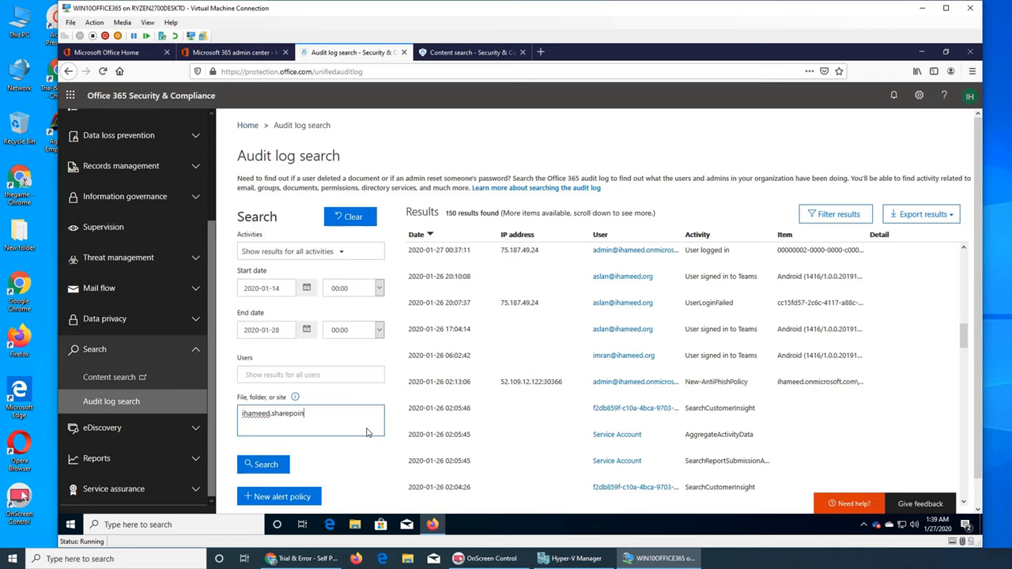
text(t.com)
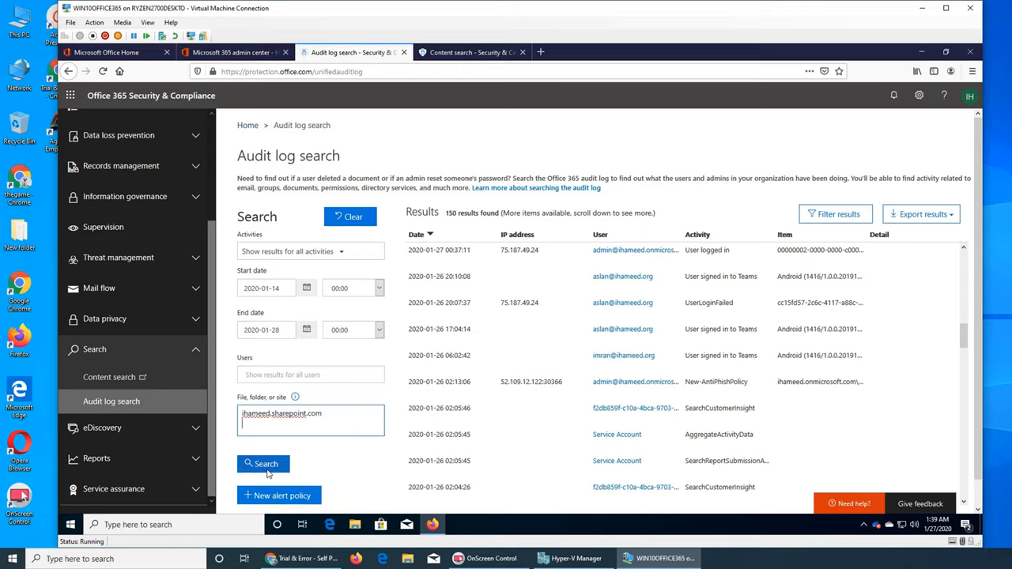
click(263, 463)
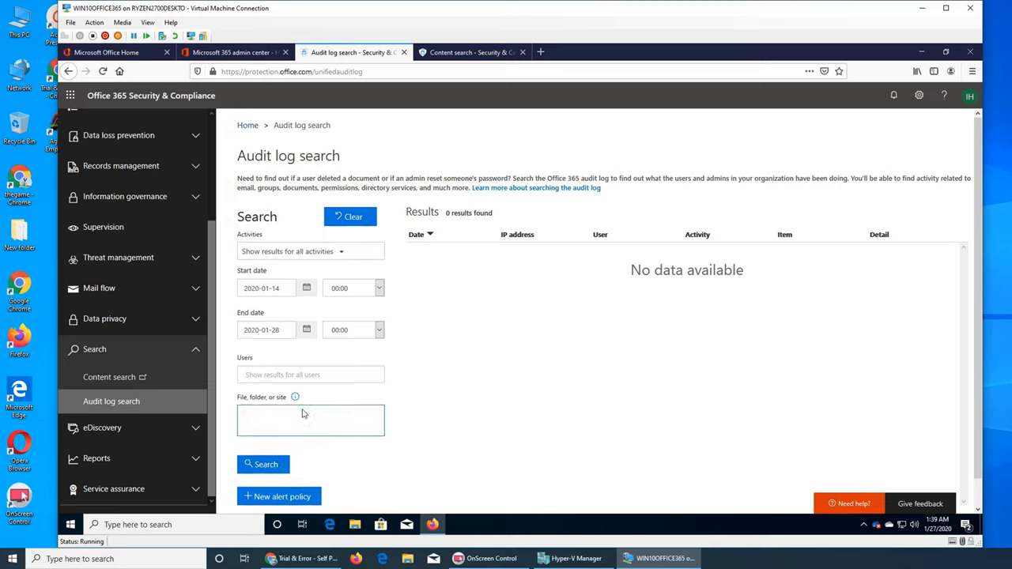
Step: Rerun the audit log search and scroll through 300 loaded activity records
click(263, 465)
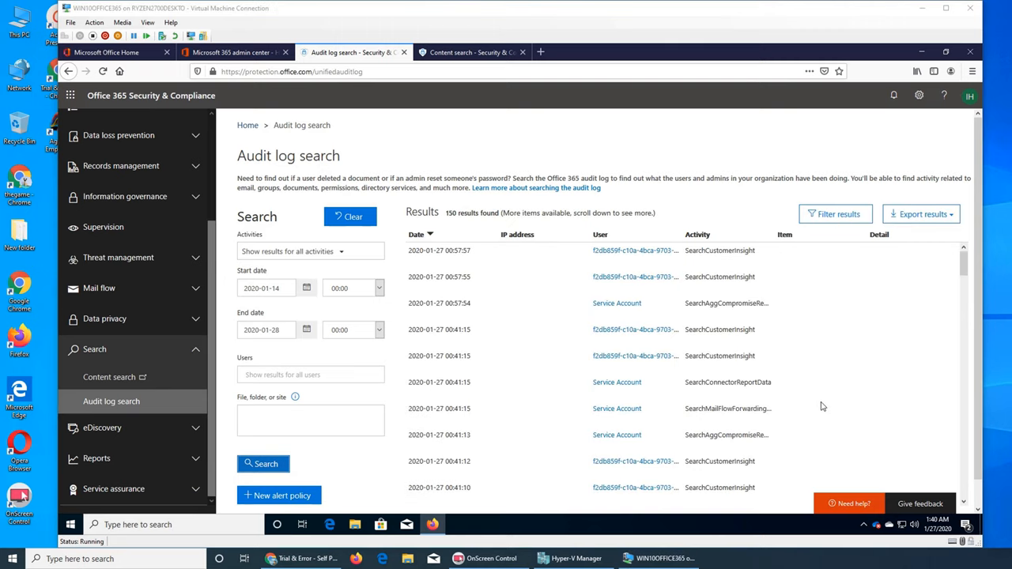
mouse_move(961, 281)
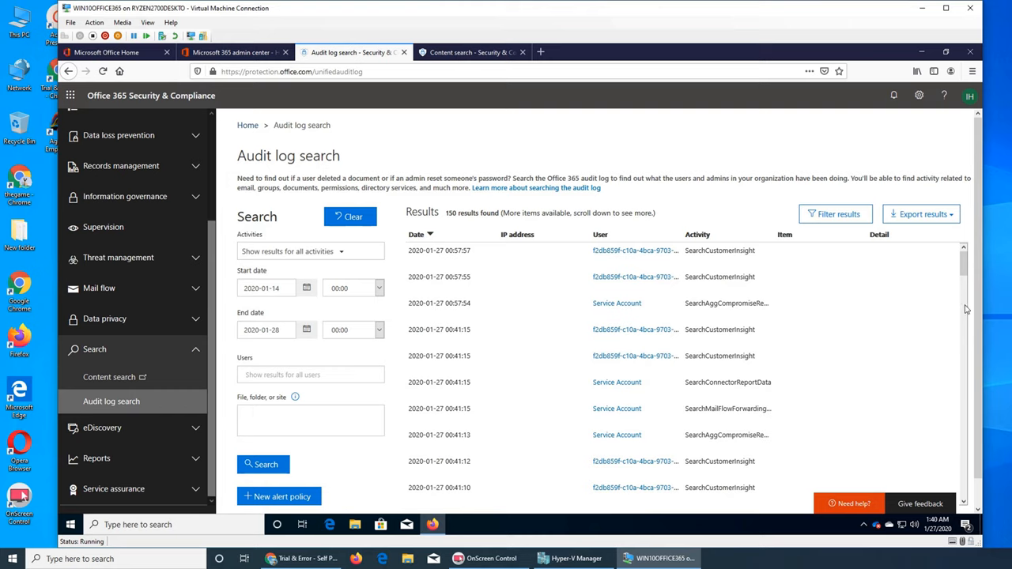
scroll(down, 3)
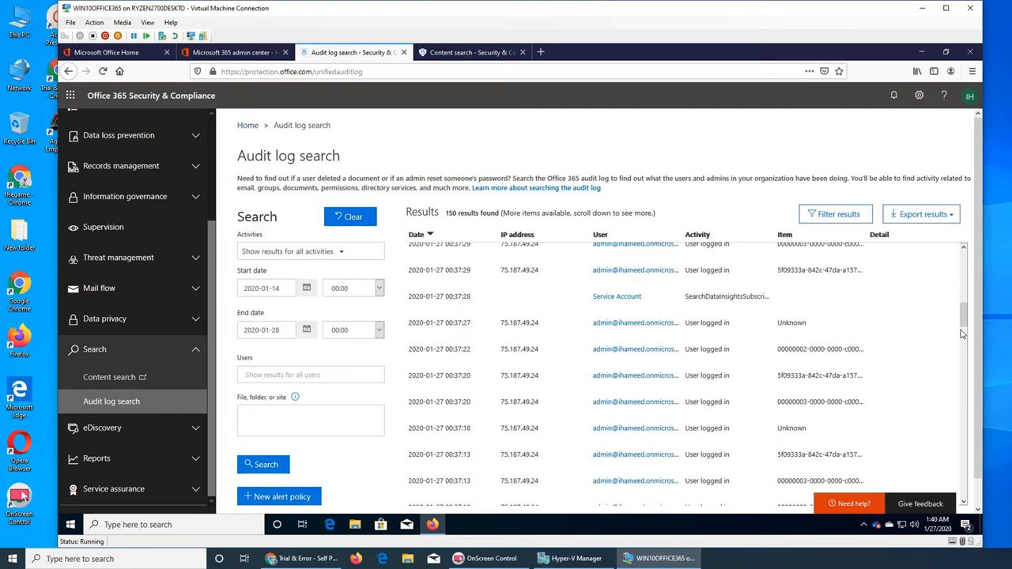
scroll(down, 3)
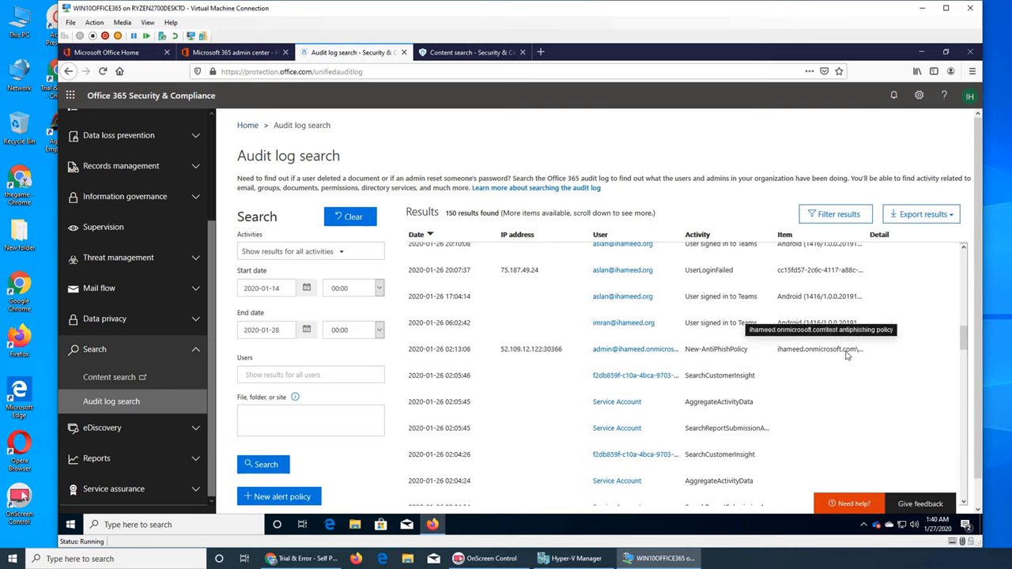
scroll(down, 3)
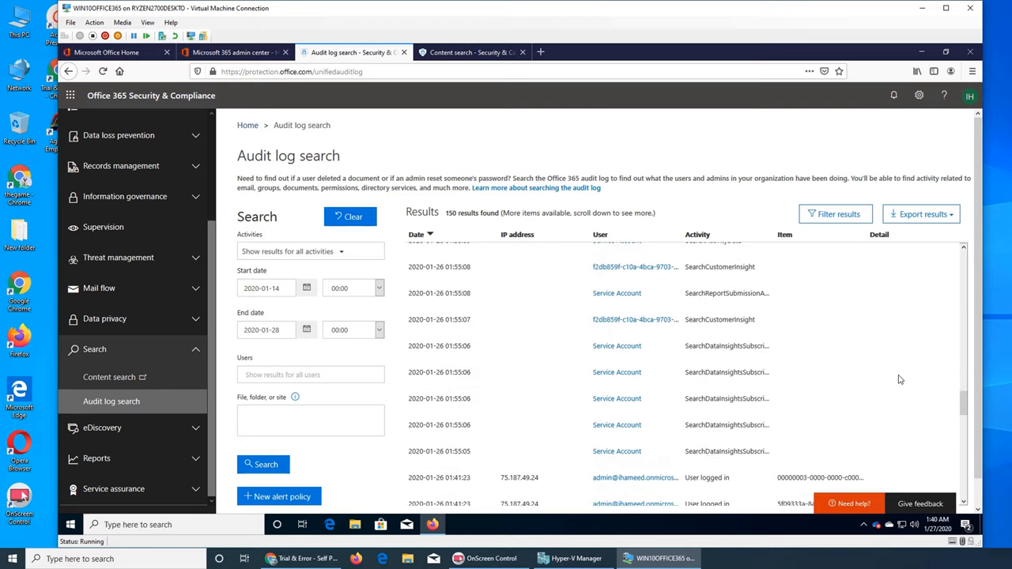
scroll(down, 3)
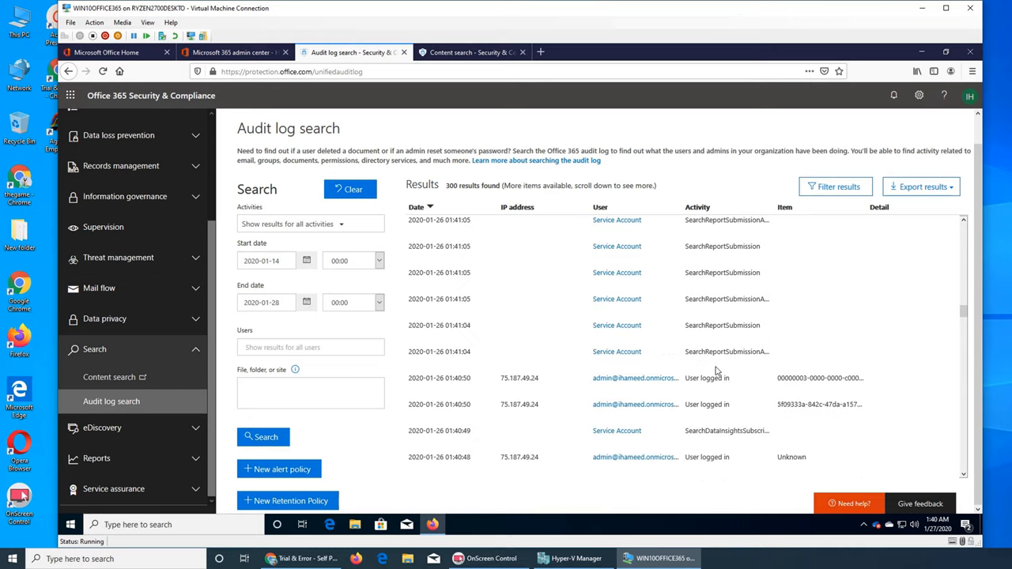
scroll(up, 3)
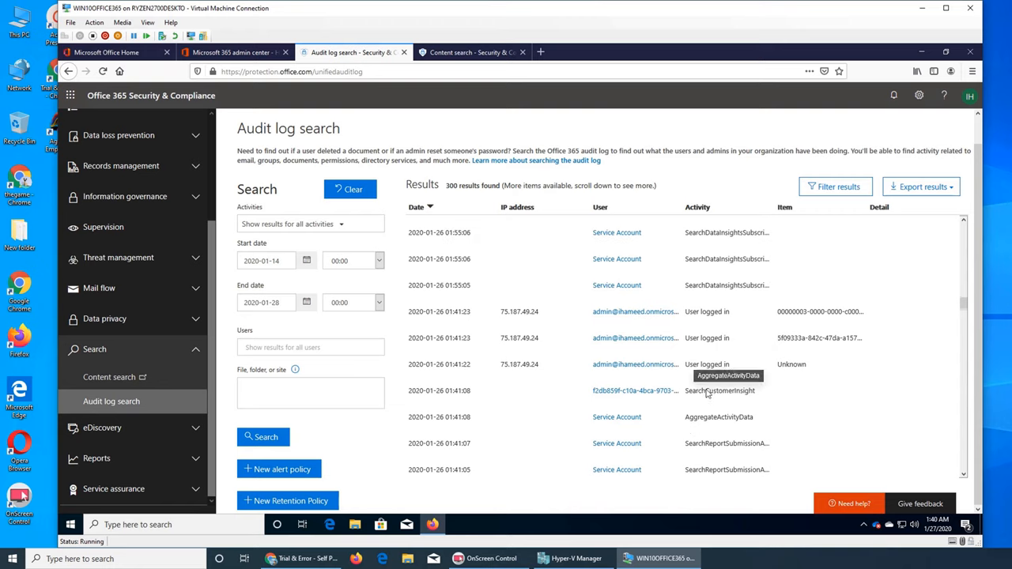
scroll(down, 3)
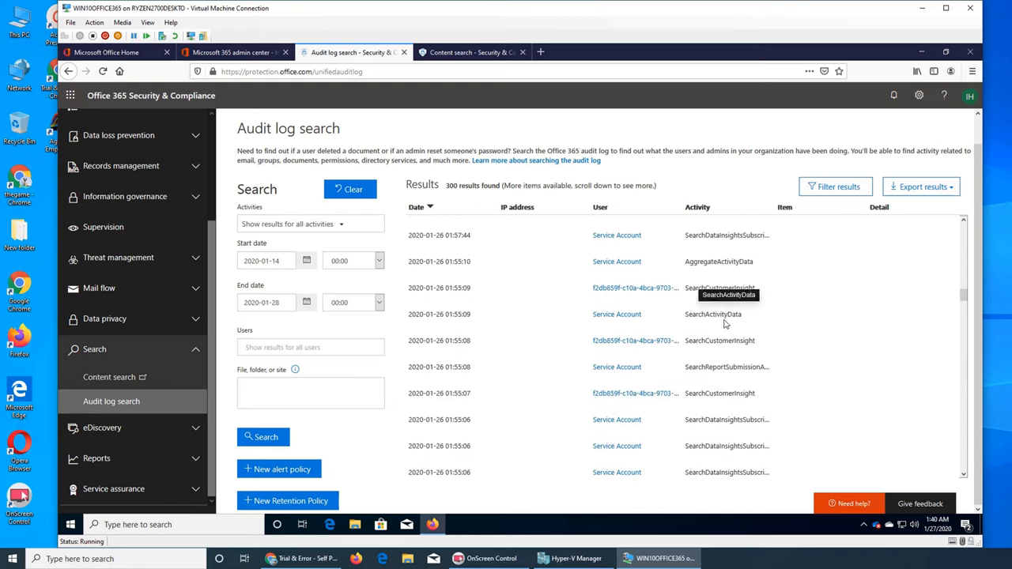
mouse_move(765, 383)
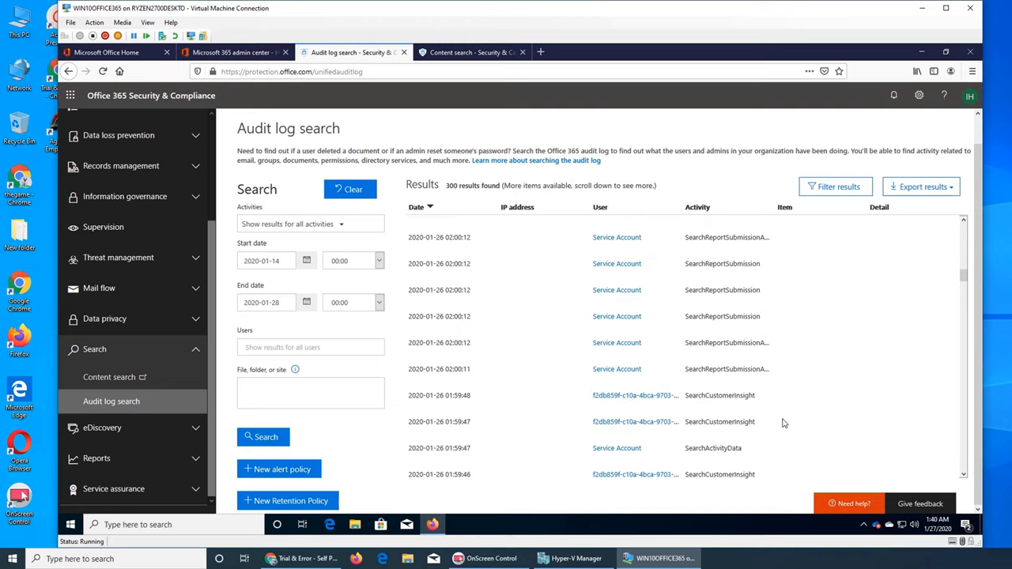
mouse_move(774, 430)
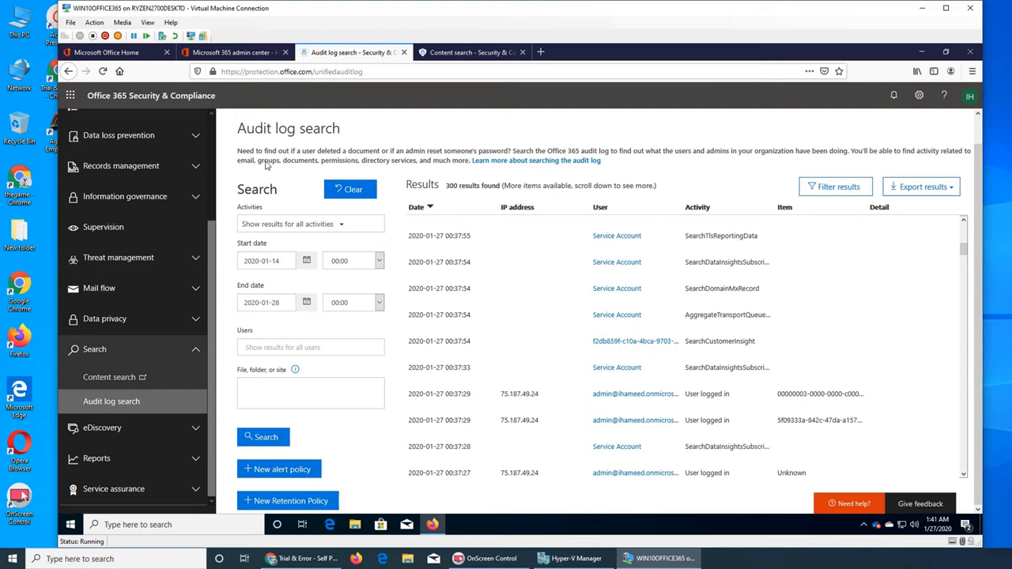
mouse_move(386, 161)
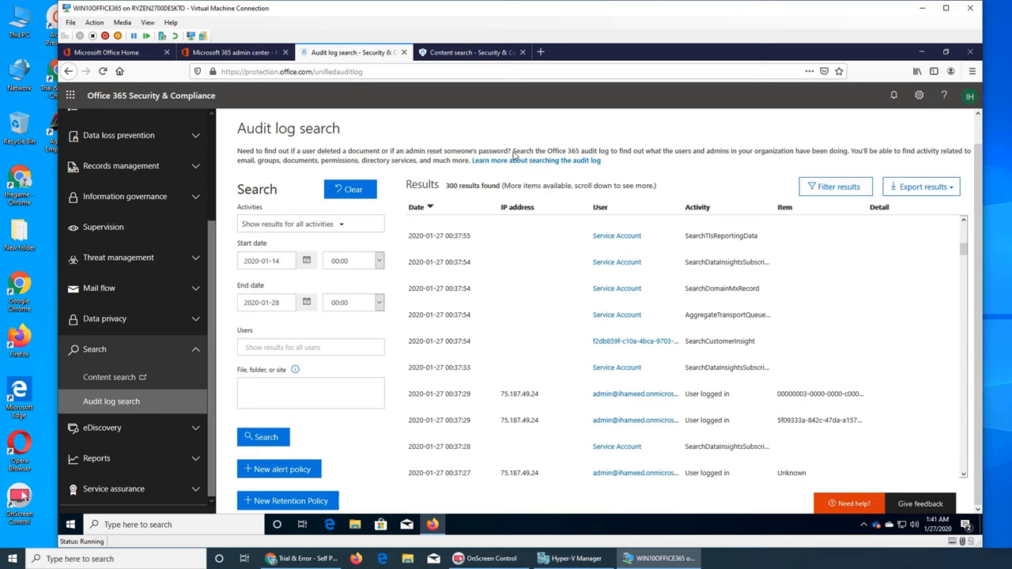
mouse_move(798, 457)
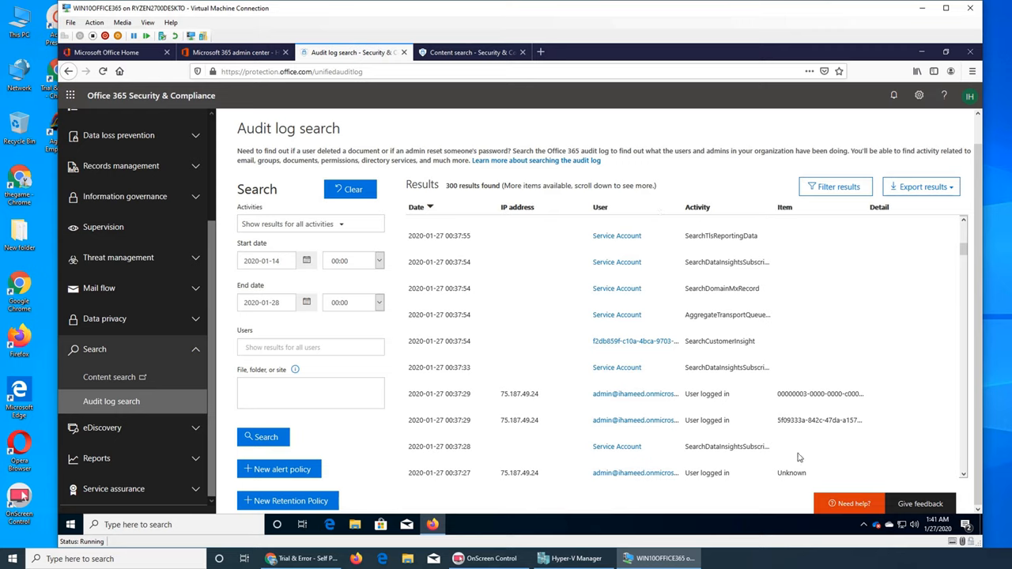
mouse_move(794, 443)
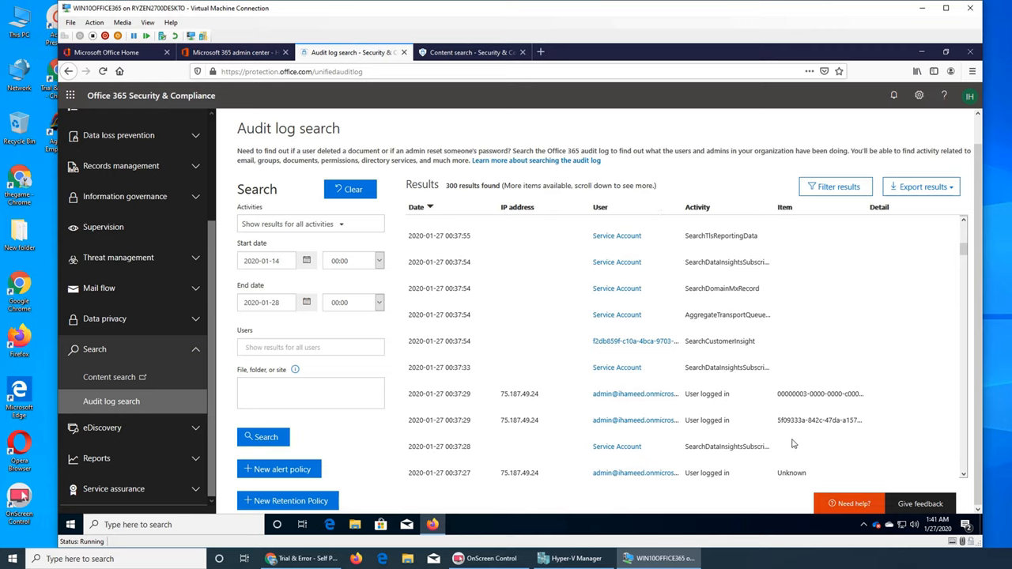
mouse_move(679, 158)
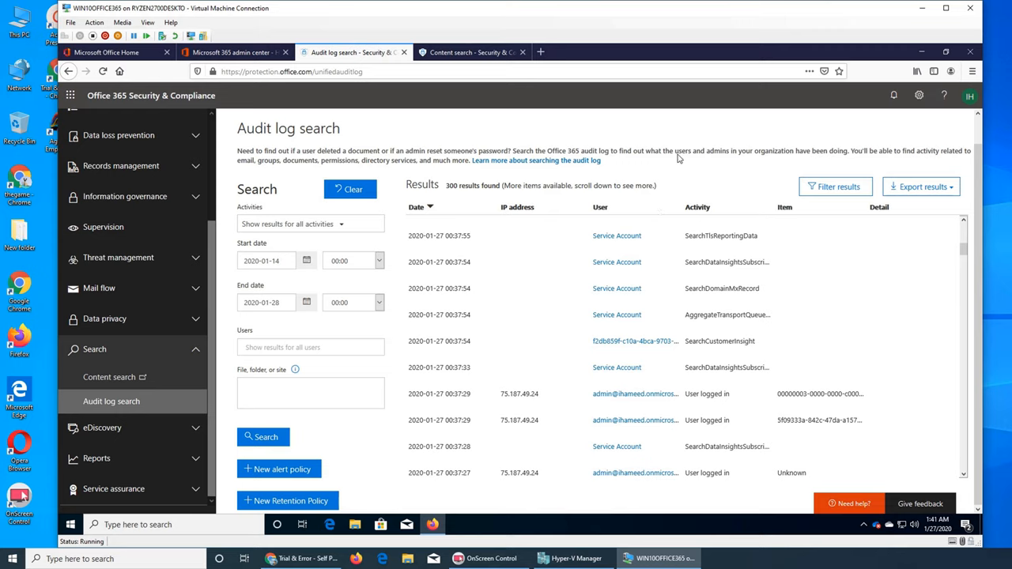
mouse_move(824, 284)
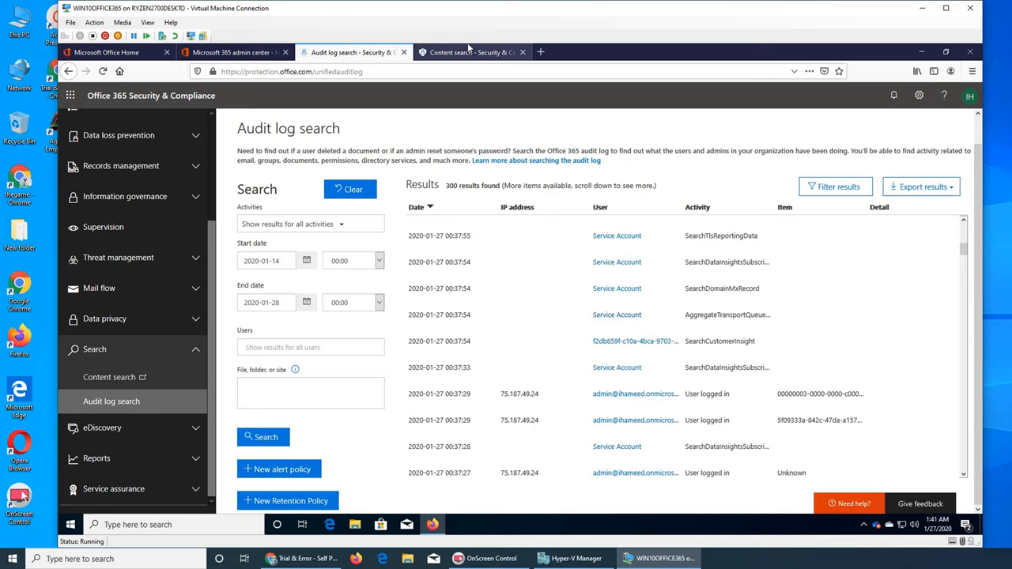
Step: Review the 'support' content search results, 128 sampled items, scrolling through them
click(472, 52)
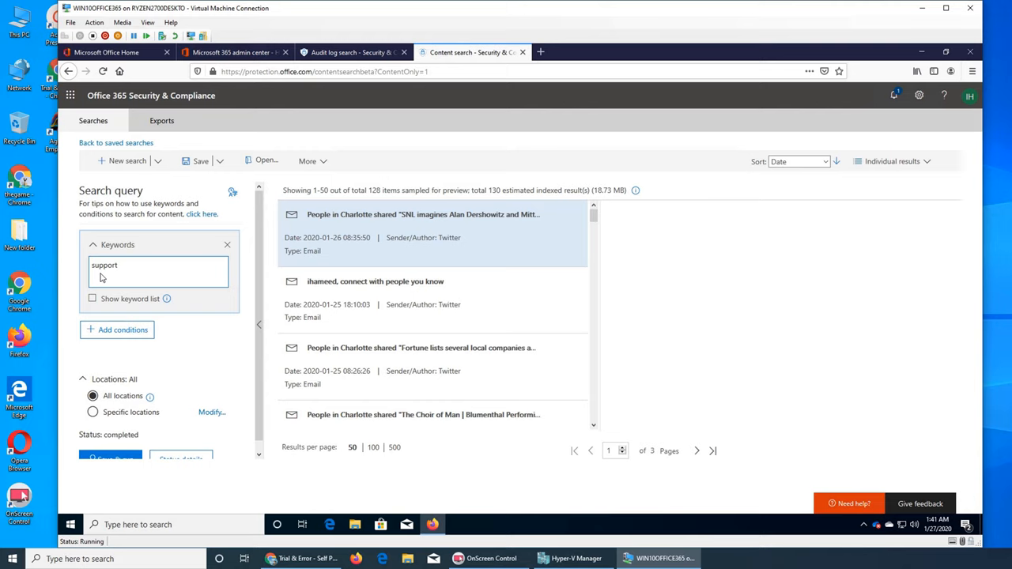
mouse_move(126, 277)
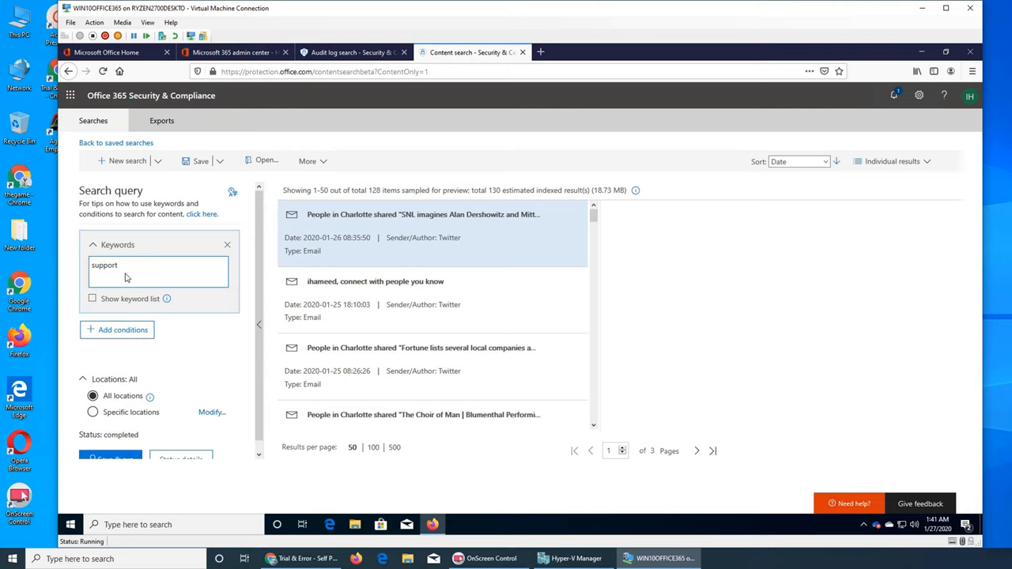
mouse_move(125, 277)
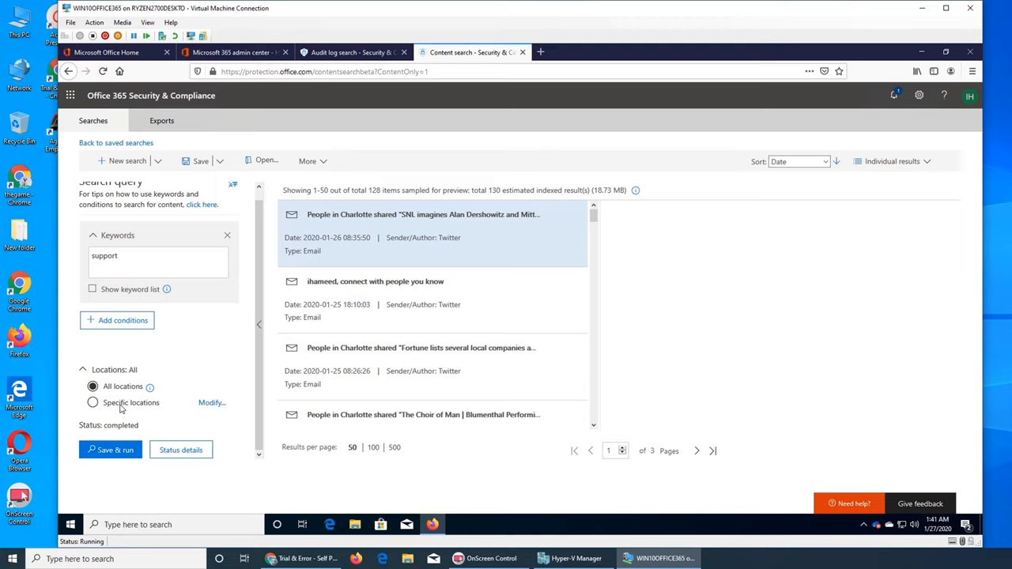
mouse_move(446, 390)
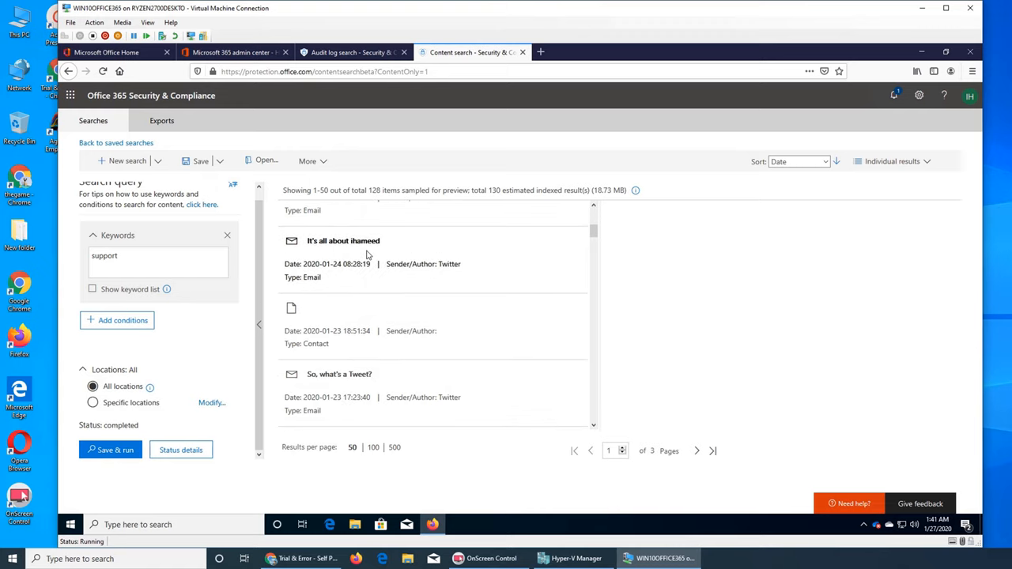
scroll(down, 3)
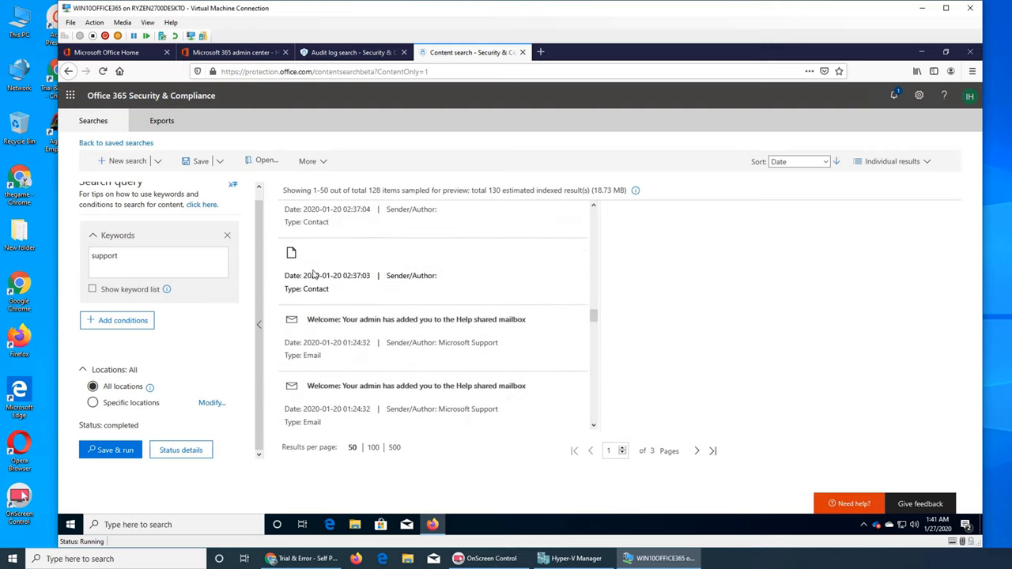
scroll(down, 3)
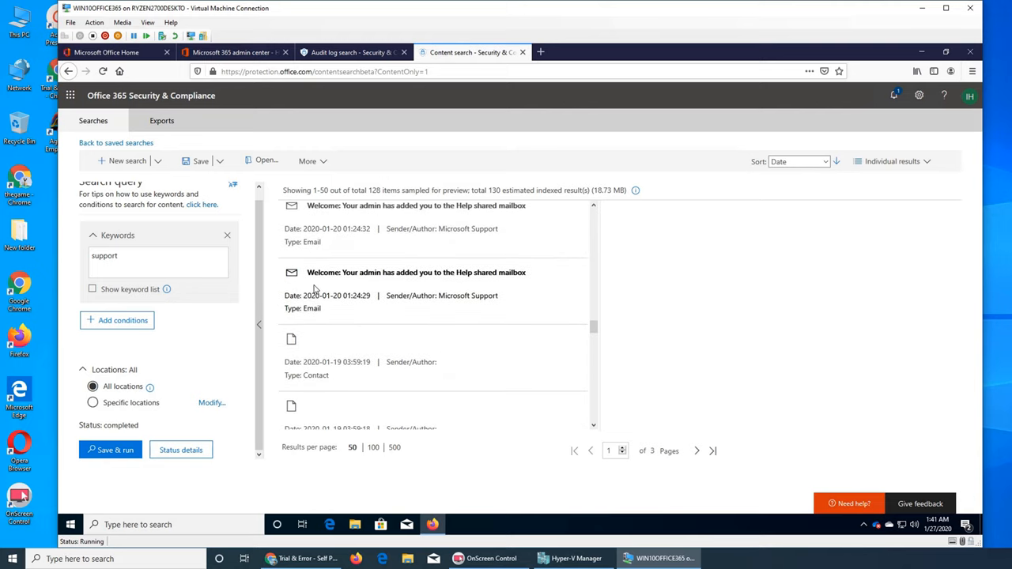
scroll(down, 3)
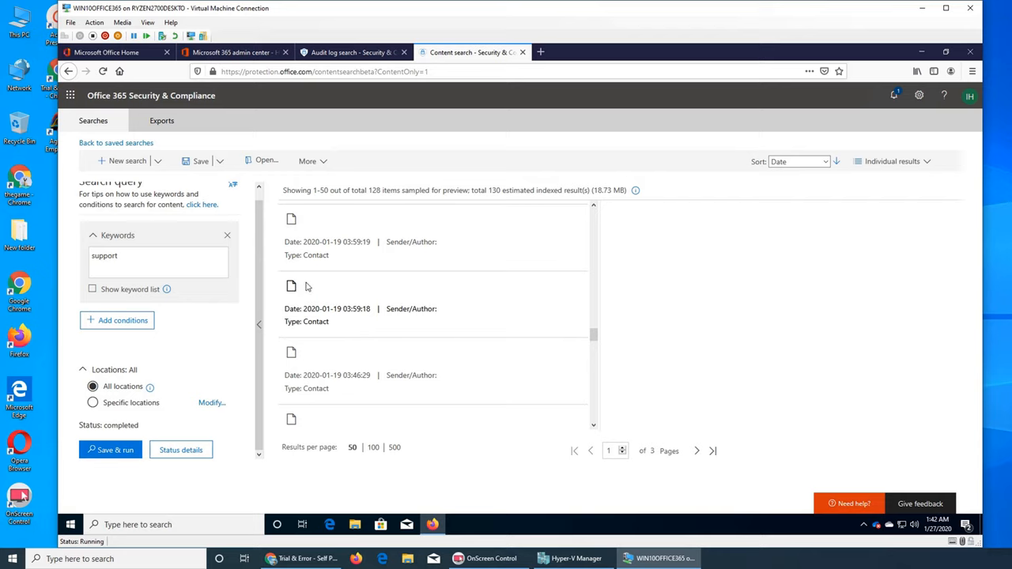
scroll(down, 3)
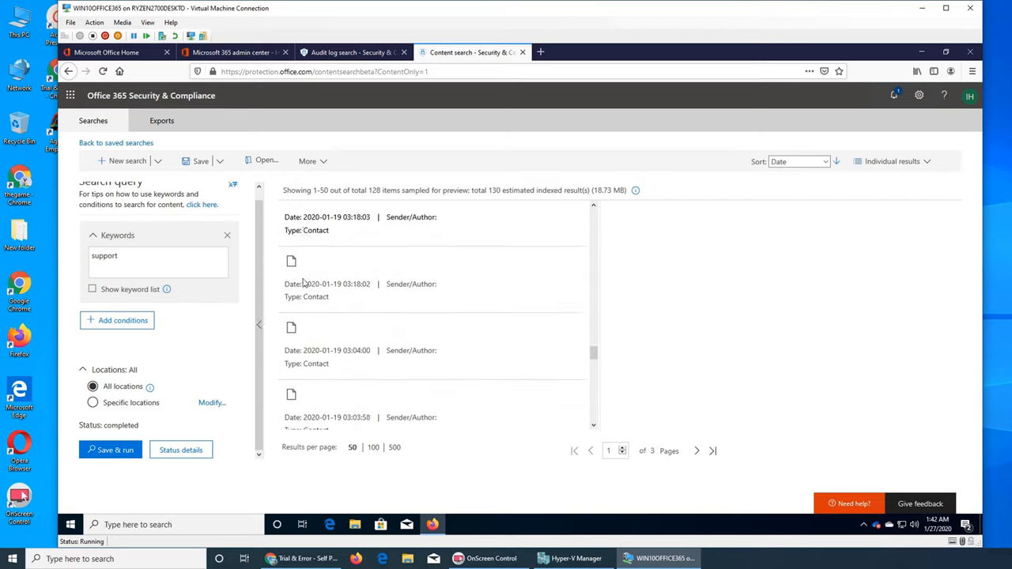
scroll(down, 3)
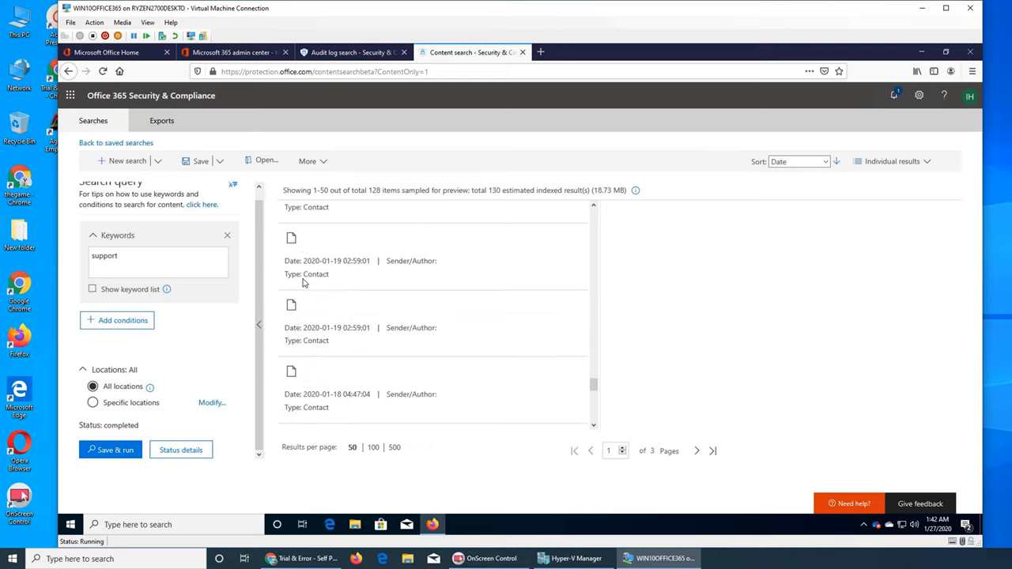
scroll(down, 3)
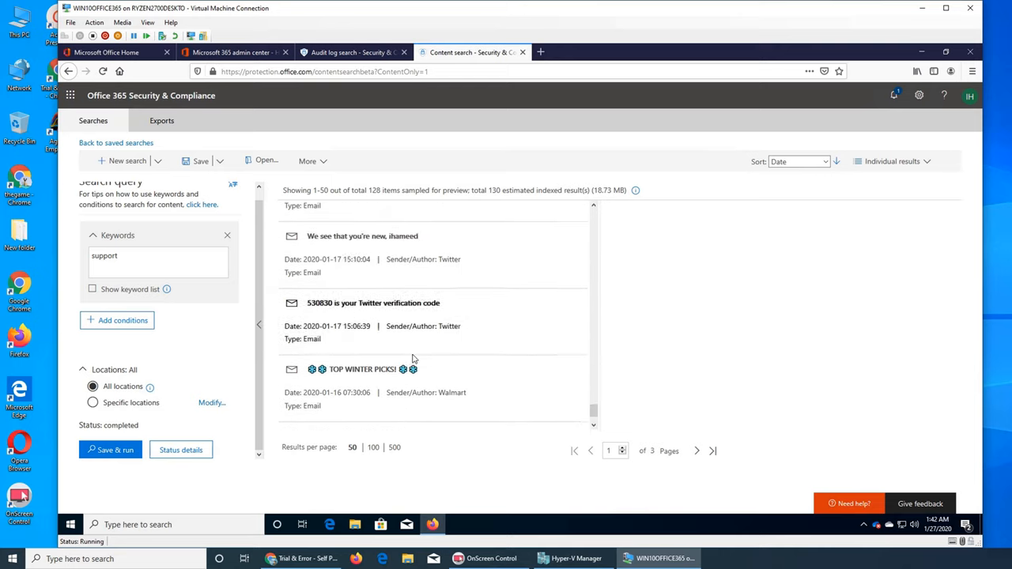
scroll(down, 3)
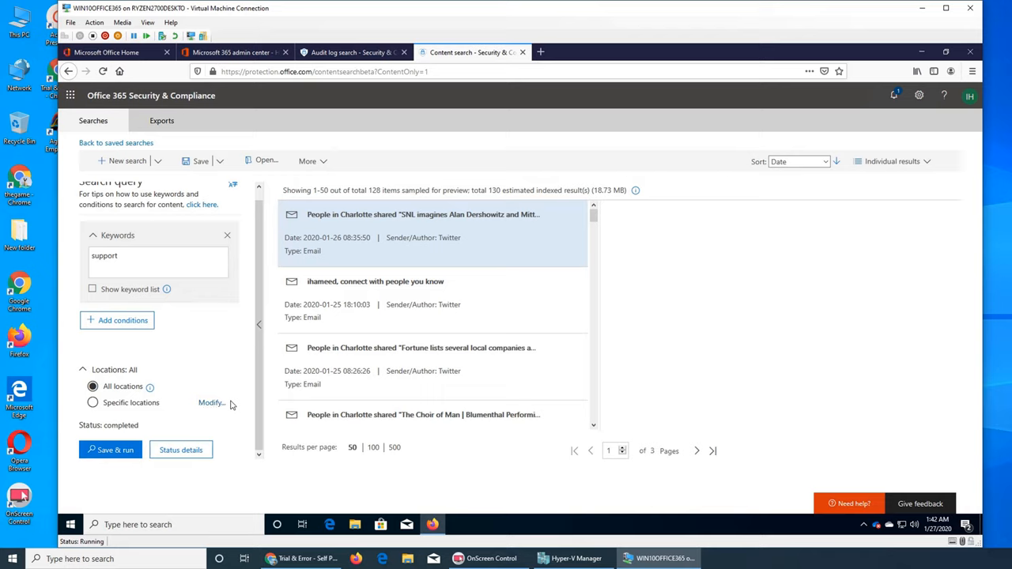
Step: Switch to Exports, listing the 2 past content search exports
click(162, 120)
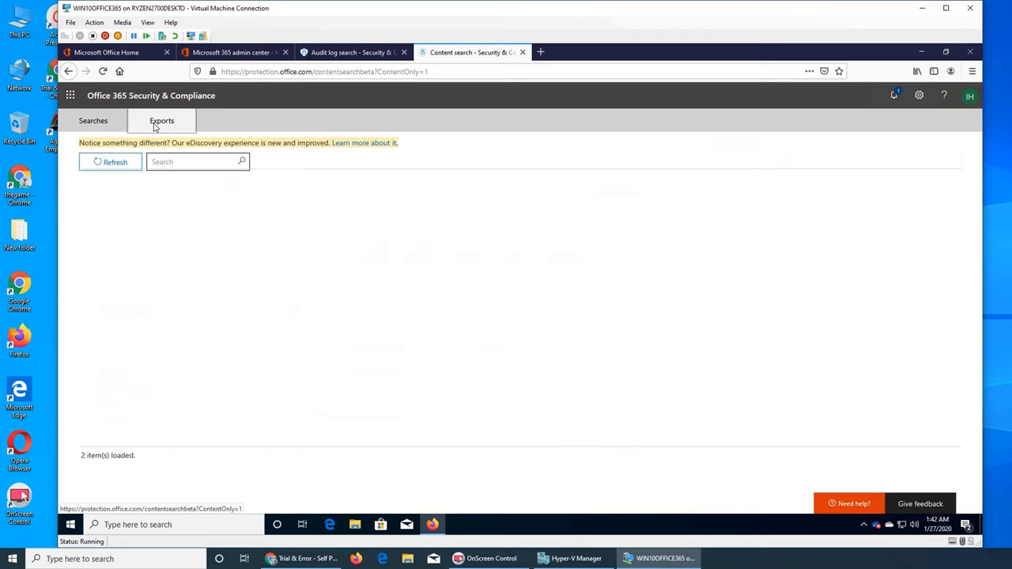
click(161, 121)
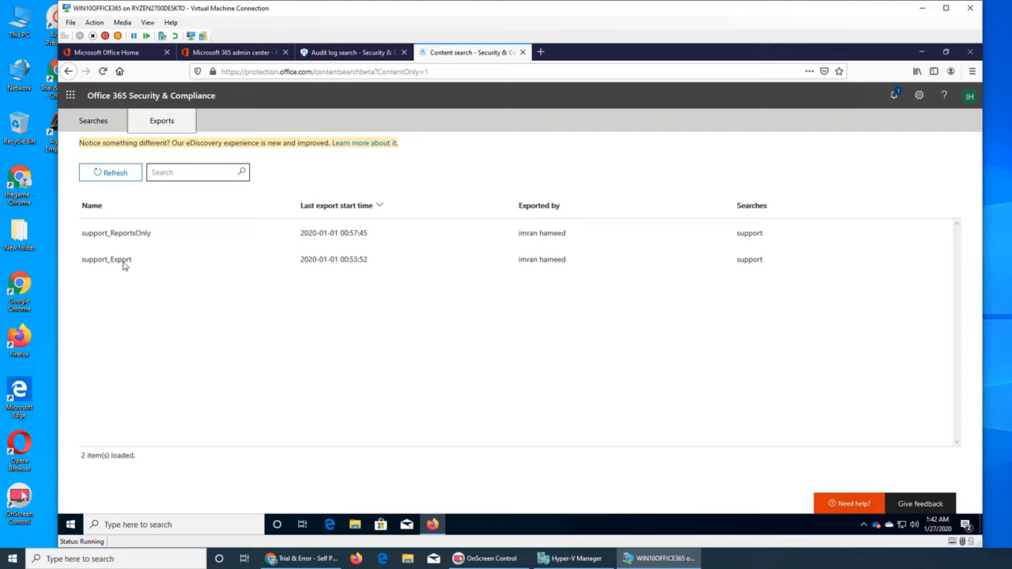
mouse_move(307, 270)
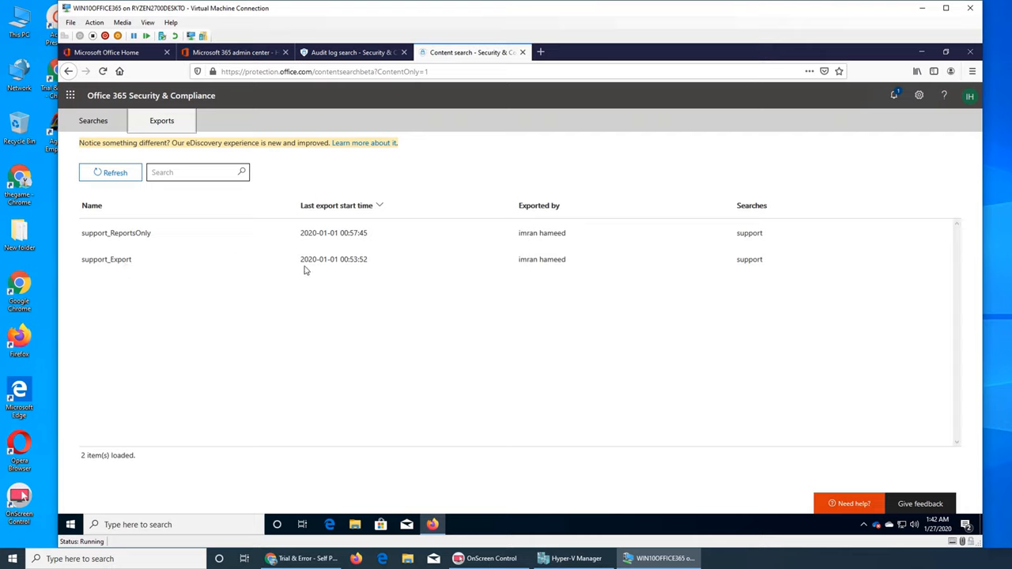
mouse_move(542, 384)
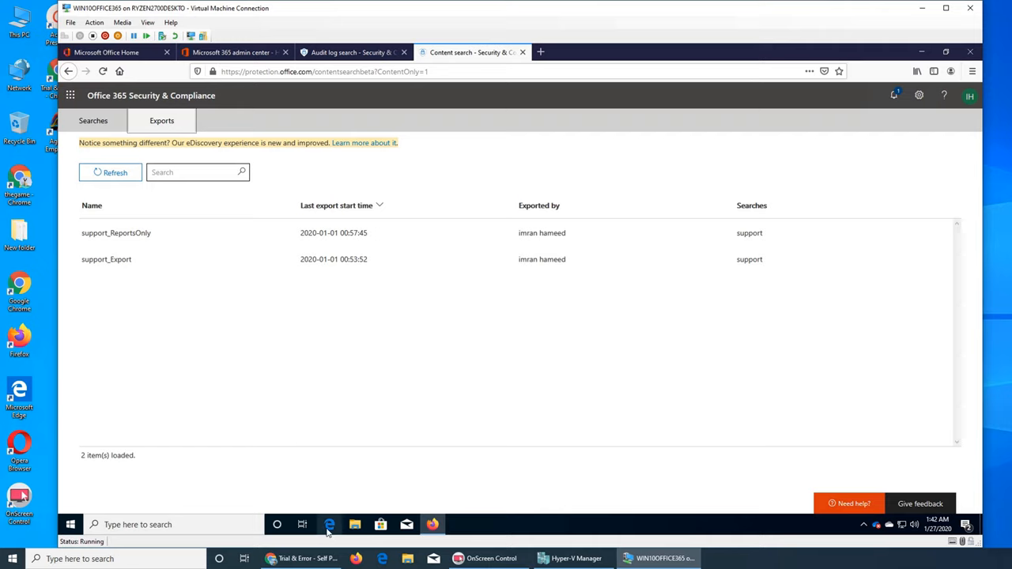
mouse_move(329, 525)
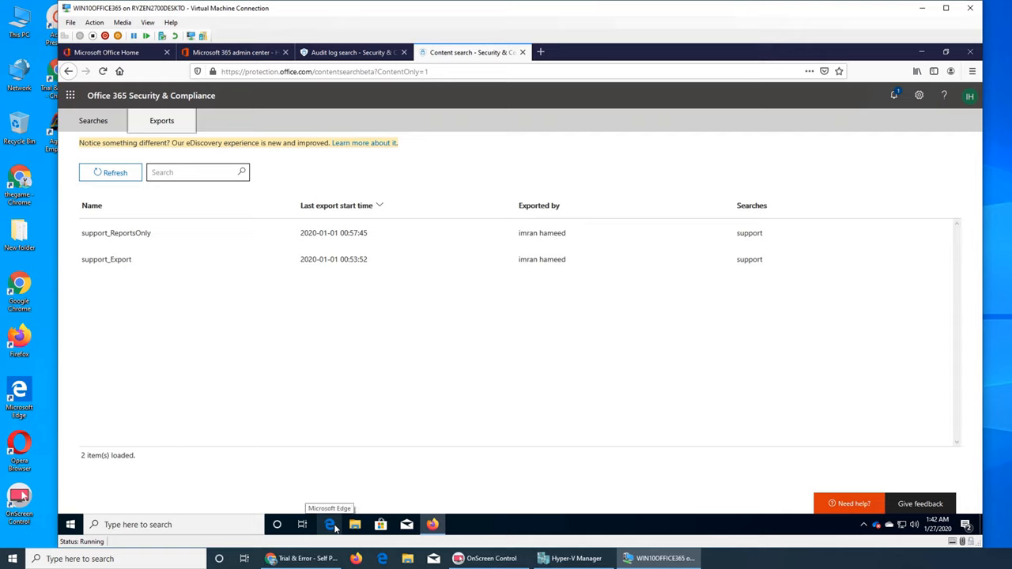
mouse_move(288, 320)
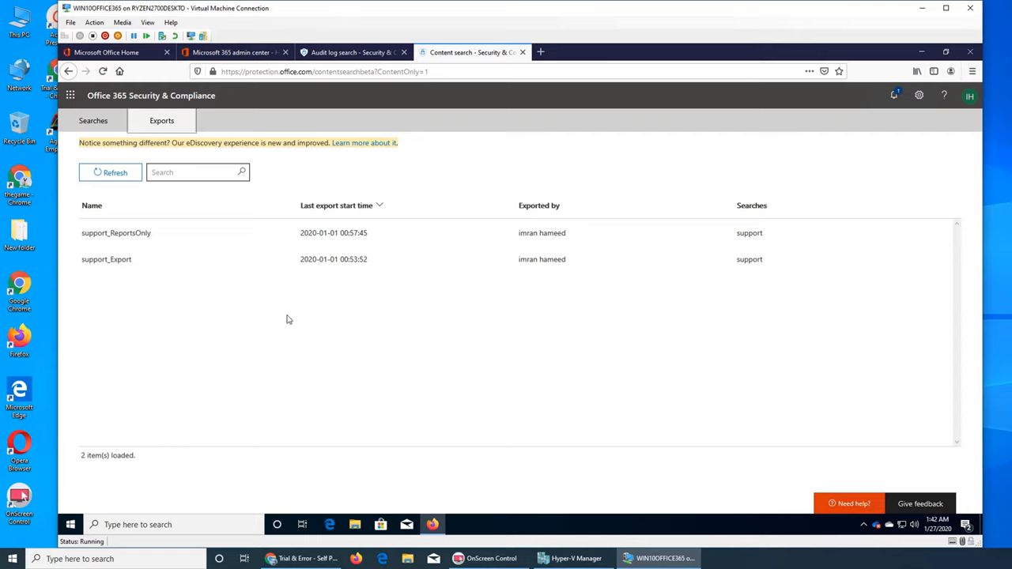
mouse_move(291, 316)
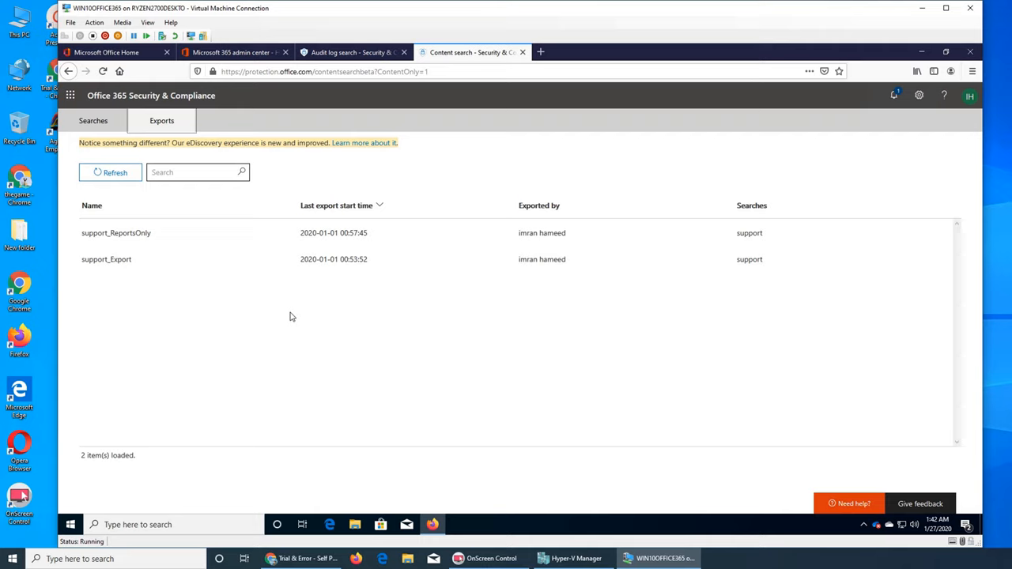
mouse_move(172, 247)
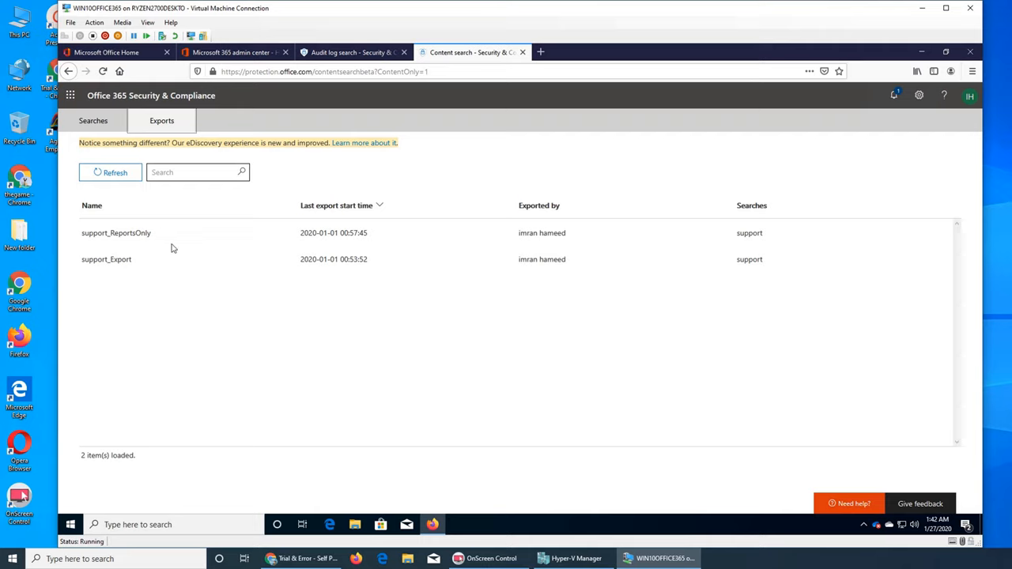
mouse_move(132, 269)
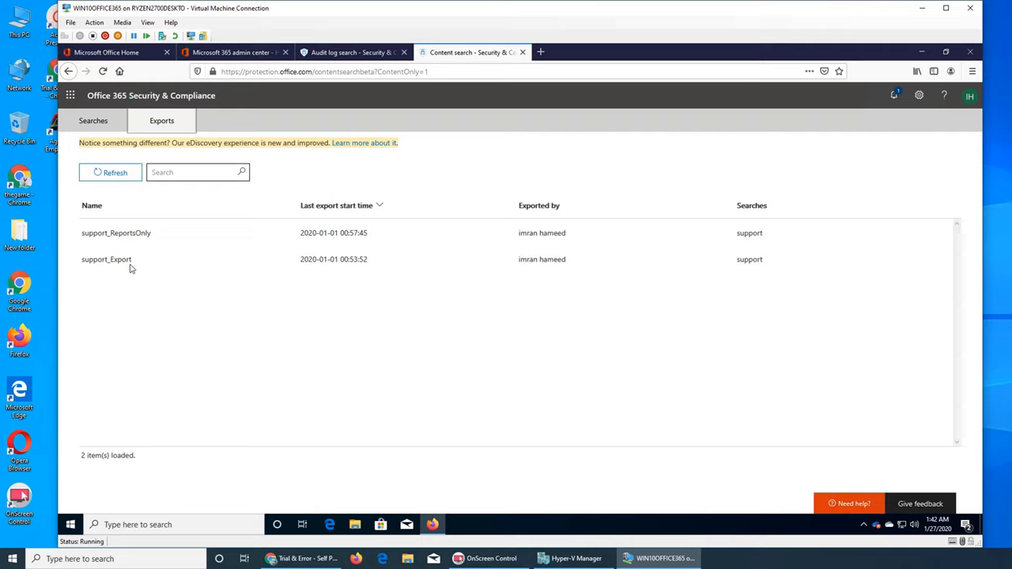
click(91, 121)
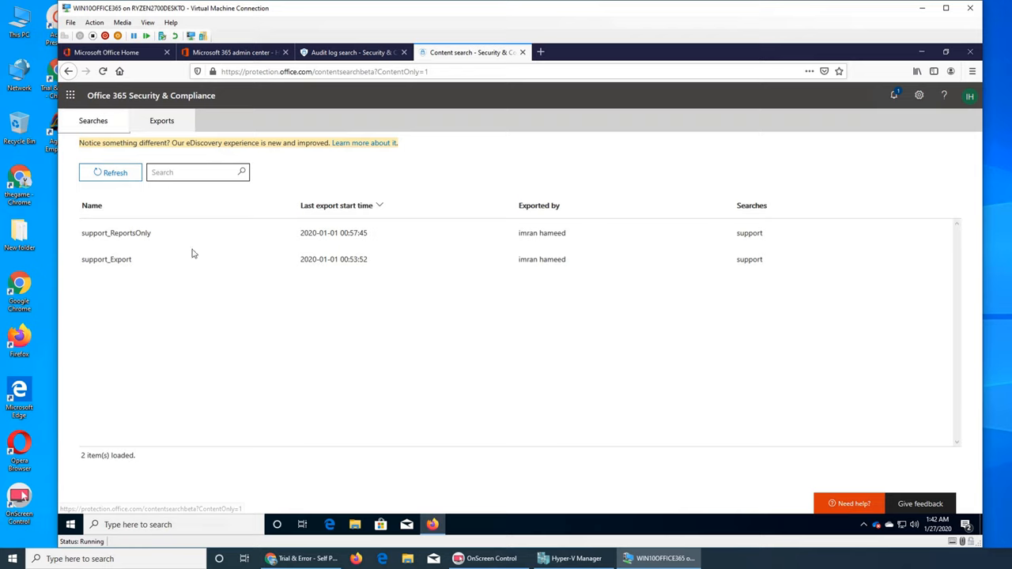
Step: From the Searches list, after glancing at the Audit log tab, begin a brand-new blank content search
click(91, 120)
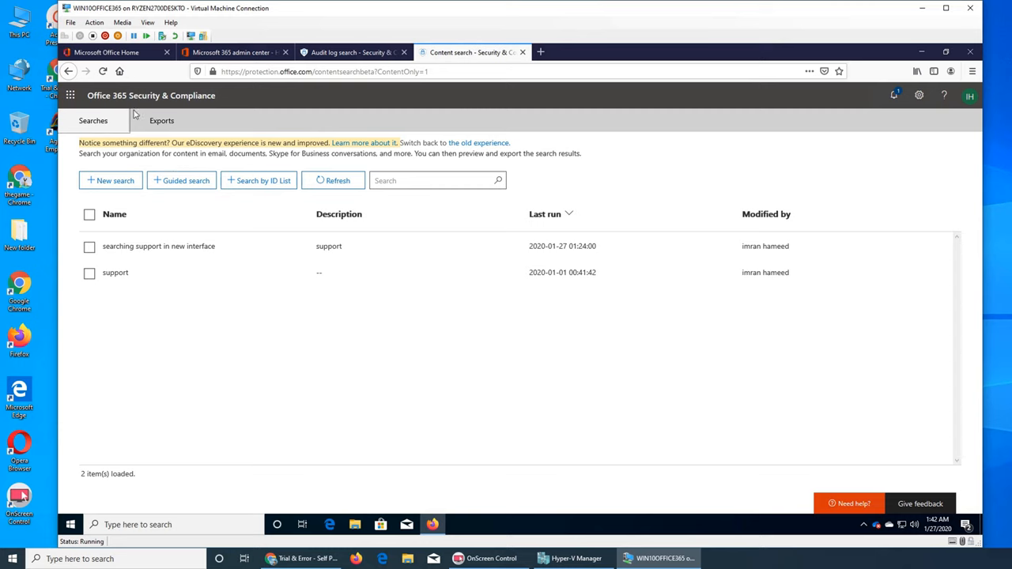
click(348, 52)
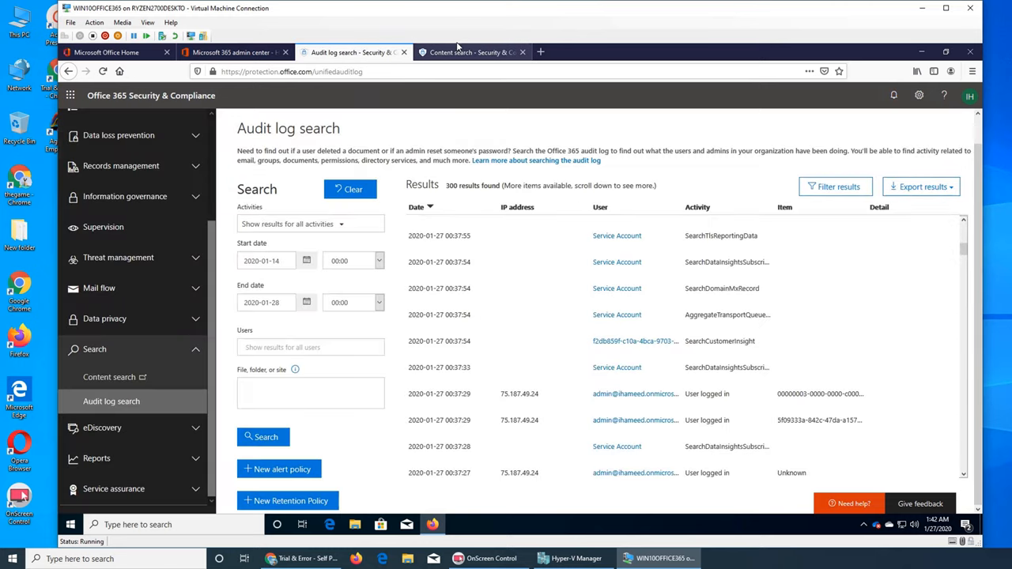
click(471, 52)
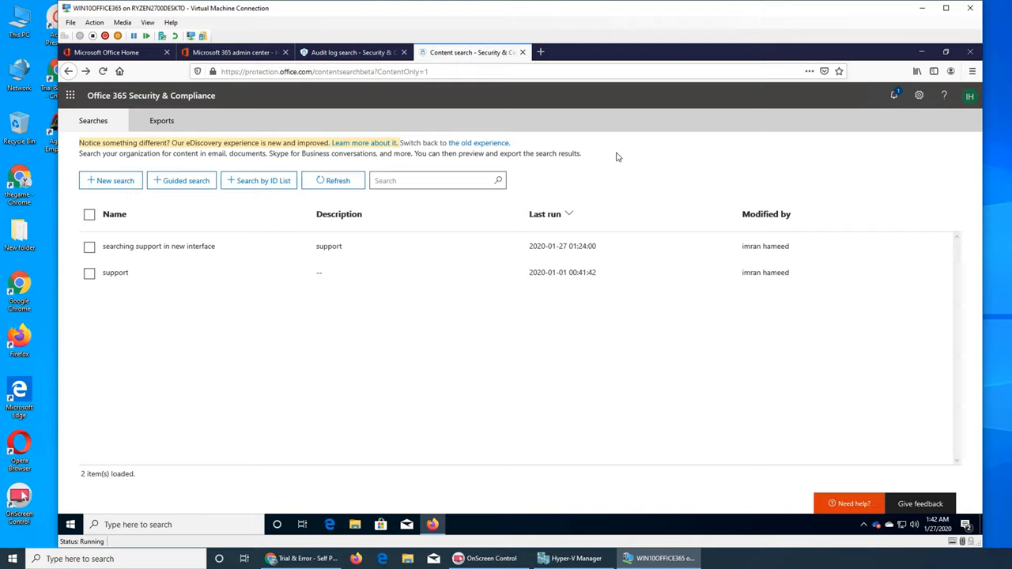
mouse_move(627, 172)
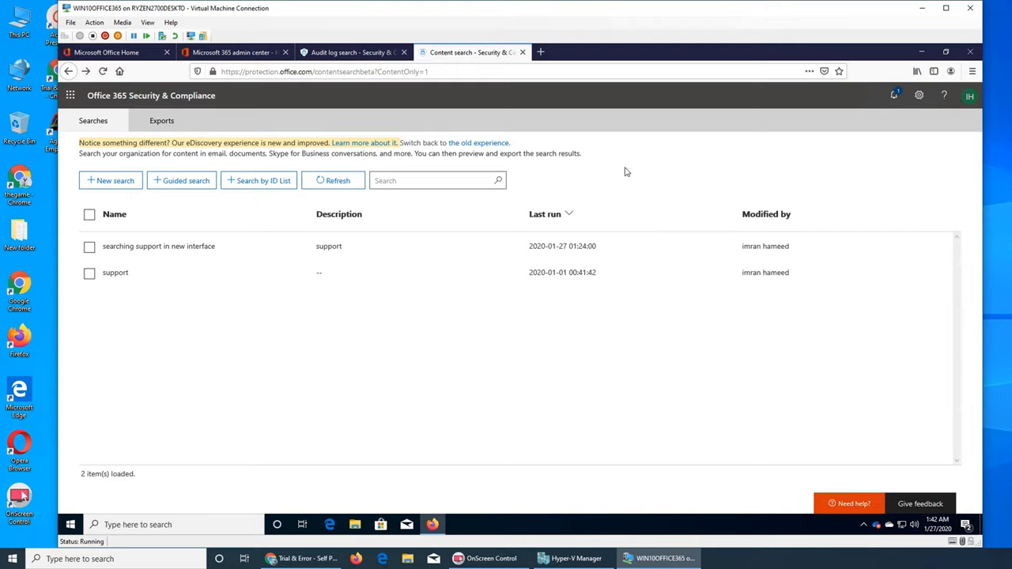
right_click(624, 172)
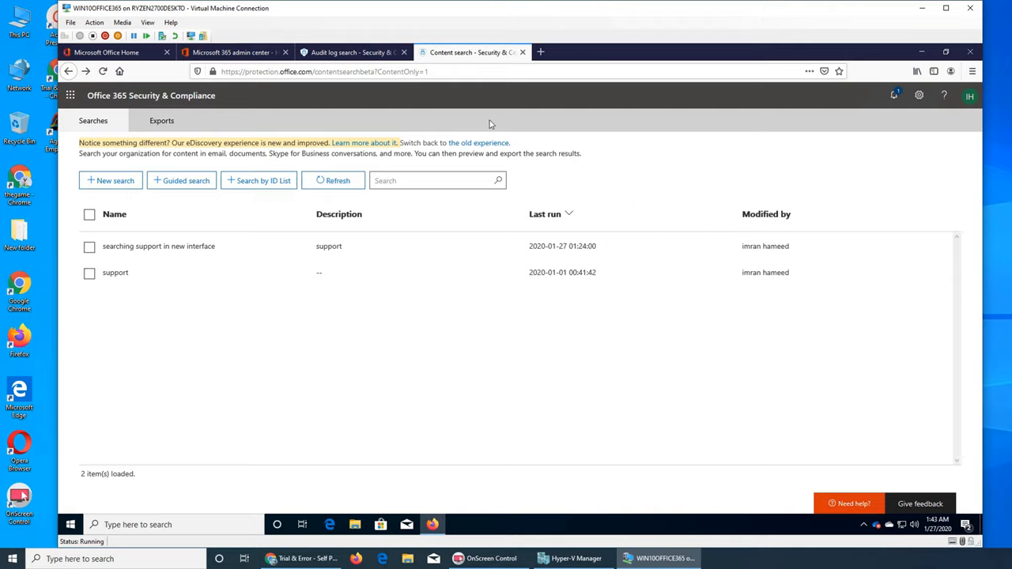
mouse_move(493, 101)
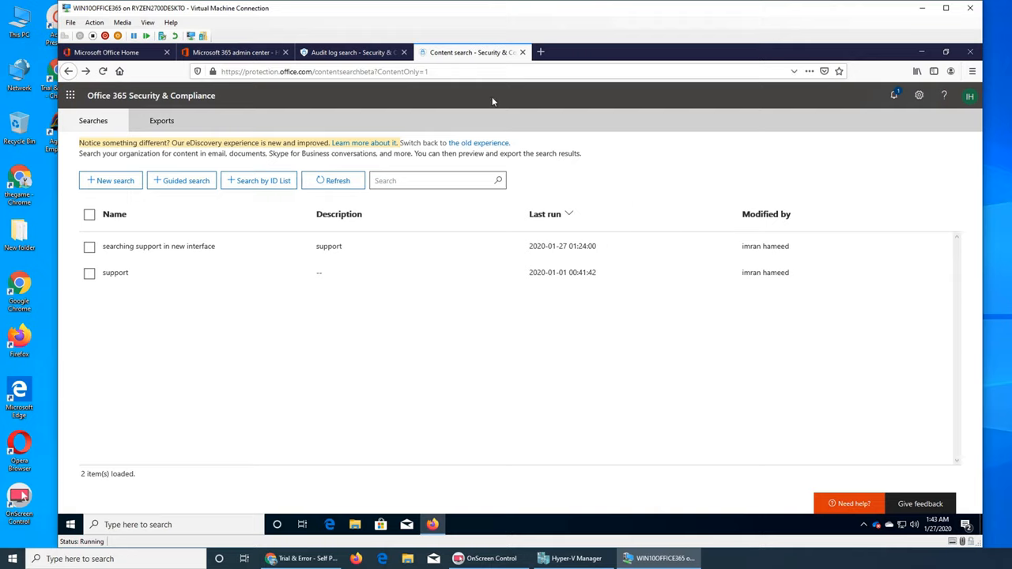
mouse_move(180, 180)
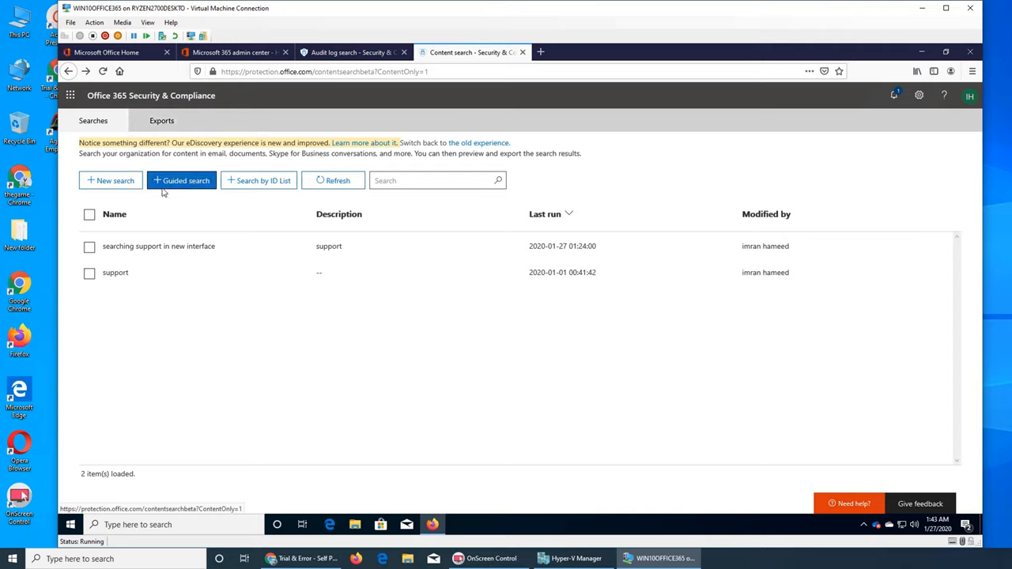
mouse_move(109, 193)
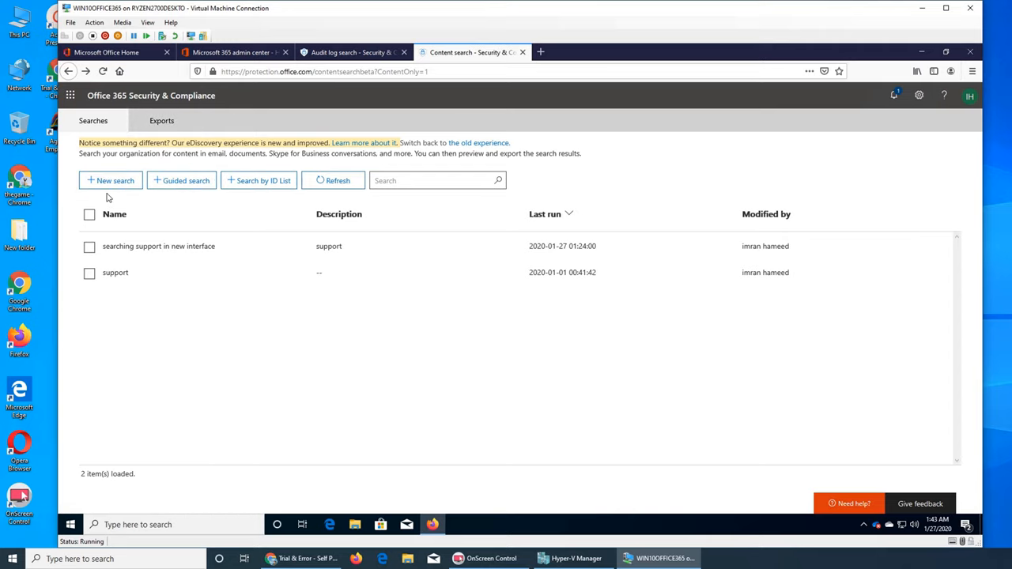
click(113, 180)
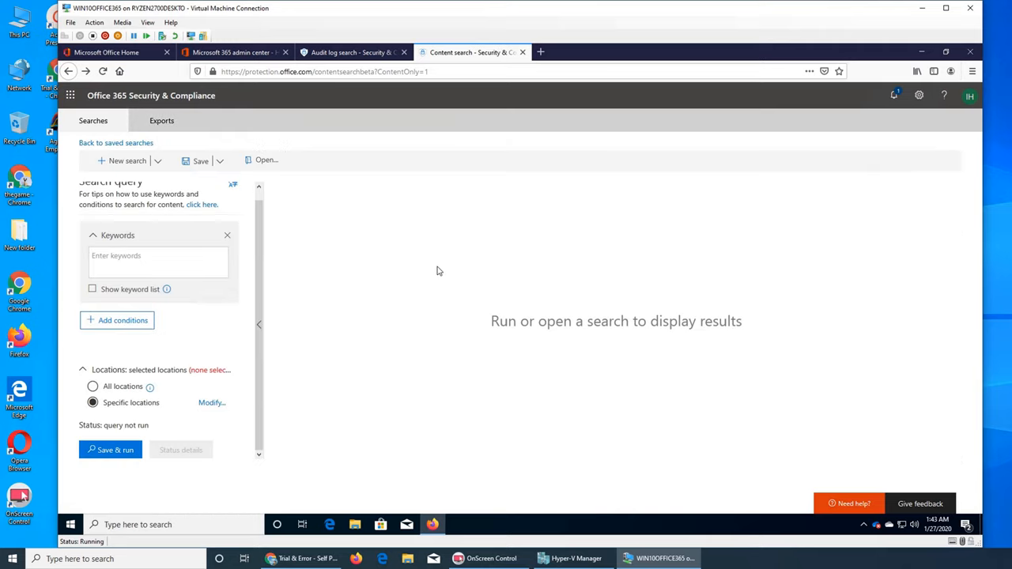
mouse_move(95, 310)
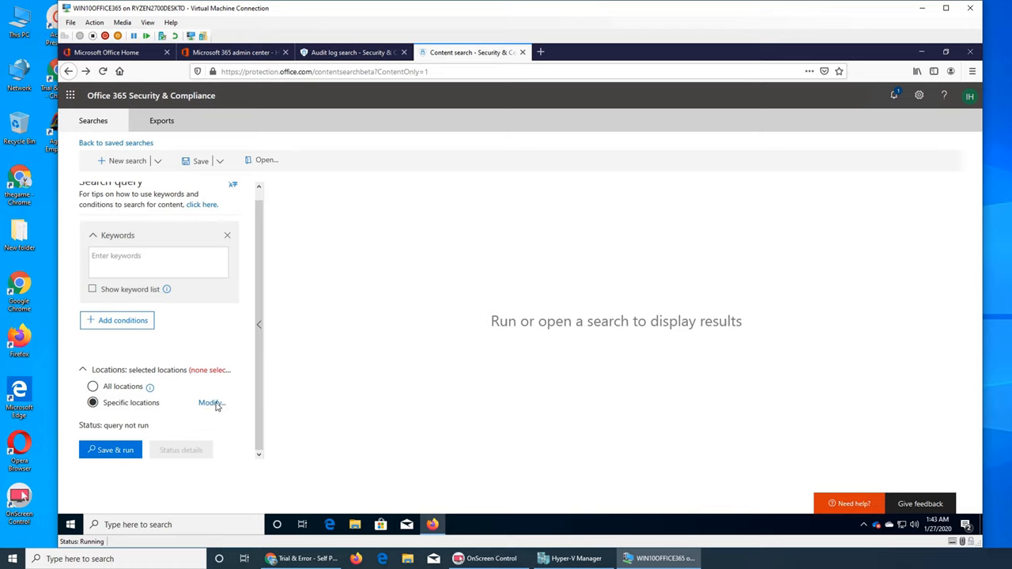
click(208, 403)
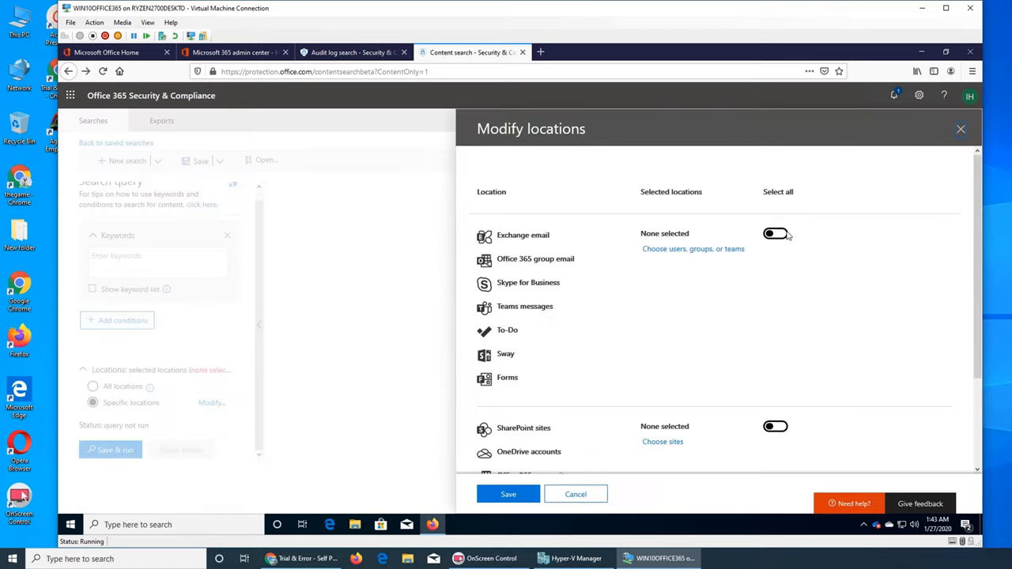
click(775, 234)
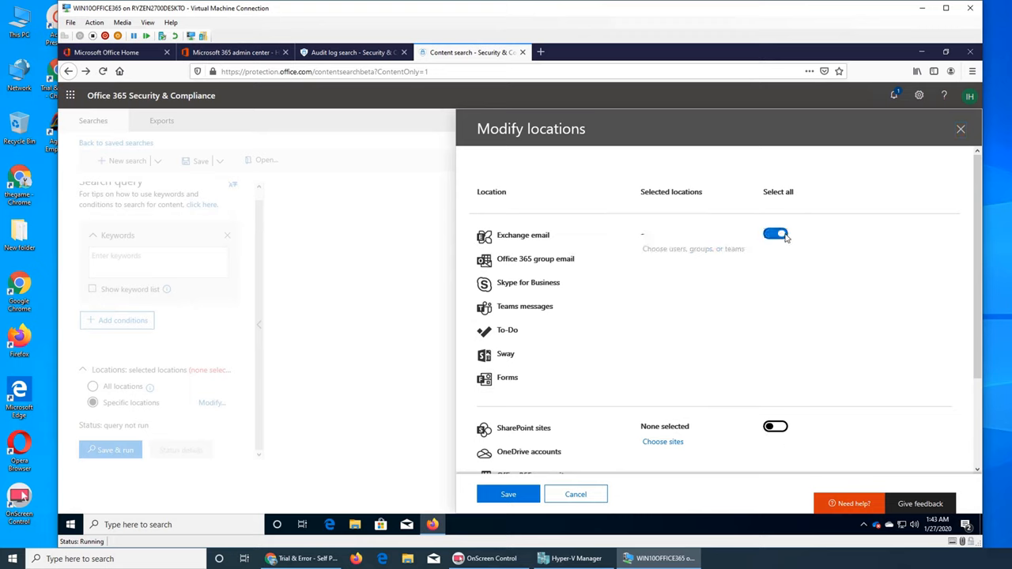
click(775, 234)
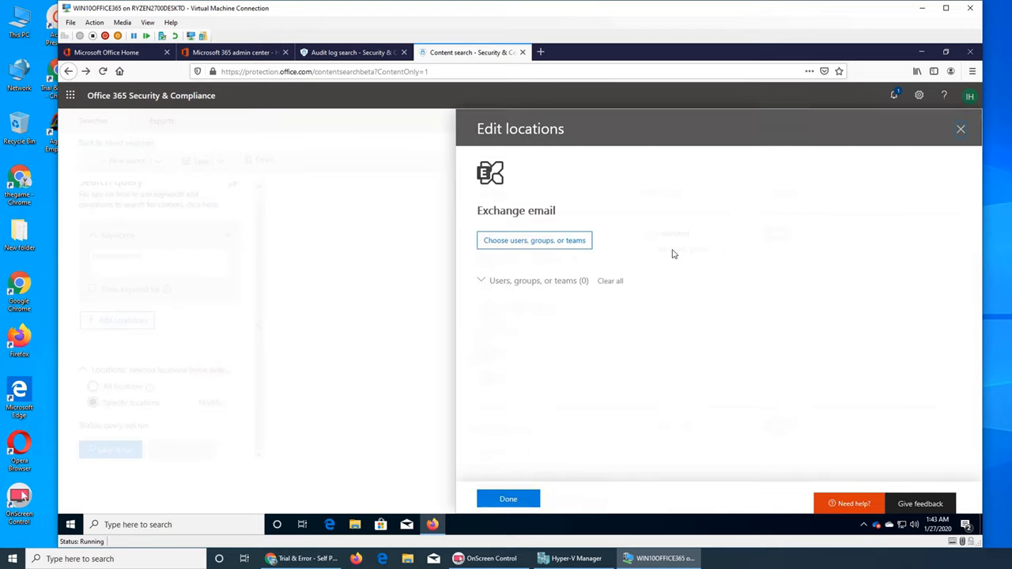
mouse_move(858, 516)
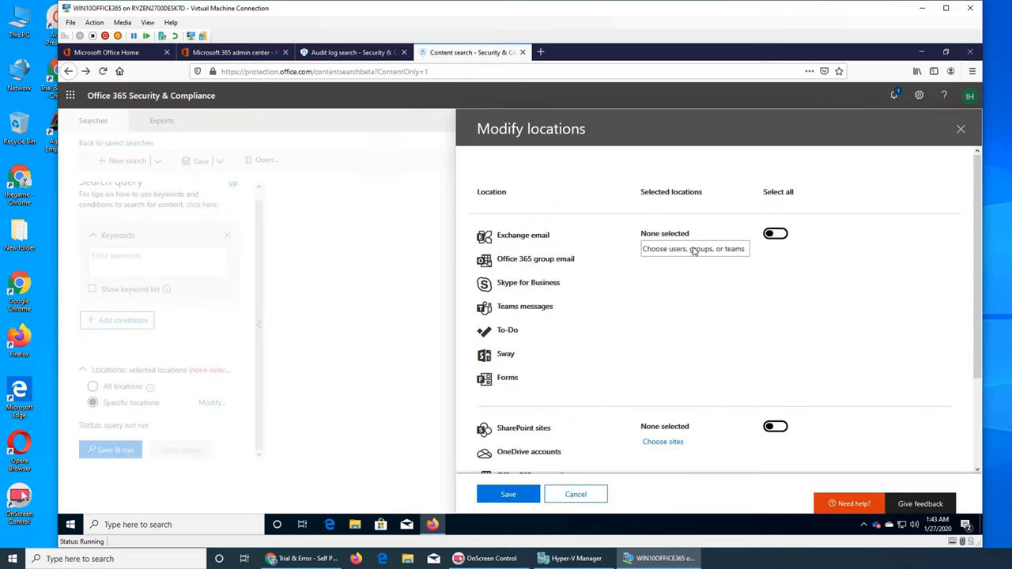
click(692, 248)
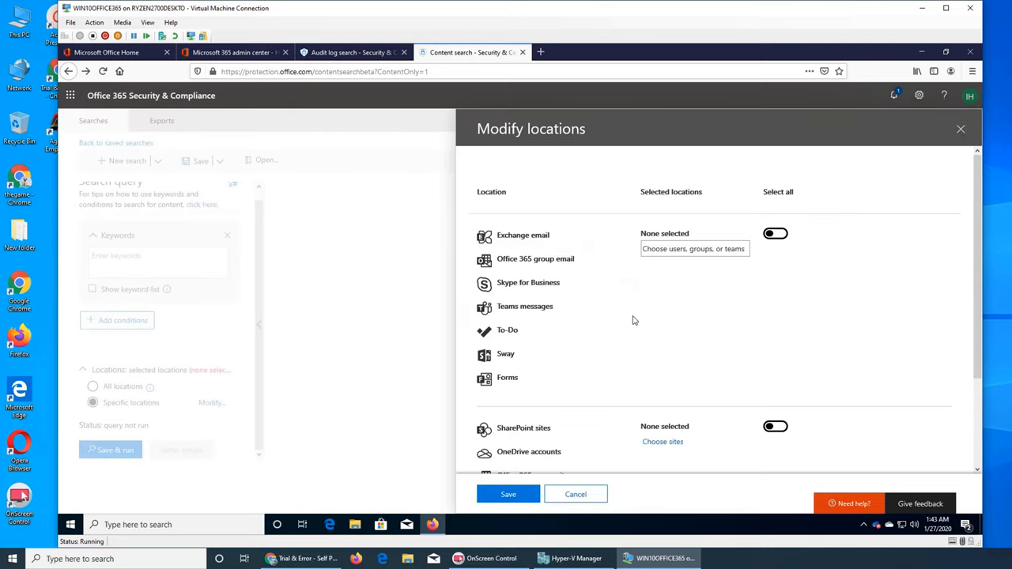
mouse_move(767, 265)
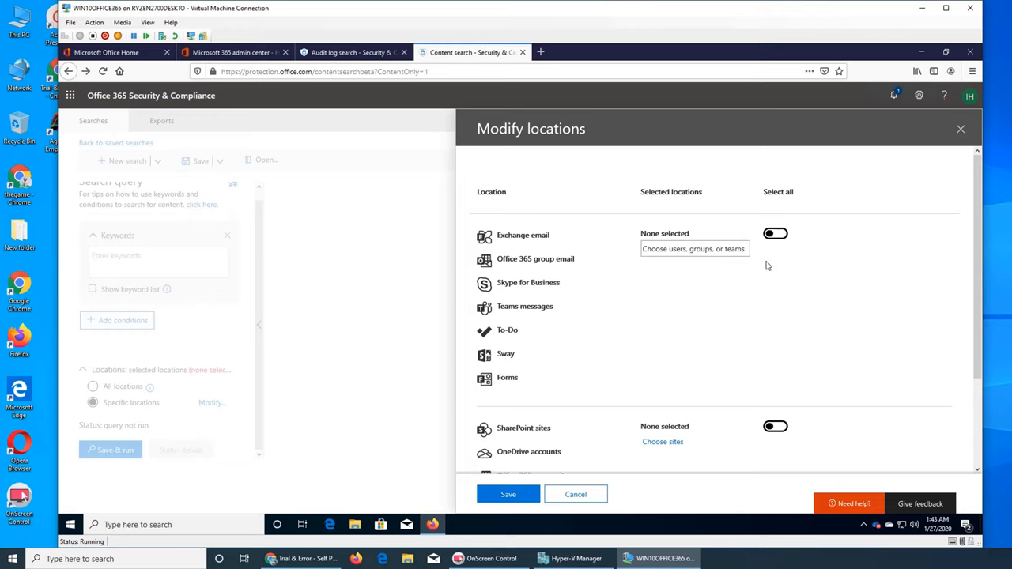
scroll(down, 3)
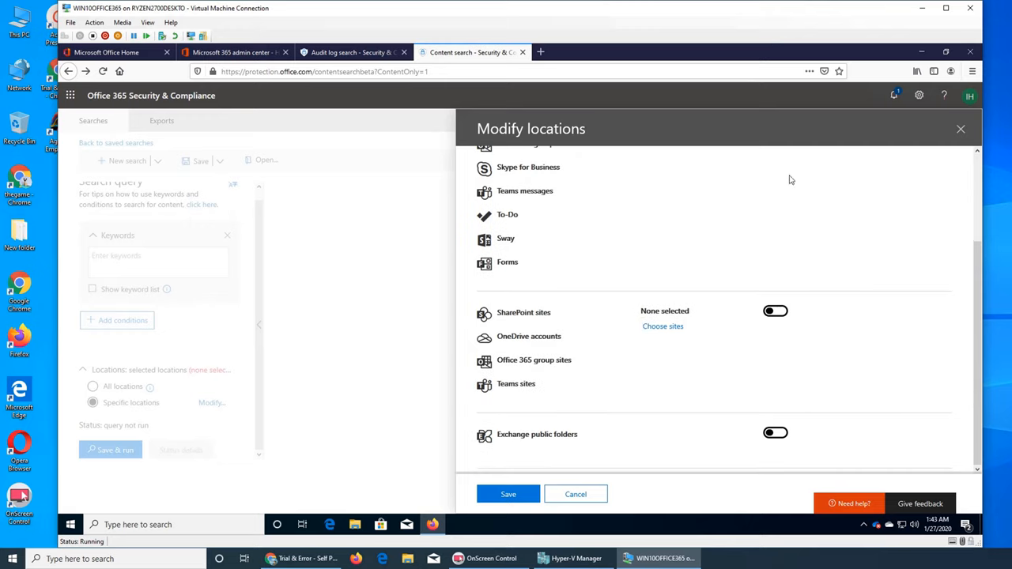
click(775, 234)
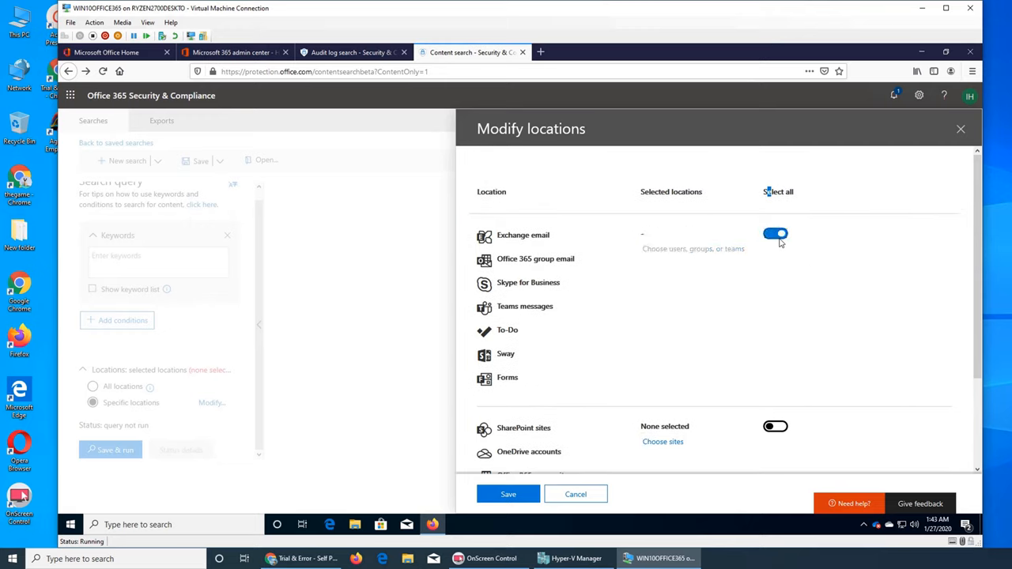
mouse_move(567, 230)
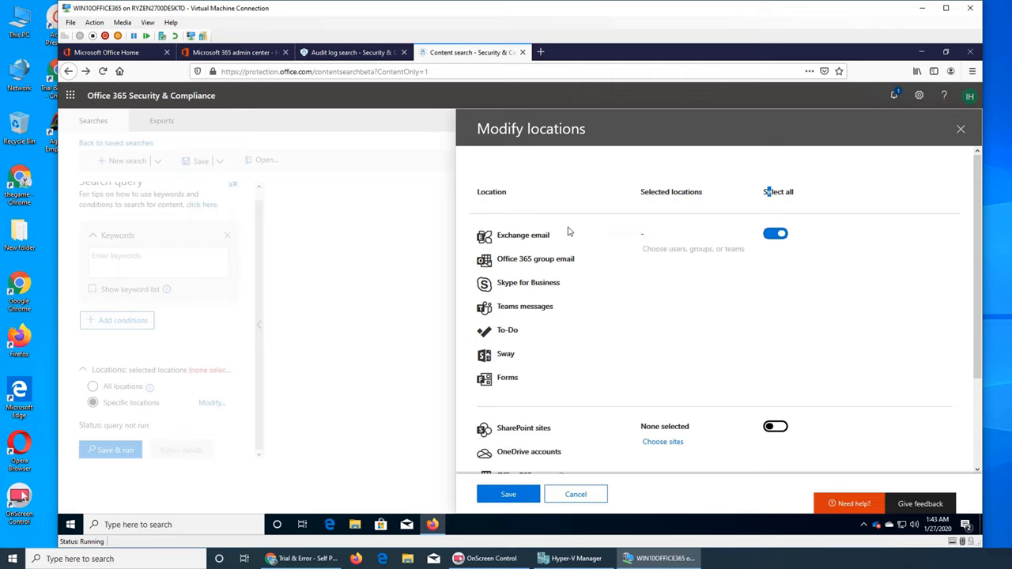
mouse_move(762, 245)
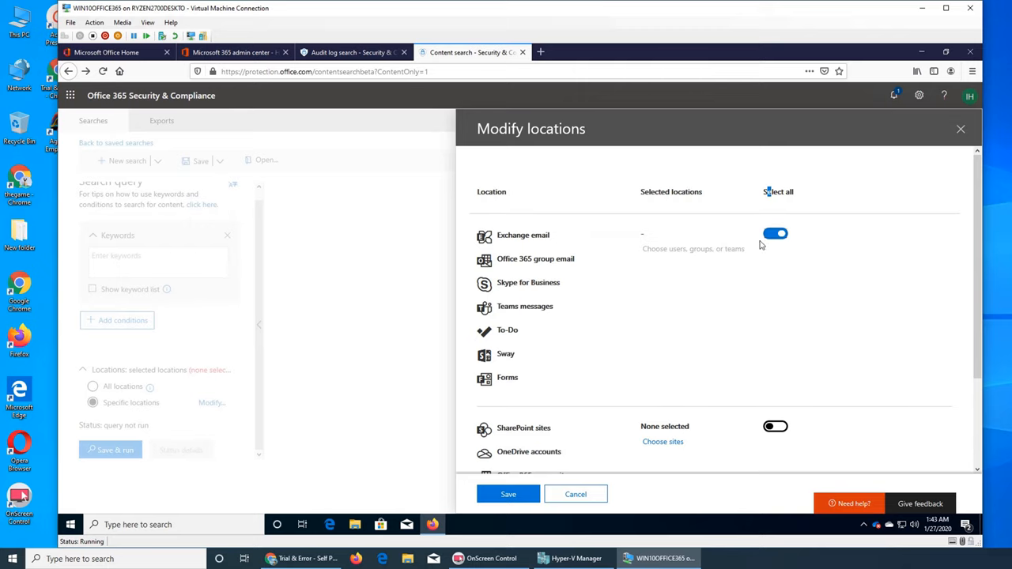
click(575, 494)
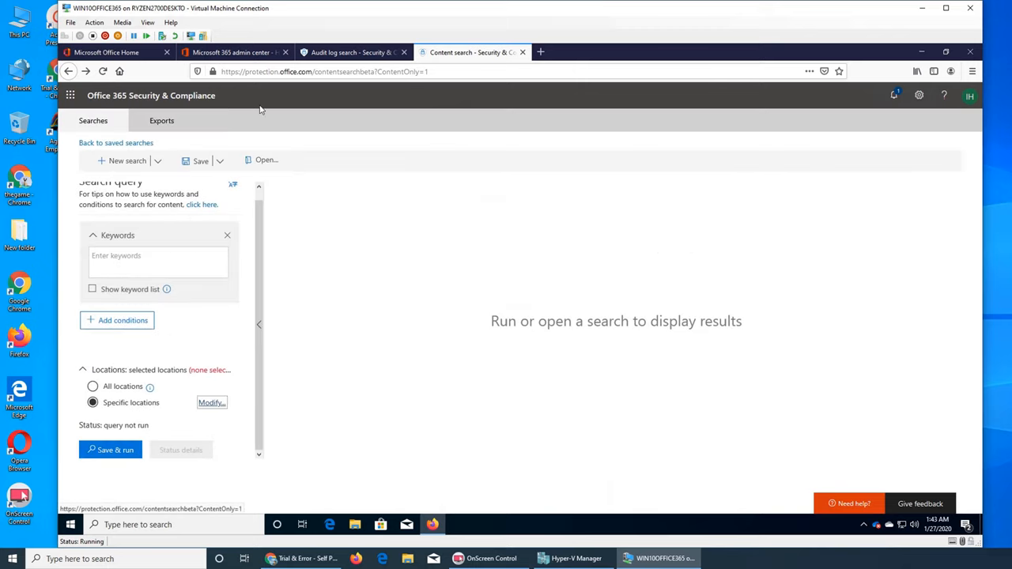
Step: Switch back to the Audit log search page listing its 300 results
click(348, 53)
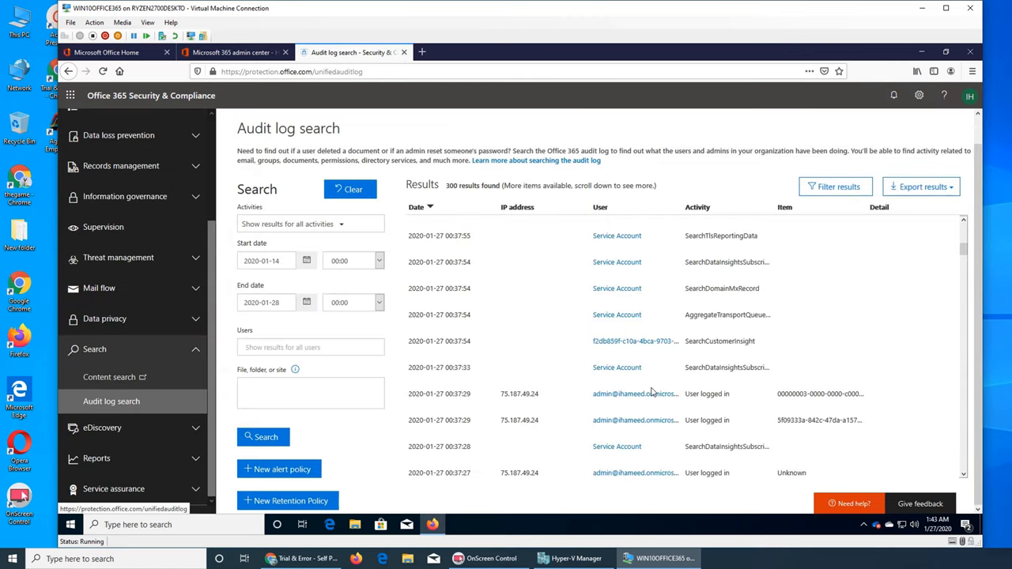
mouse_move(636, 392)
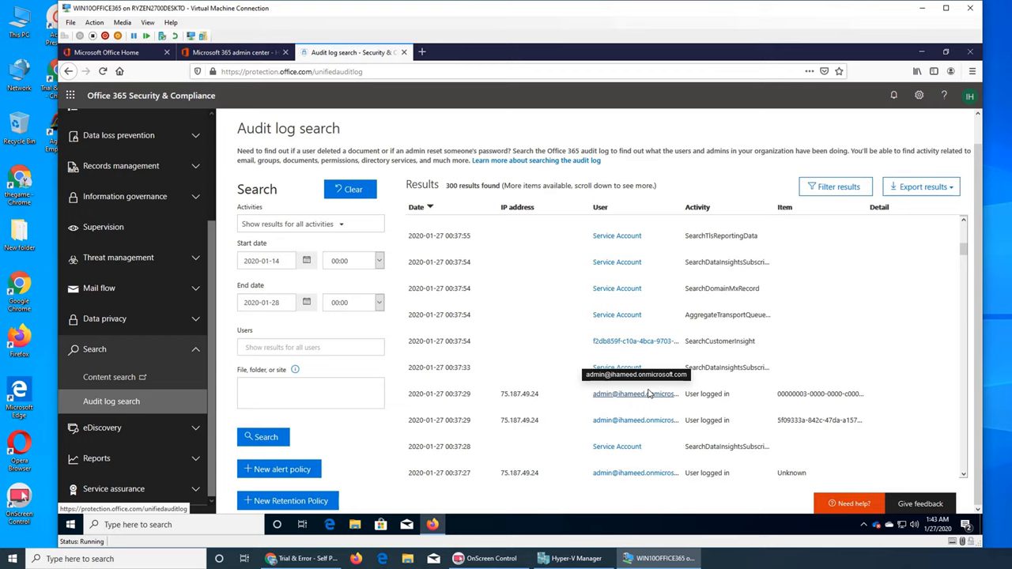